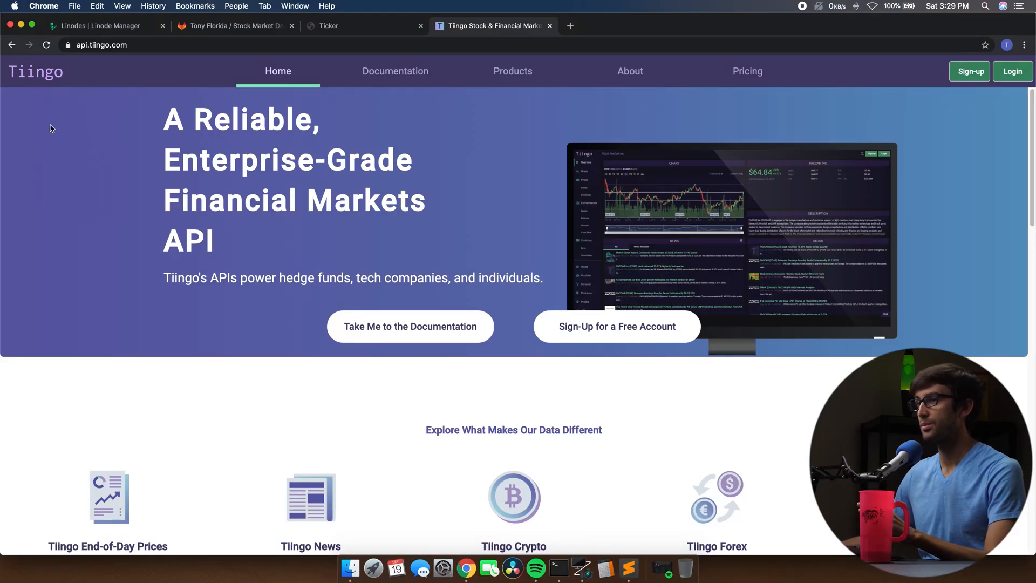
{"action": "mouse_move", "coordinate": [407, 103]}
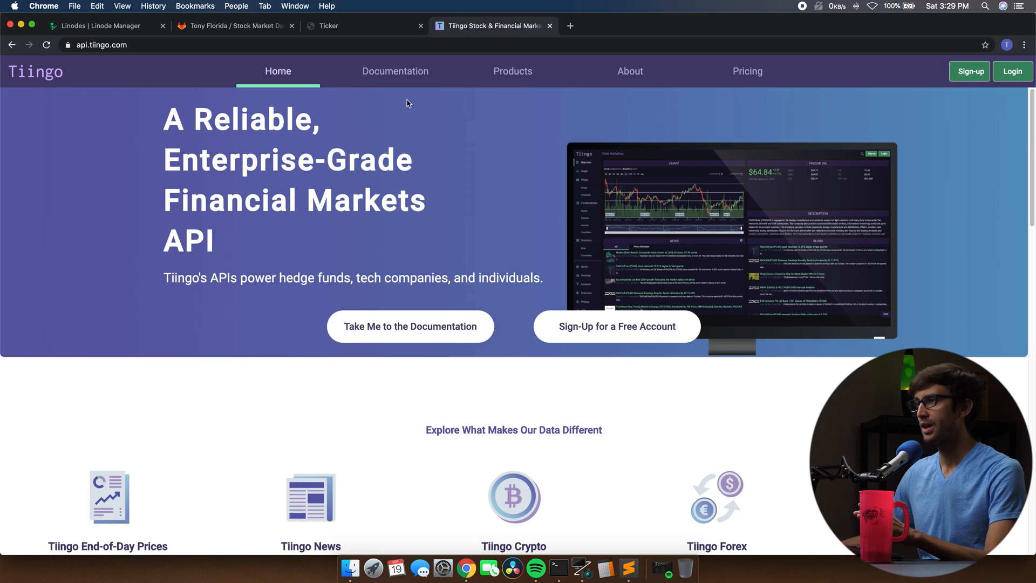
Reach the End-of-Day docs and select the ticker part and the Latest Price endpoint URL
{"action": "left_click", "coordinate": [394, 71]}
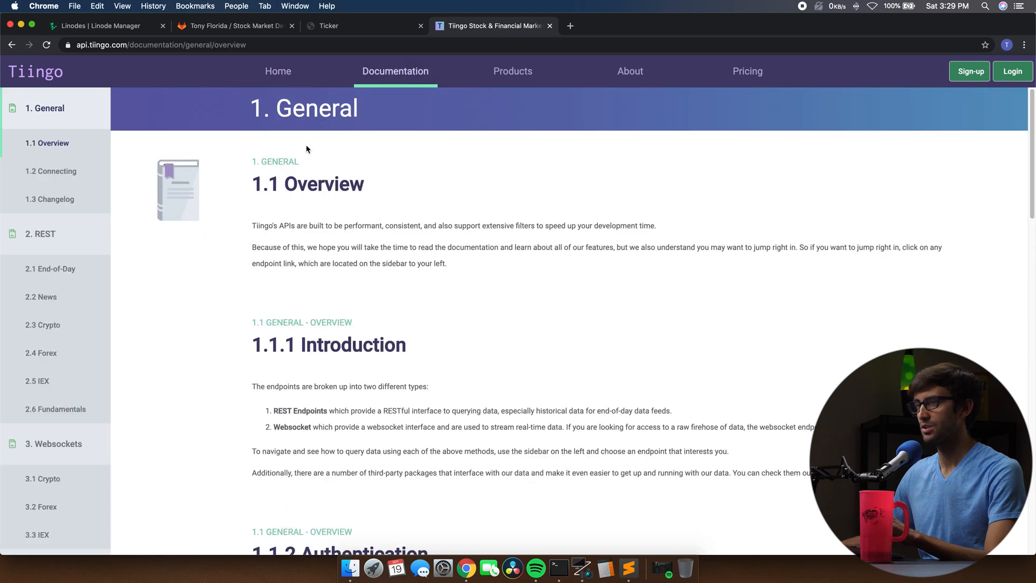
{"action": "left_click", "coordinate": [50, 269]}
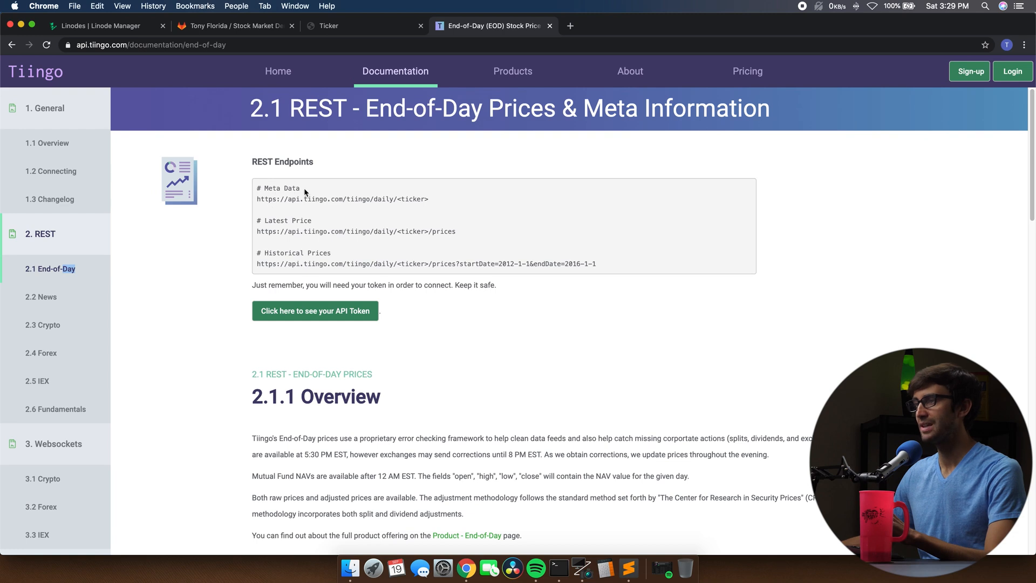
{"action": "double_click", "coordinate": [413, 199]}
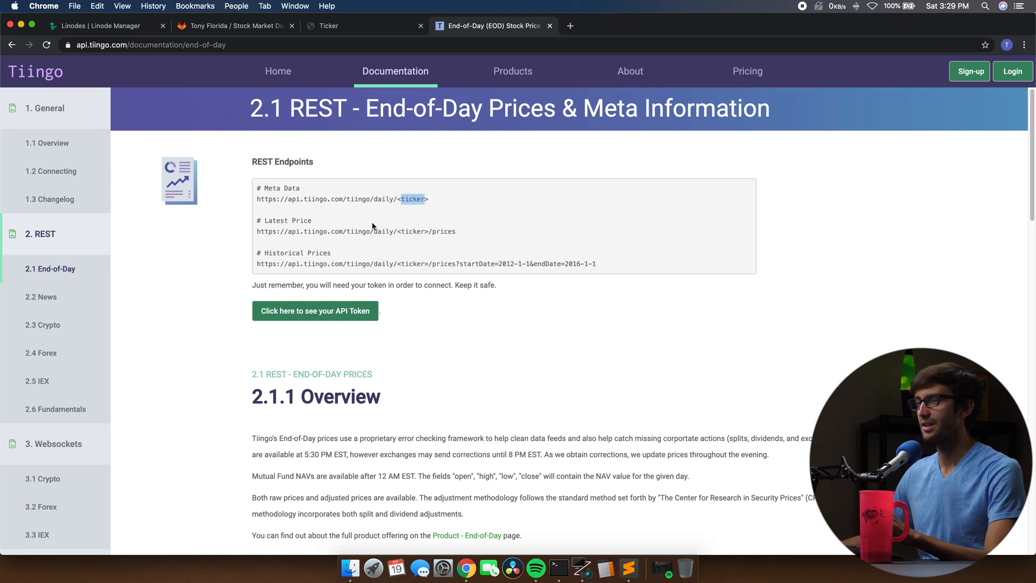
{"action": "triple_click", "coordinate": [356, 231]}
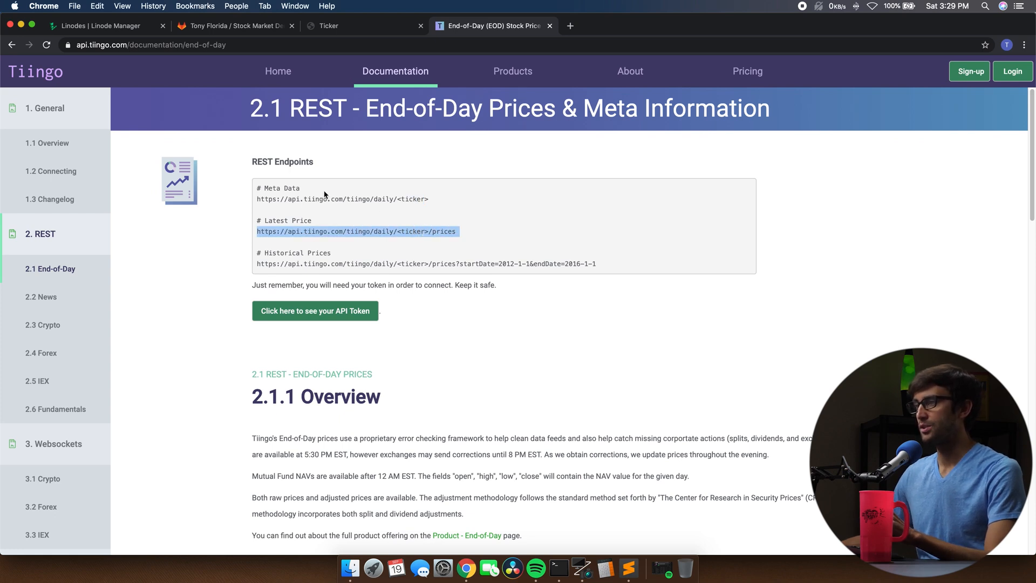
{"action": "mouse_move", "coordinate": [316, 222]}
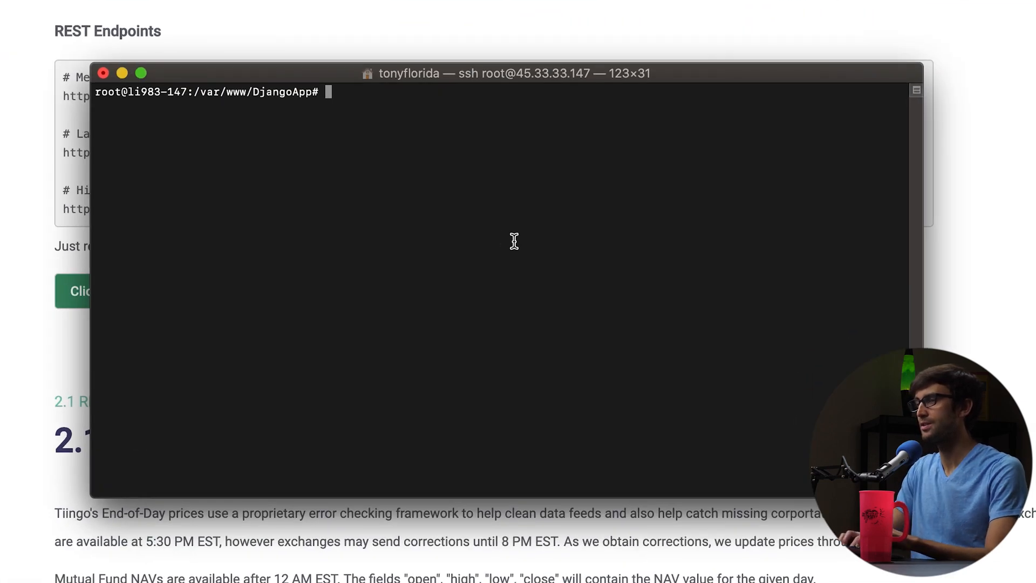
{"action": "mouse_move", "coordinate": [192, 84]}
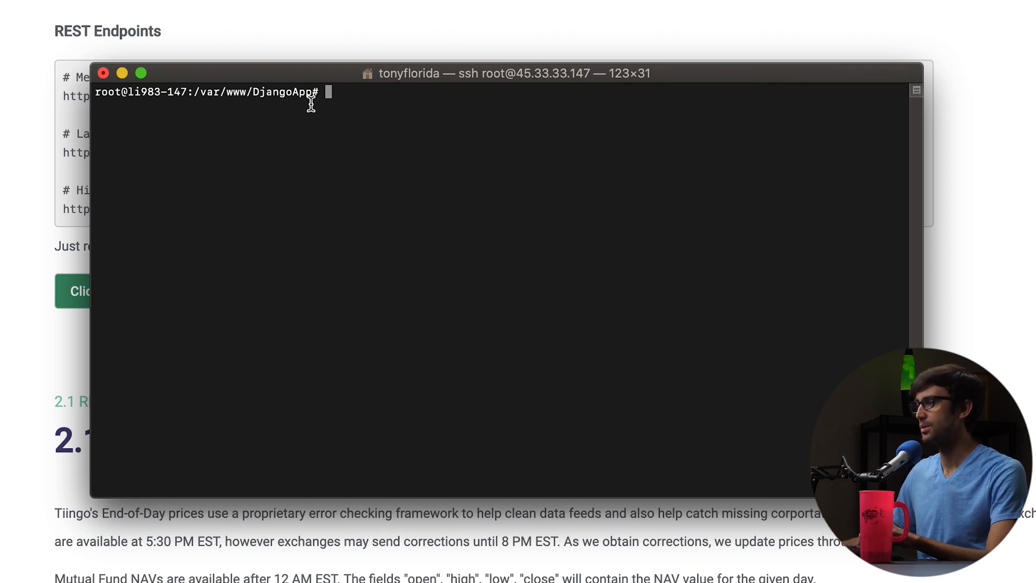
{"action": "mouse_move", "coordinate": [396, 111]}
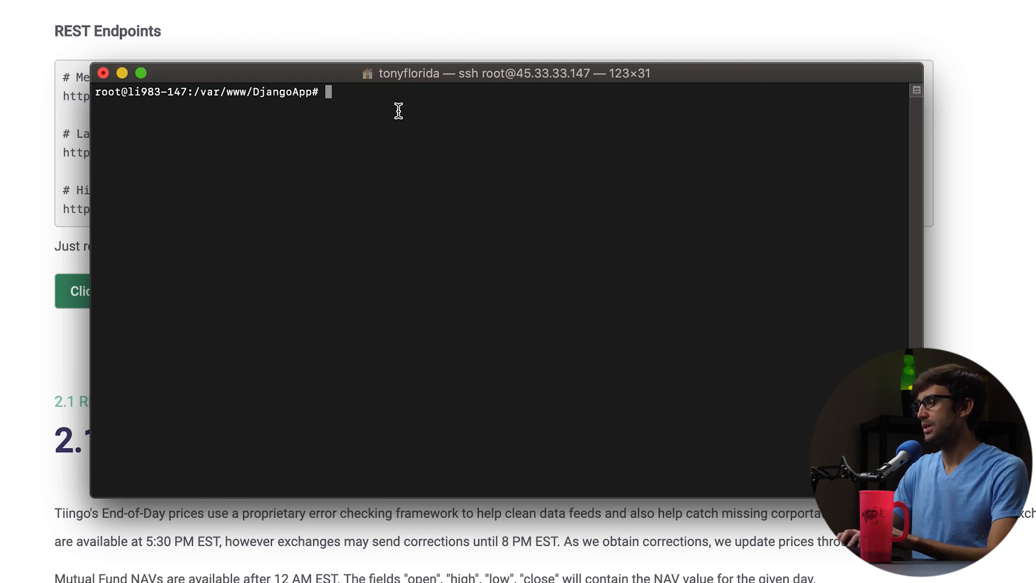
Change into the stocks app folder and start a new tiingo.py in vim
{"action": "type", "text": "cd s"}
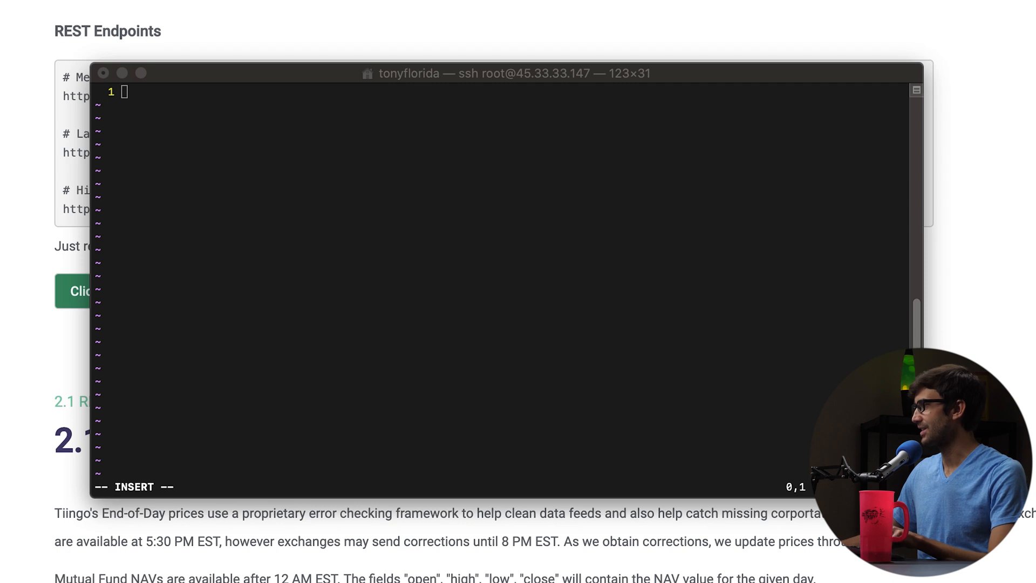
Paste the requests import, token headers and get_meta_data function into tiingo.py
{"action": "right_click", "coordinate": [463, 165]}
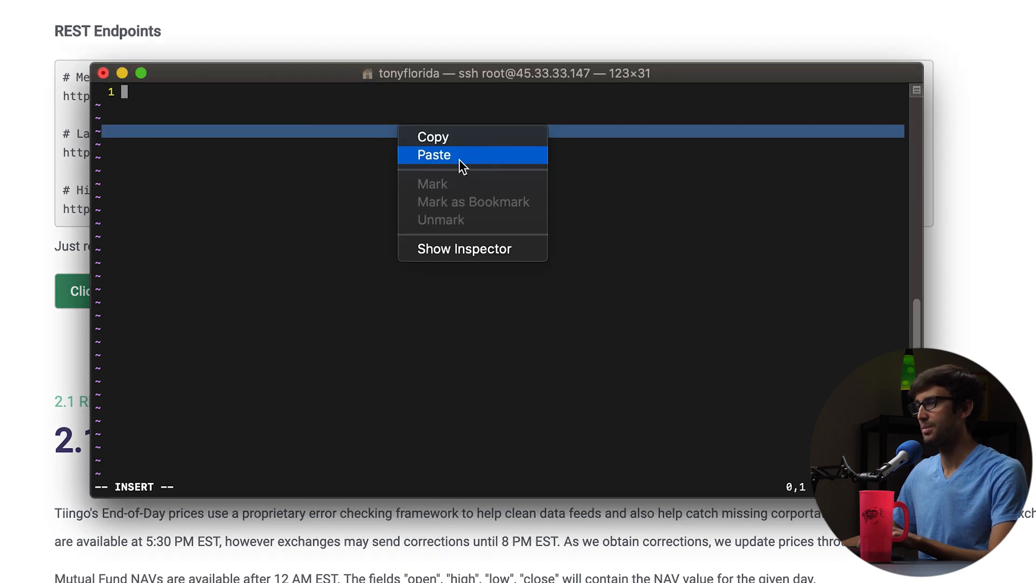
{"action": "left_click", "coordinate": [433, 155]}
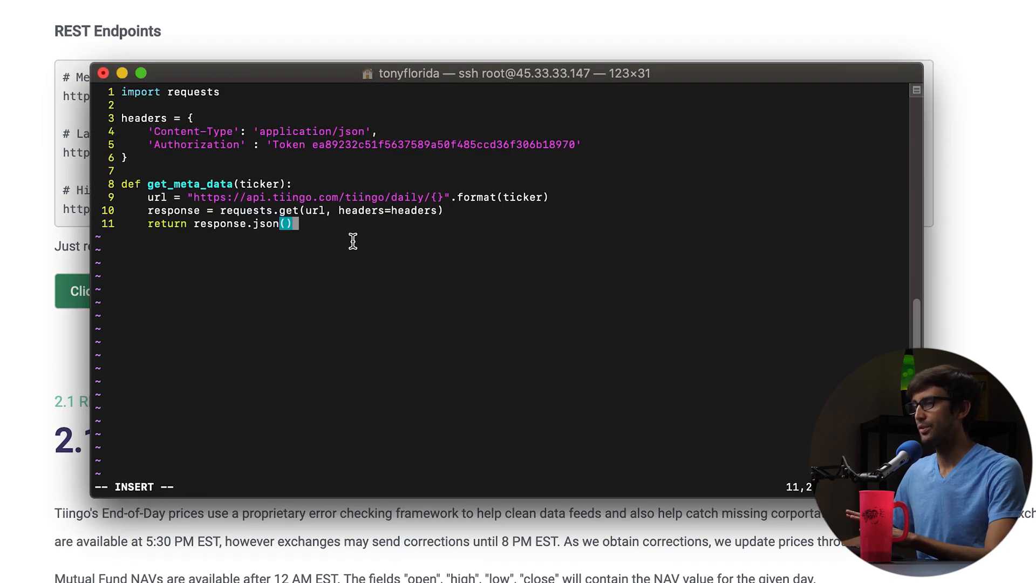
{"action": "mouse_move", "coordinate": [289, 202]}
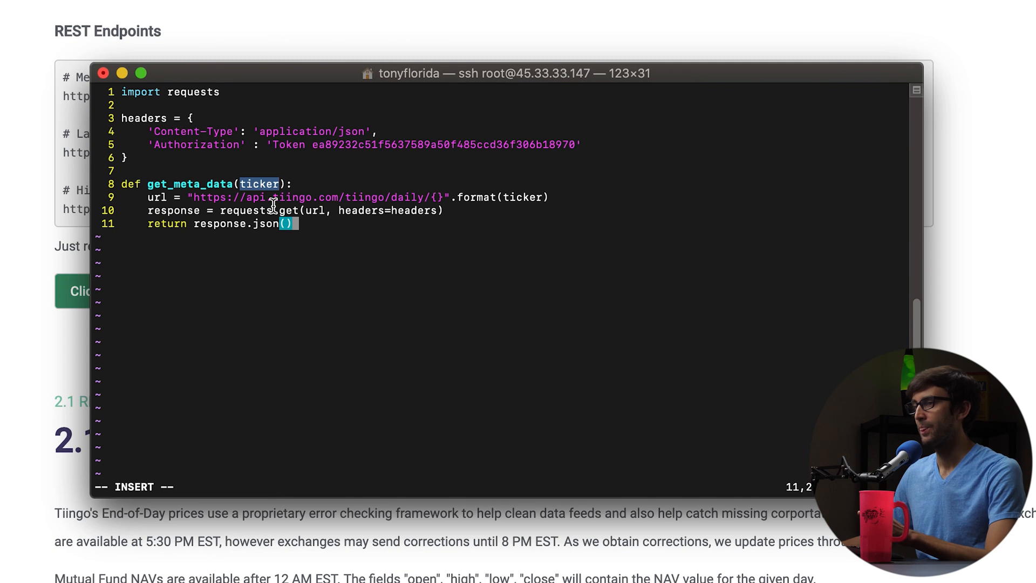
{"action": "mouse_move", "coordinate": [147, 197]}
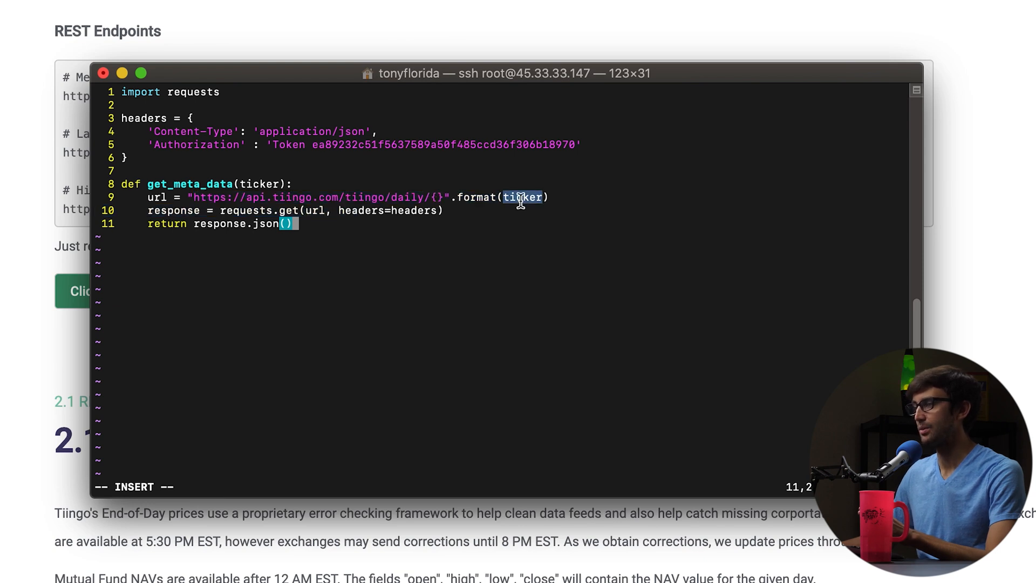
{"action": "mouse_move", "coordinate": [153, 197]}
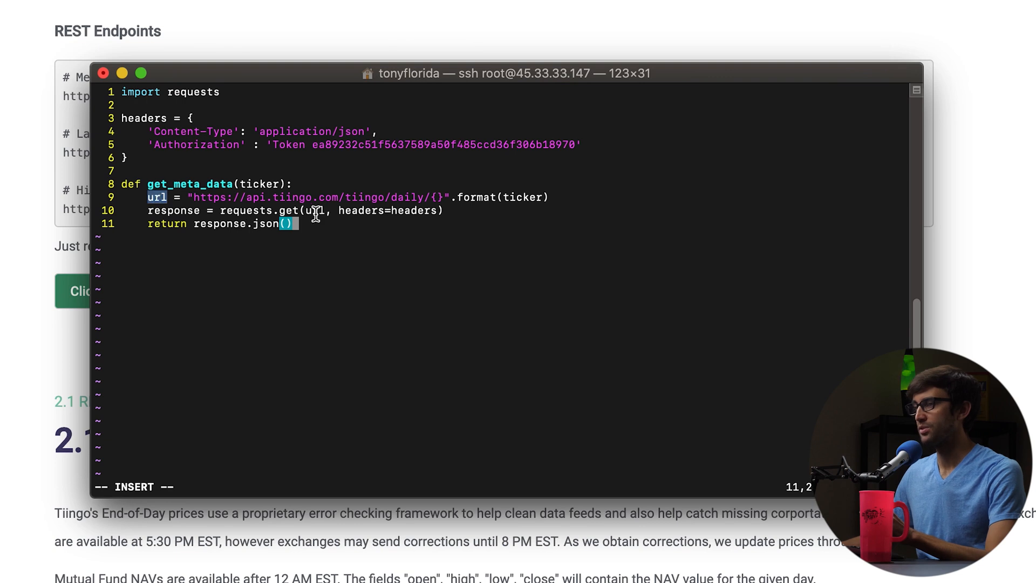
{"action": "mouse_move", "coordinate": [262, 222]}
{"action": "type", "text": "vim"}
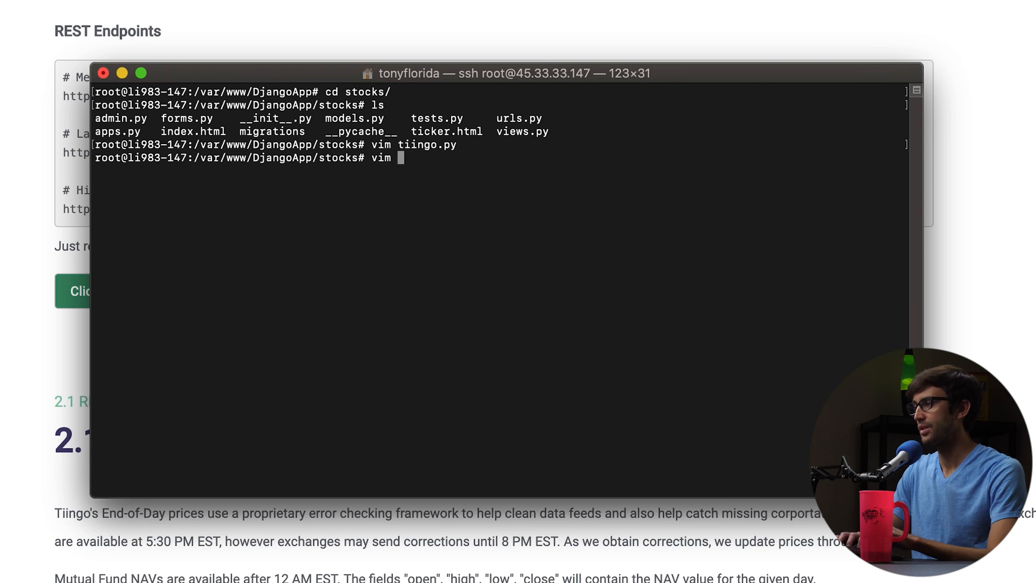
Bring views.py up in vim for editing
{"action": "type", "text": "view.p"}
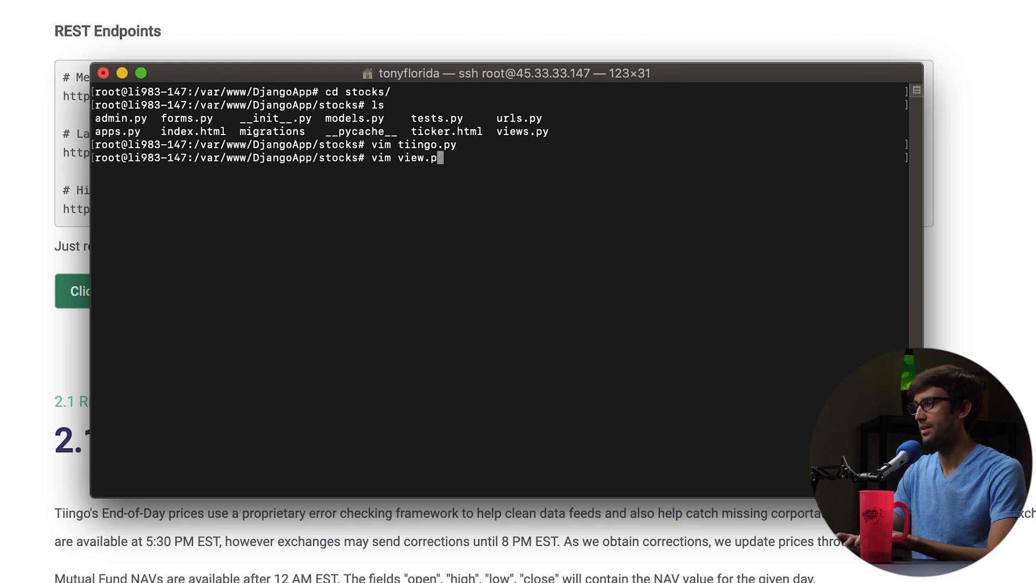
{"action": "key", "text": "Return"}
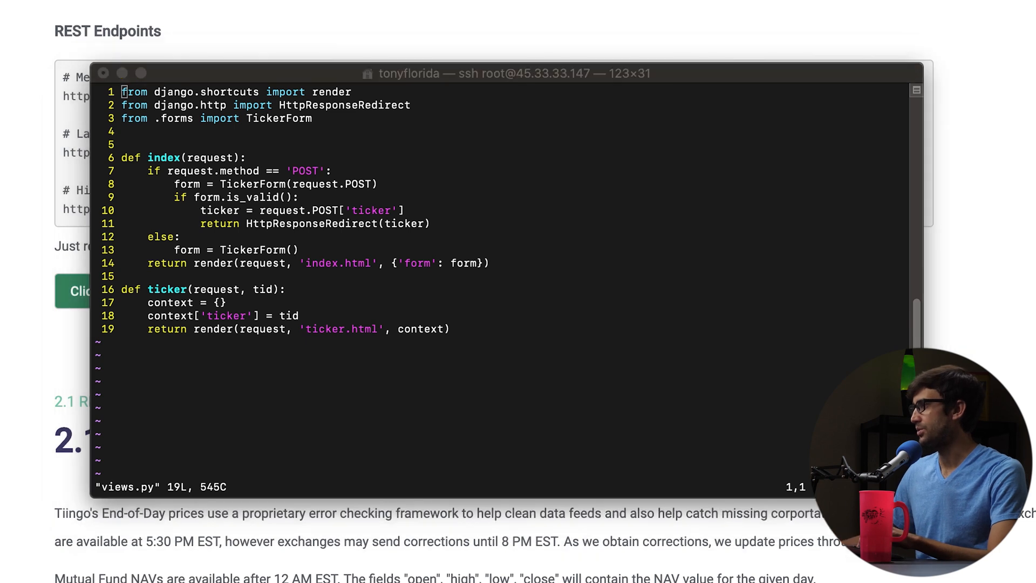
{"action": "mouse_move", "coordinate": [388, 237]}
{"action": "type", "text": "from .tiingo import get_meta_data"}
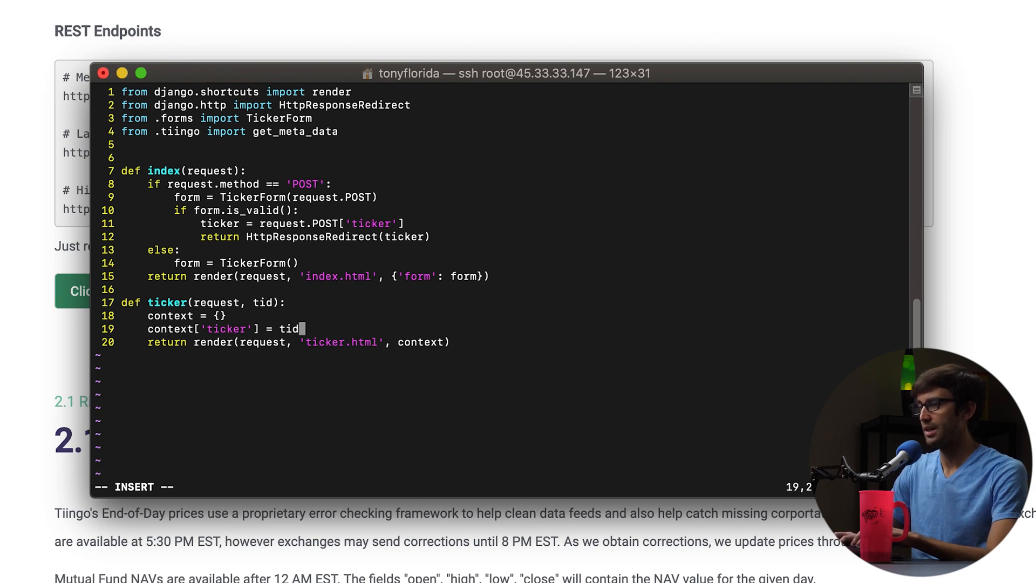
Add context['meta'] = get_meta_data(tid) to the ticker view and save
{"action": "right_click", "coordinate": [298, 342]}
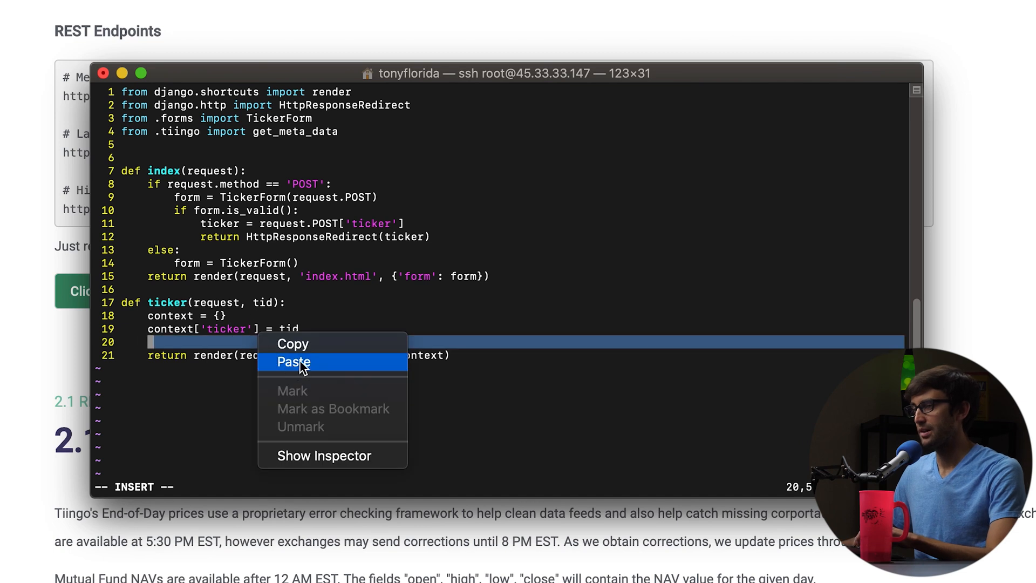
{"action": "left_click", "coordinate": [292, 362]}
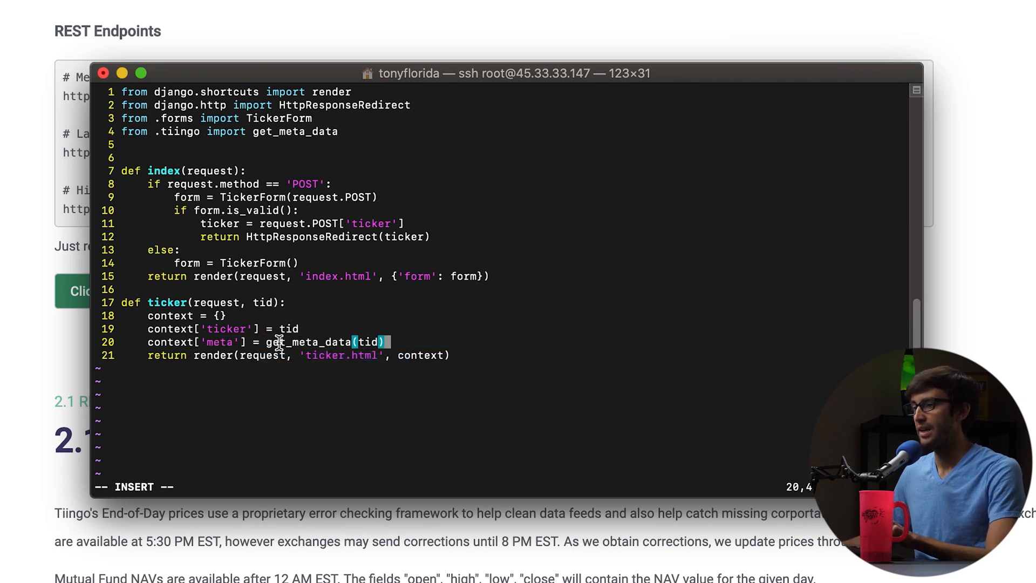
{"action": "double_click", "coordinate": [308, 342]}
{"action": "type", "text": ":"}
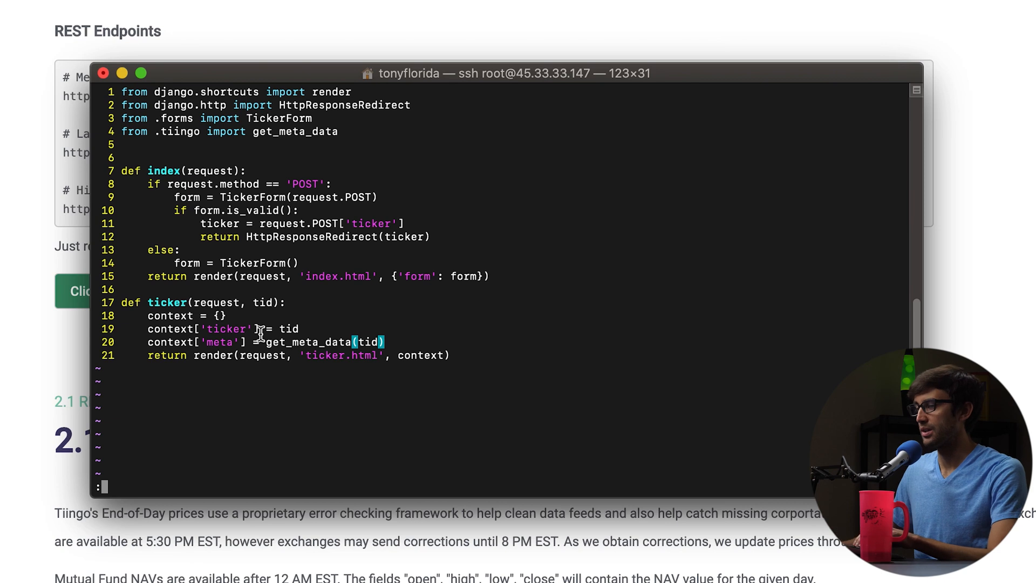
{"action": "double_click", "coordinate": [220, 342]}
{"action": "type", "text": "vim"}
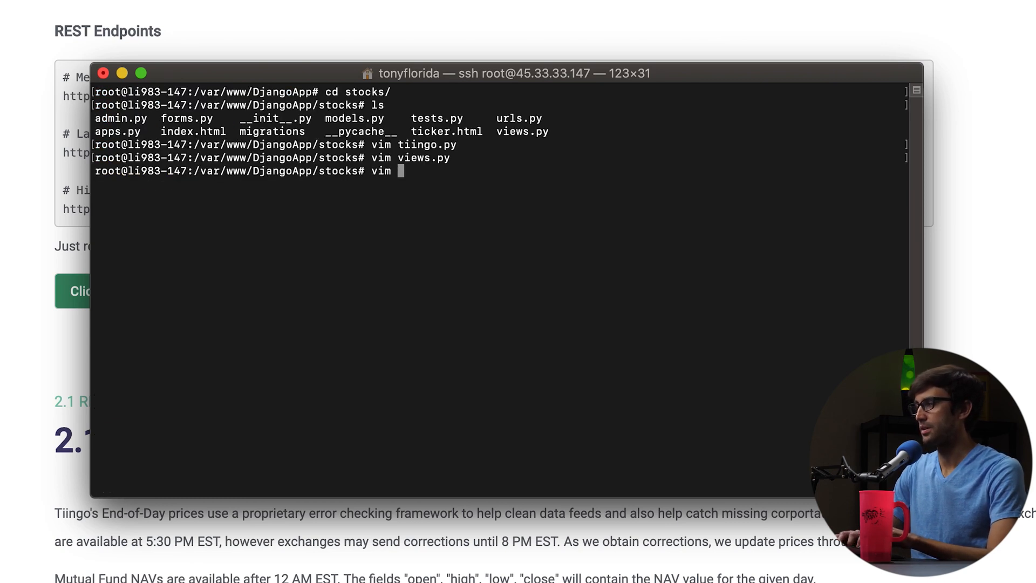
Edit ticker.html, removing the old plain ticker heading line
{"action": "type", "text": "ticker.html"}
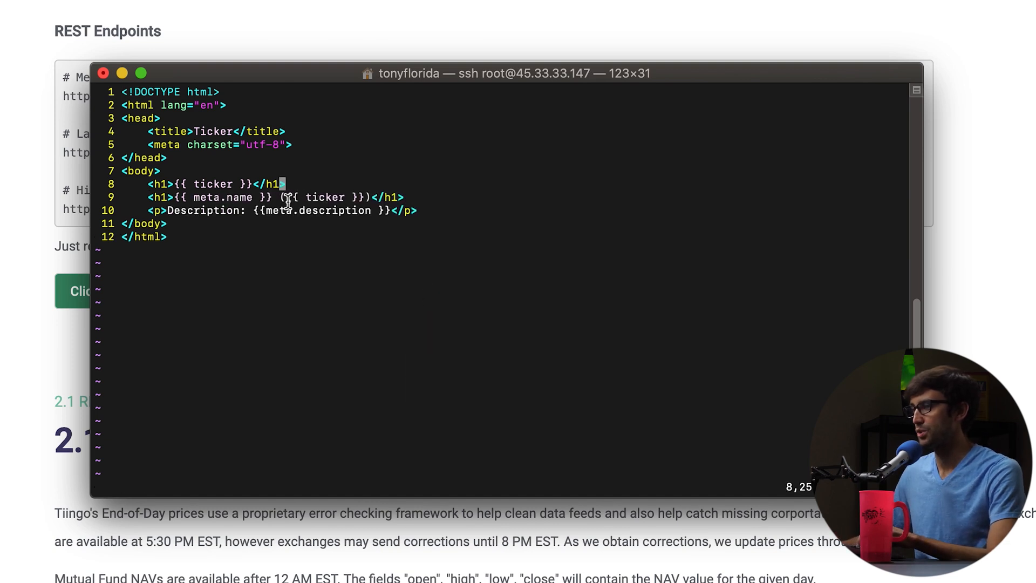
{"action": "mouse_move", "coordinate": [289, 196]}
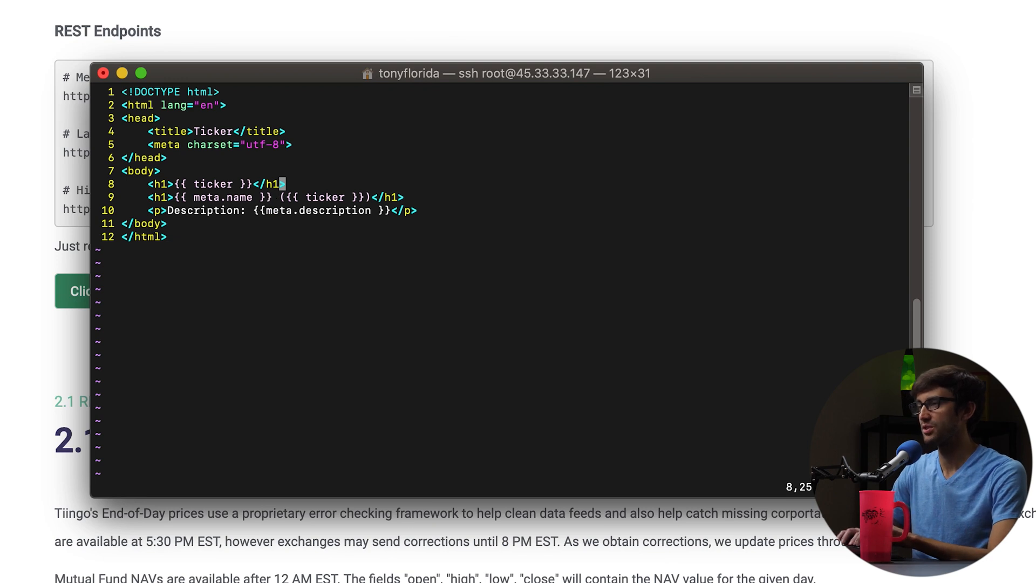
{"action": "key", "text": "dd"}
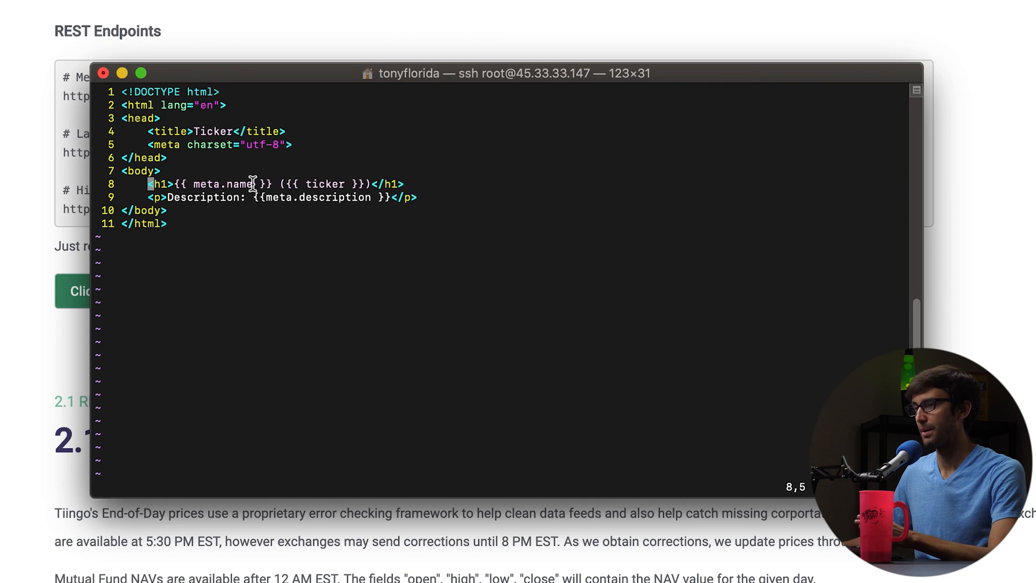
Keep the {{ meta.name }} ({{ ticker }}) heading and description, then save and quit
{"action": "double_click", "coordinate": [315, 196]}
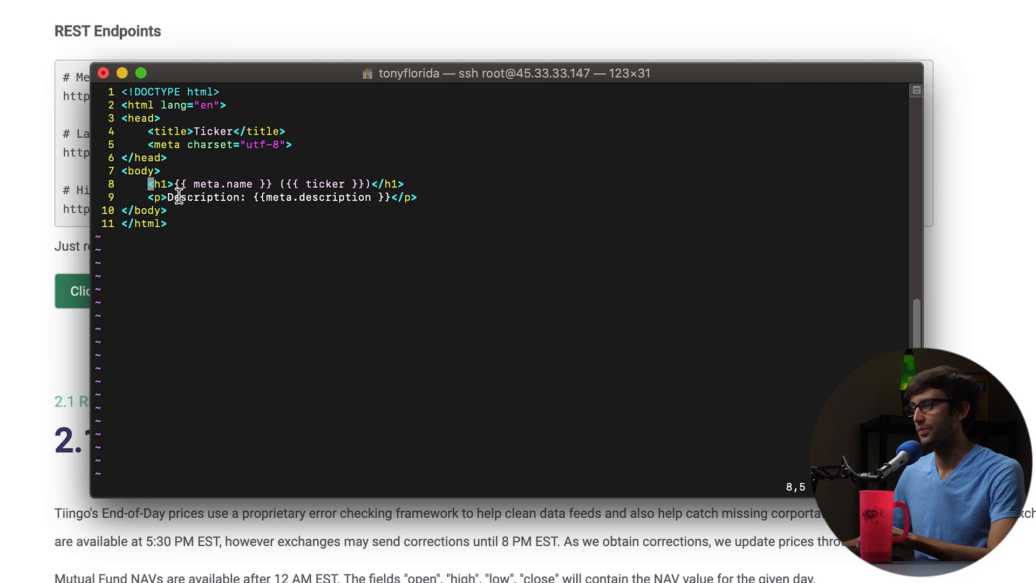
{"action": "double_click", "coordinate": [203, 197]}
{"action": "type", "text": ":w"}
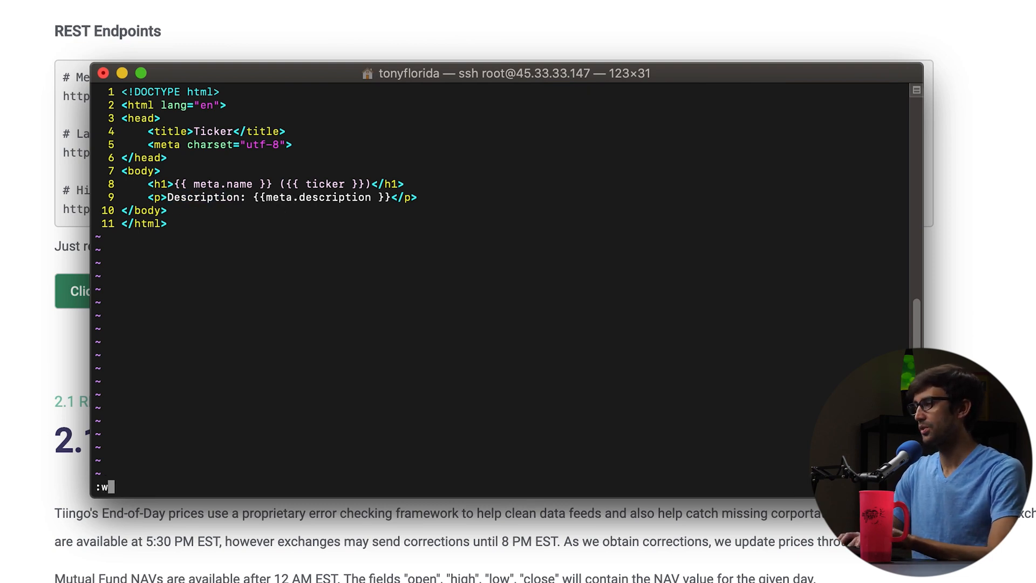
{"action": "type", "text": "q"}
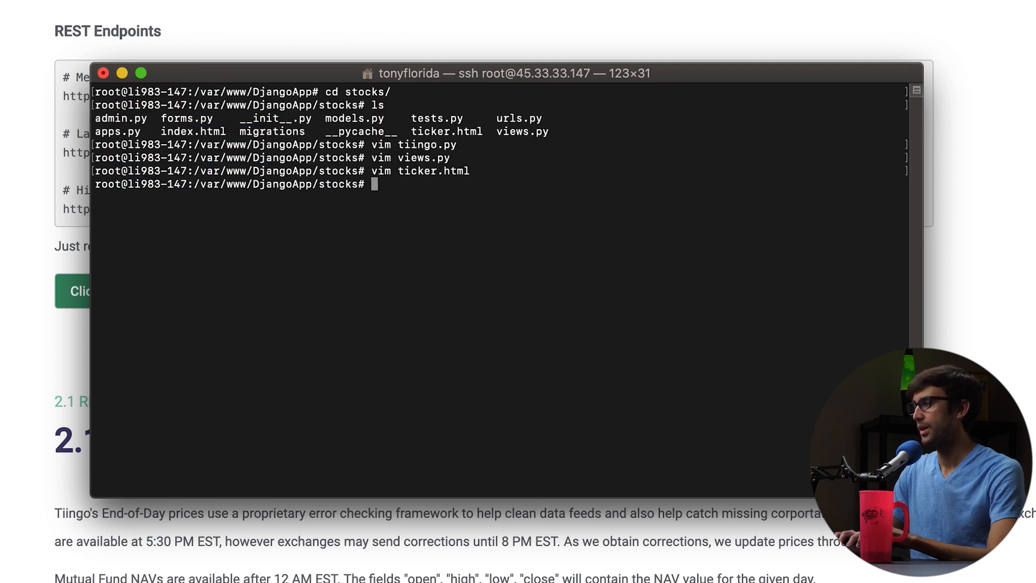
From the project folder run python3 manage.py runserver 0.0.0.0:8001
{"action": "type", "text": "cd .."}
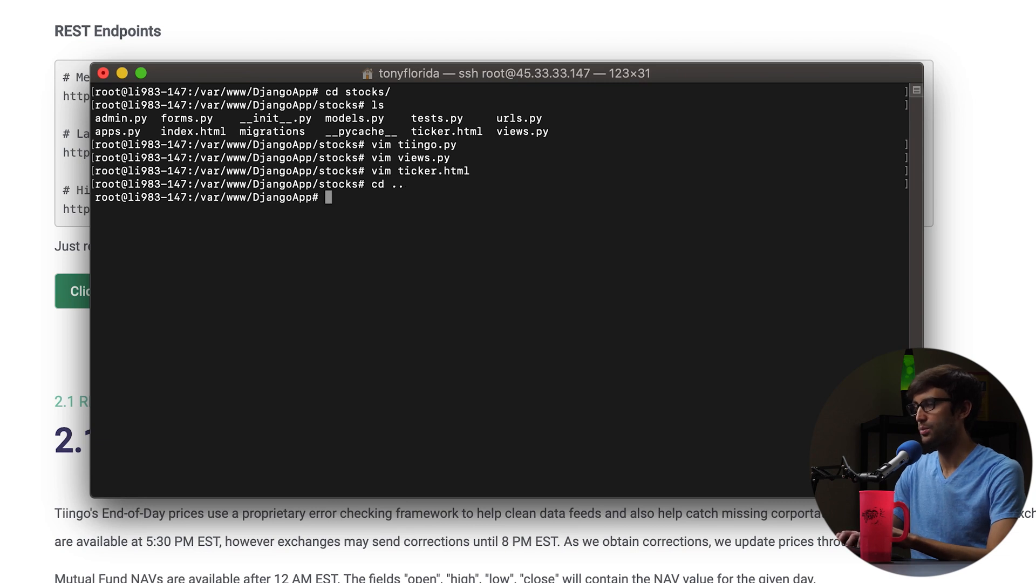
{"action": "type", "text": "python3"}
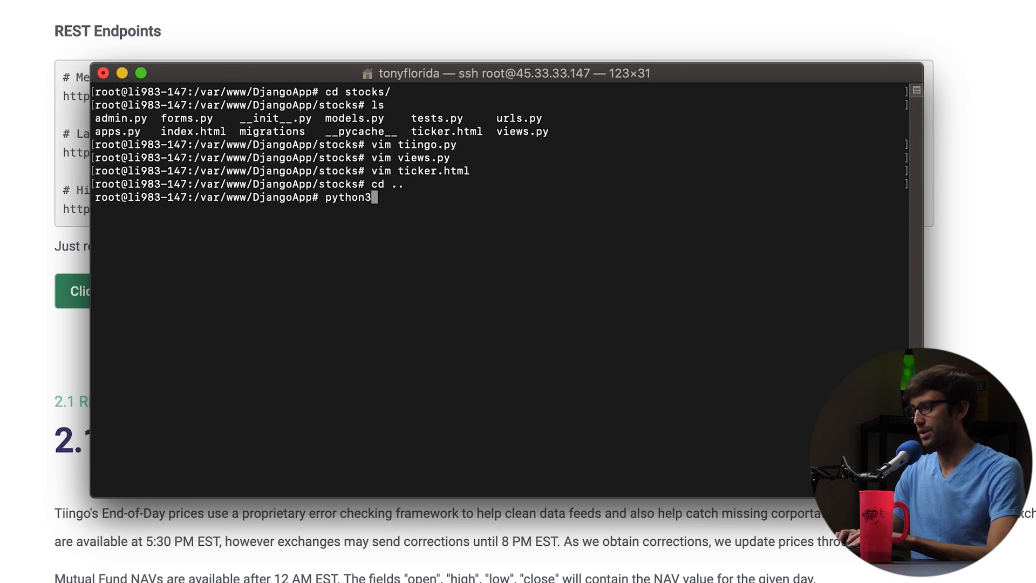
{"action": "type", "text": "manage.py"}
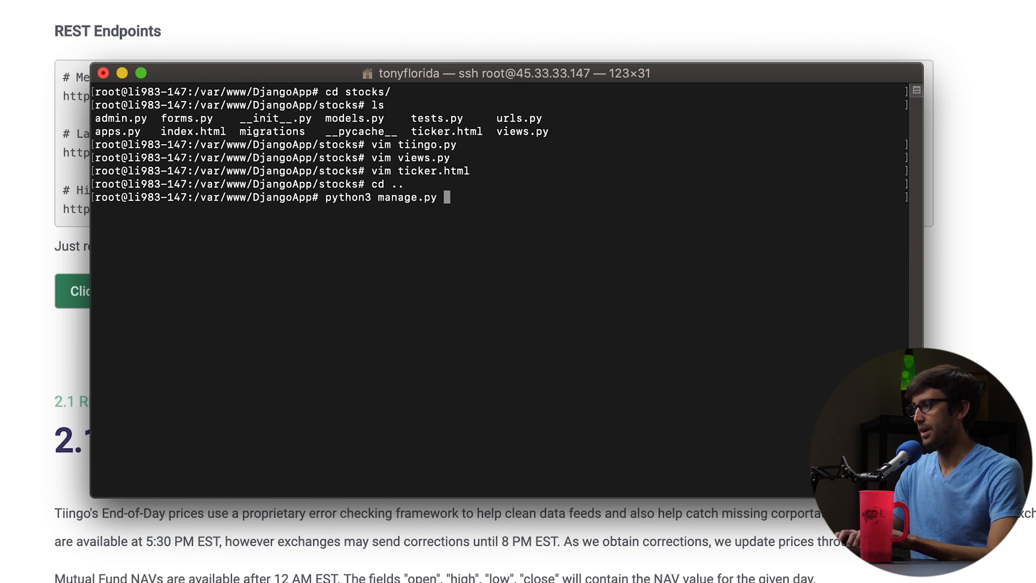
{"action": "type", "text": "runserver"}
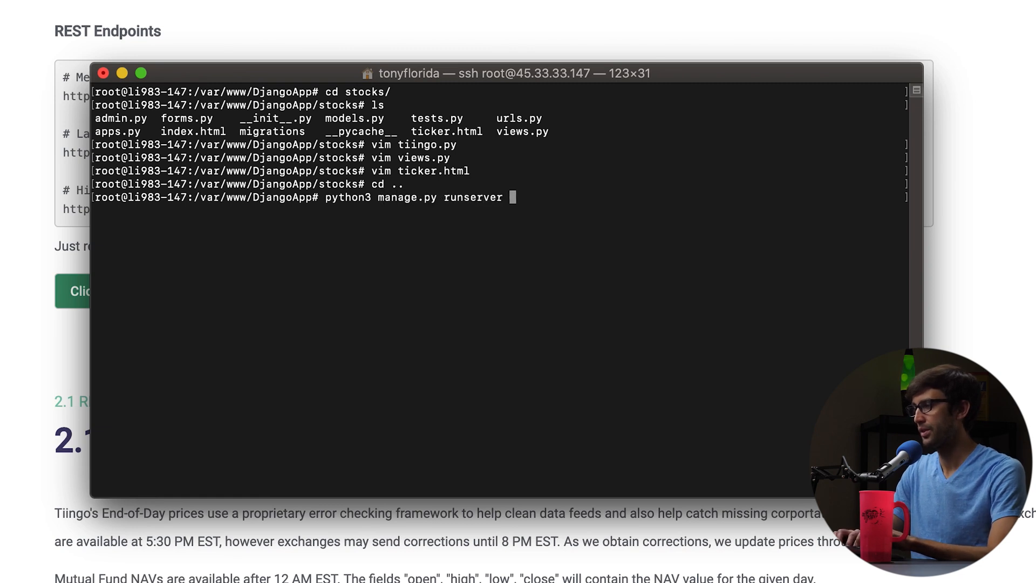
{"action": "type", "text": "0.0.0."}
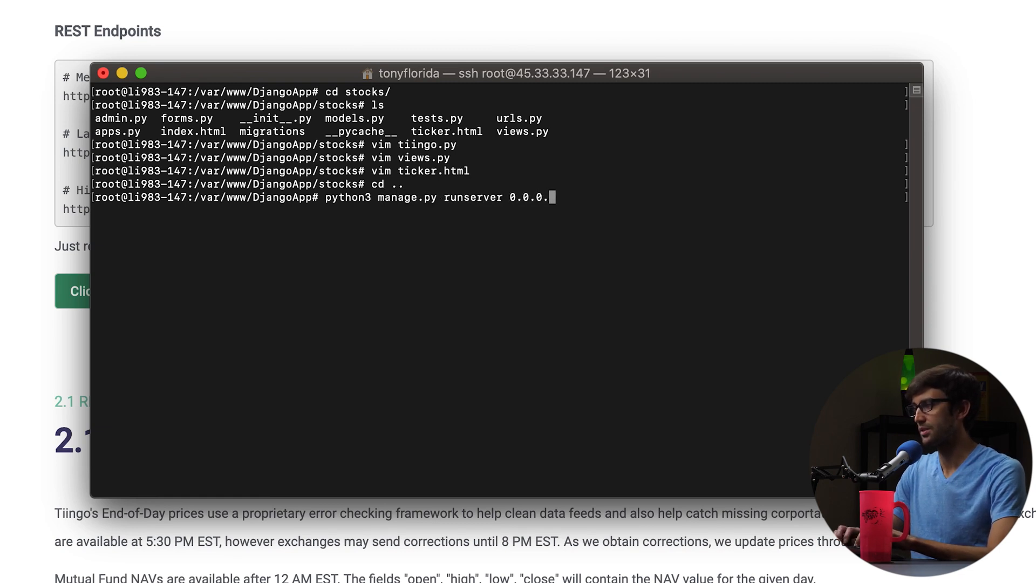
{"action": "type", "text": ":80"}
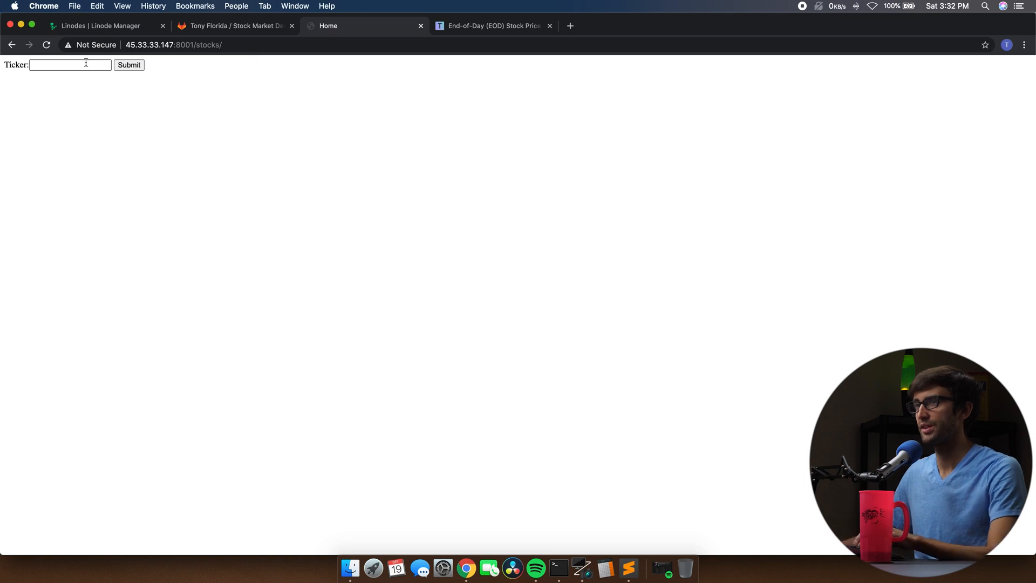
Submit AAPL in the Ticker box and view its name and description
{"action": "type", "text": "AAPL"}
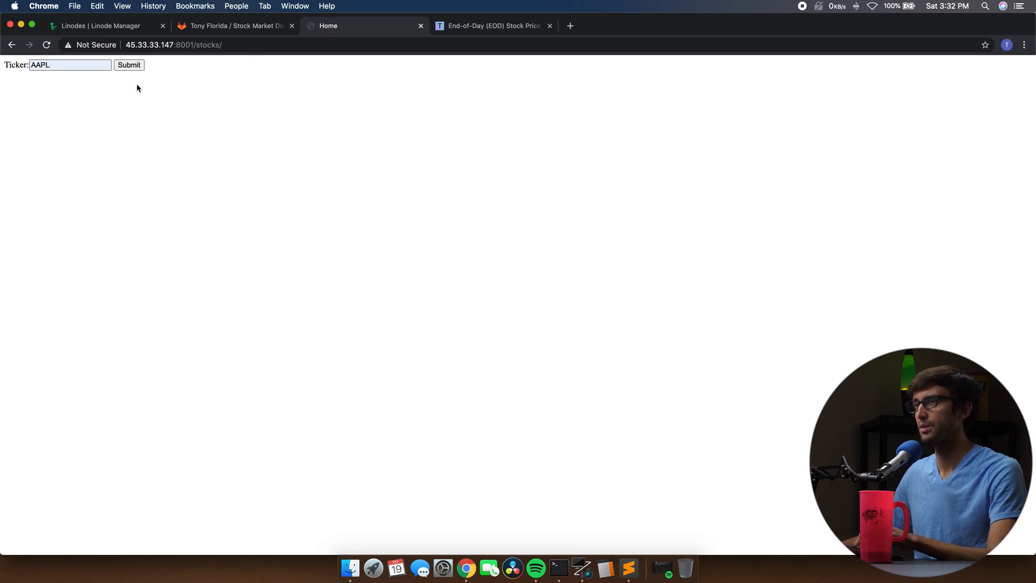
{"action": "left_click", "coordinate": [128, 65]}
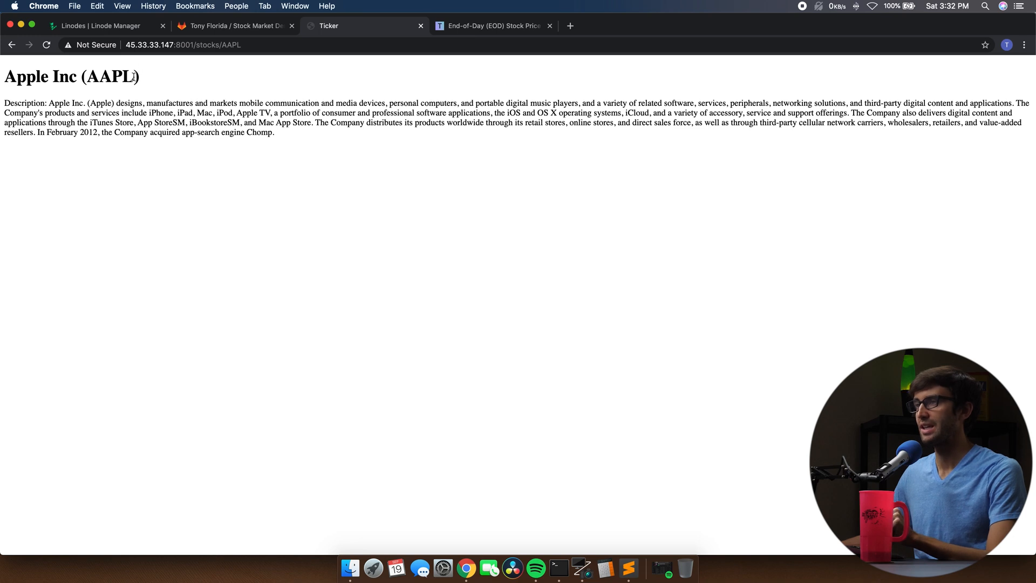
{"action": "double_click", "coordinate": [110, 77]}
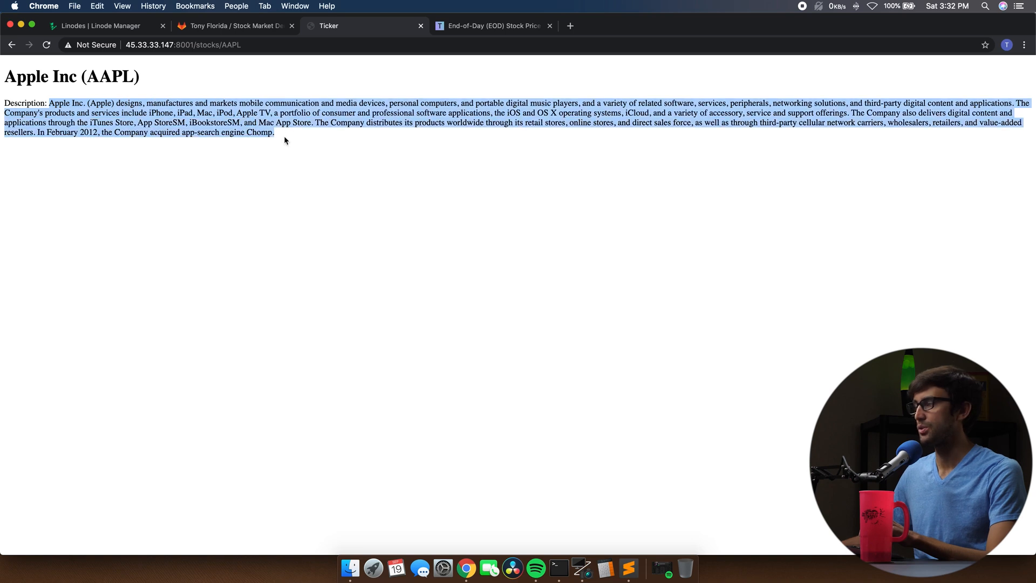
{"action": "mouse_move", "coordinate": [304, 126]}
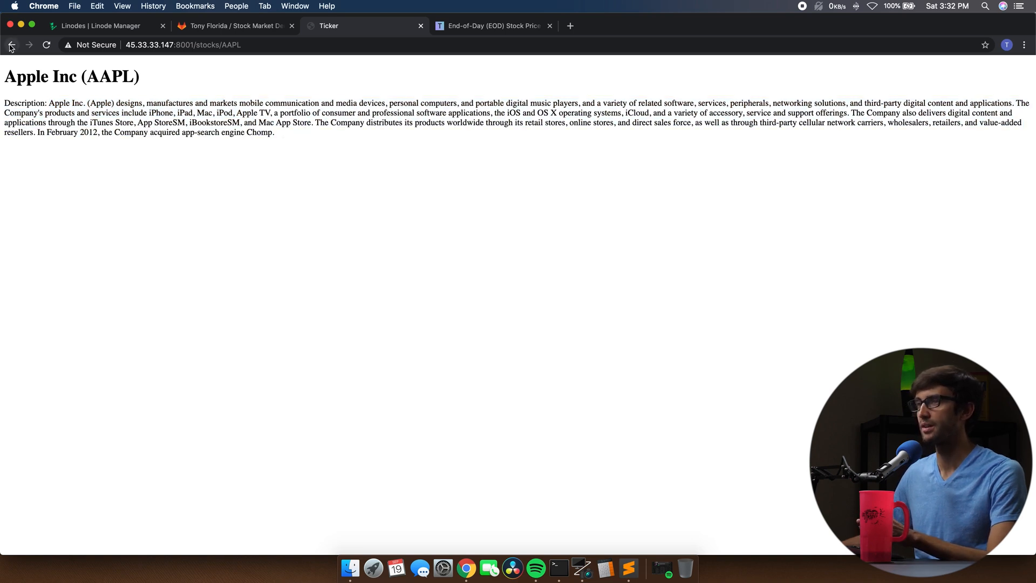
Change the address to /stocks/GOOG and load Alphabet's ticker page
{"action": "double_click", "coordinate": [231, 44]}
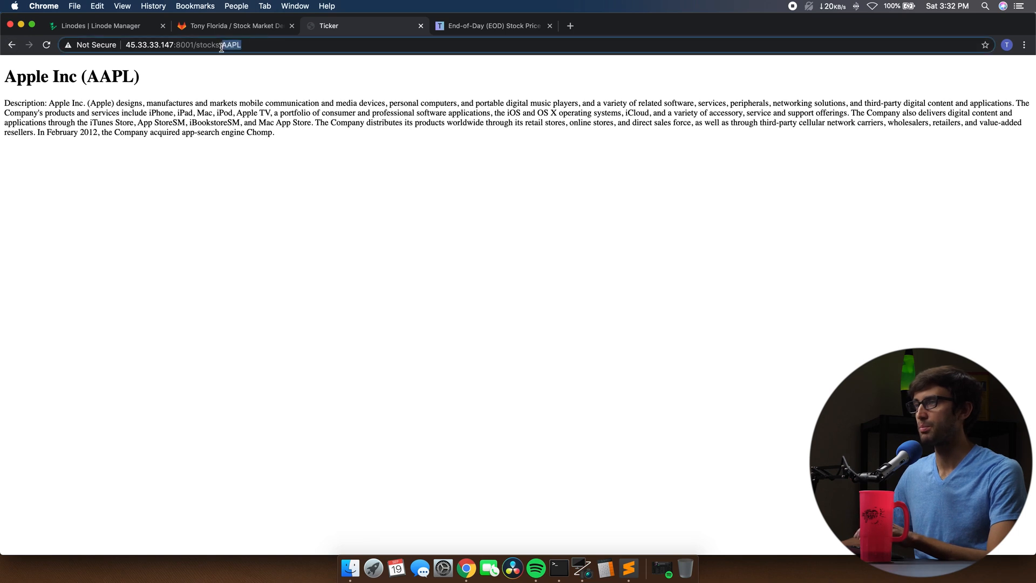
{"action": "mouse_move", "coordinate": [294, 63]}
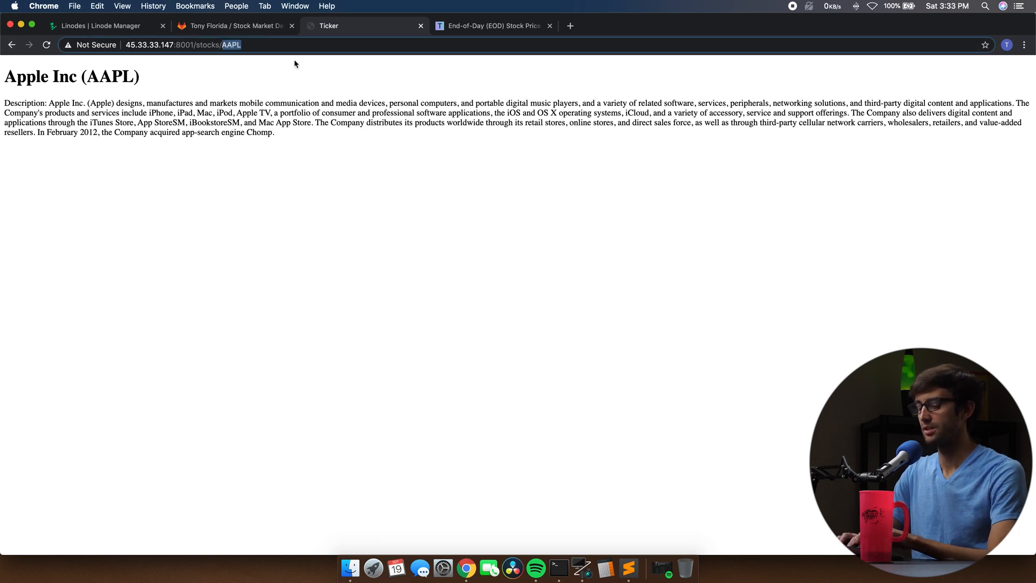
{"action": "type", "text": "GOOG"}
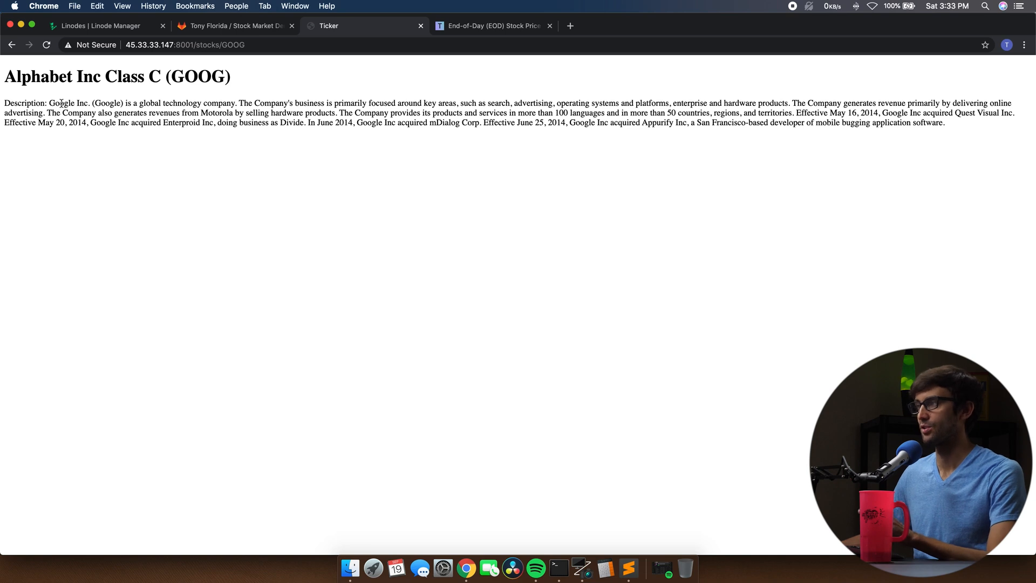
{"action": "left_click", "coordinate": [492, 25]}
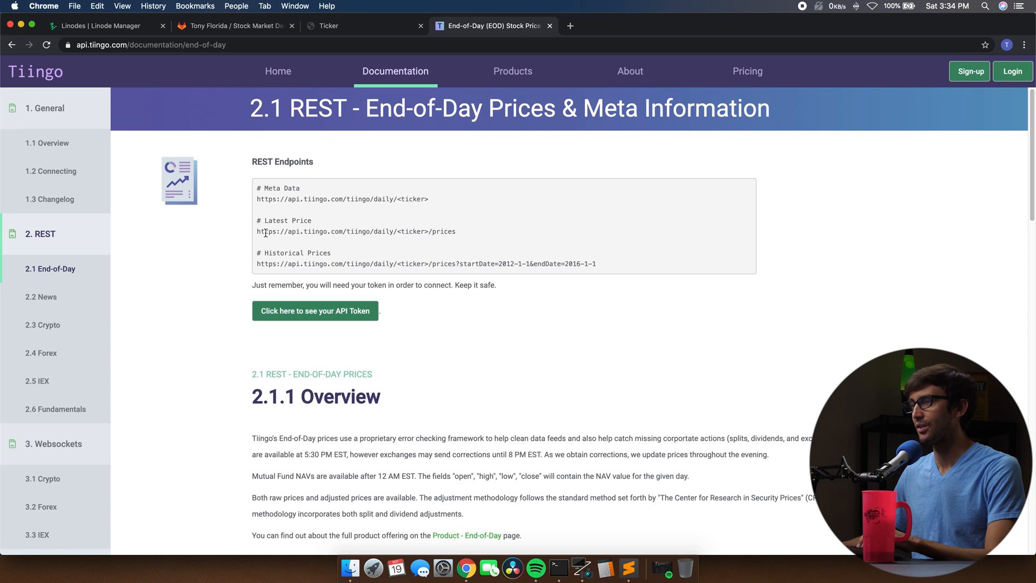
{"action": "mouse_move", "coordinate": [349, 230]}
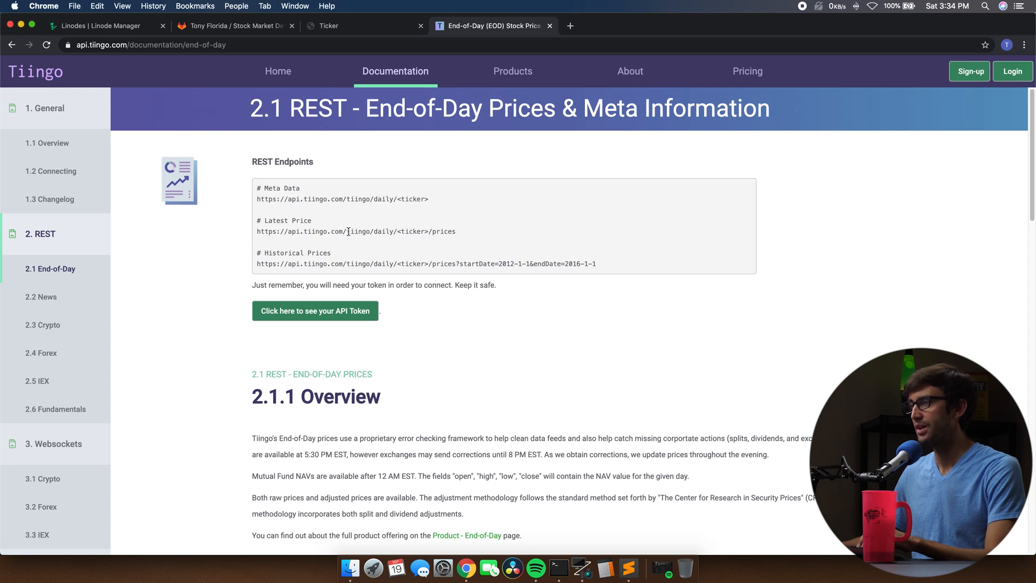
Select the 'prices' ending of the Latest Price endpoint URL
{"action": "double_click", "coordinate": [413, 231]}
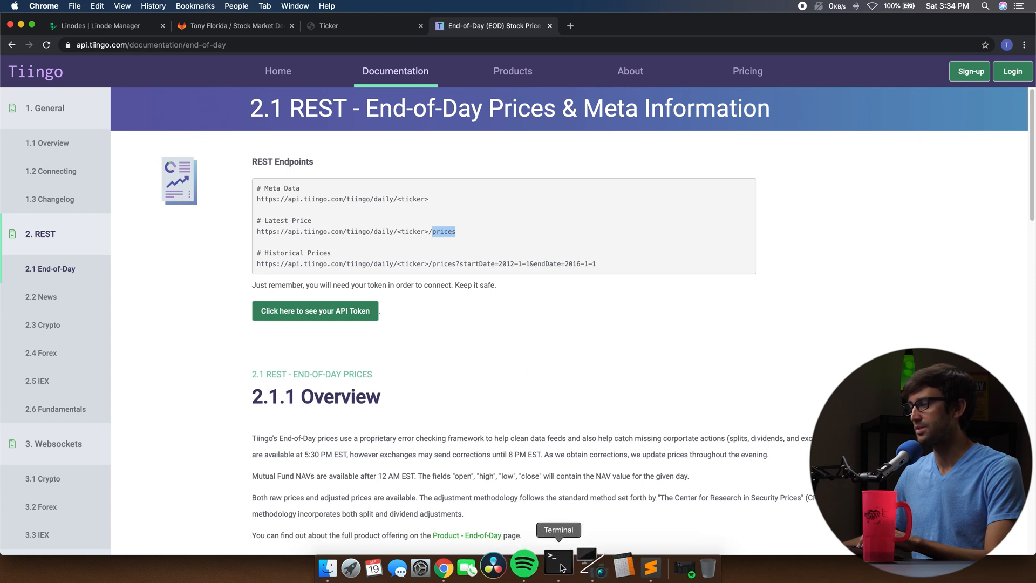
Back in the server session, reopen tiingo.py to add get_price_data for /daily/{}/prices
{"action": "left_click", "coordinate": [558, 567]}
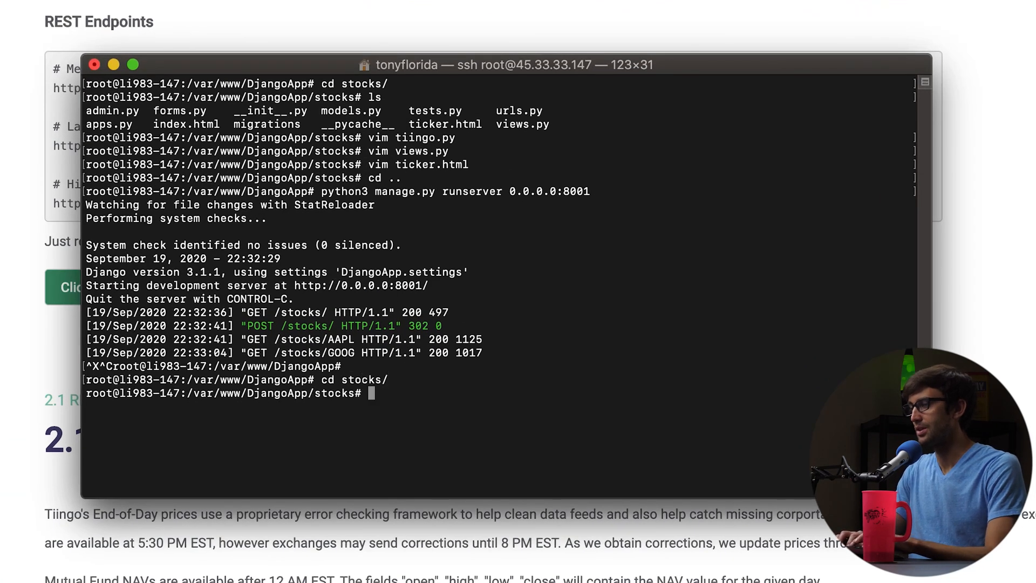
{"action": "type", "text": "vim ti"}
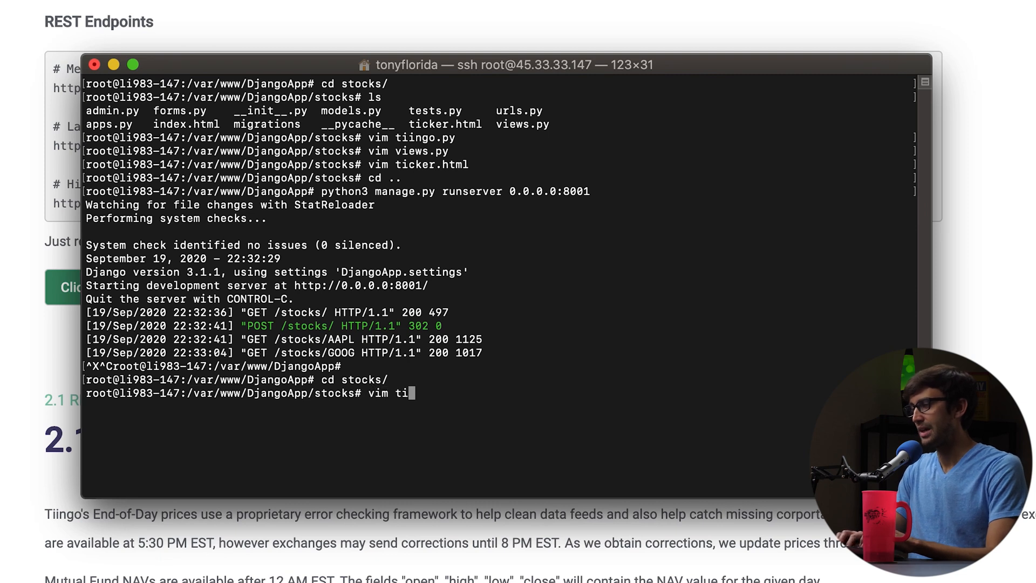
{"action": "type", "text": "ingo.py"}
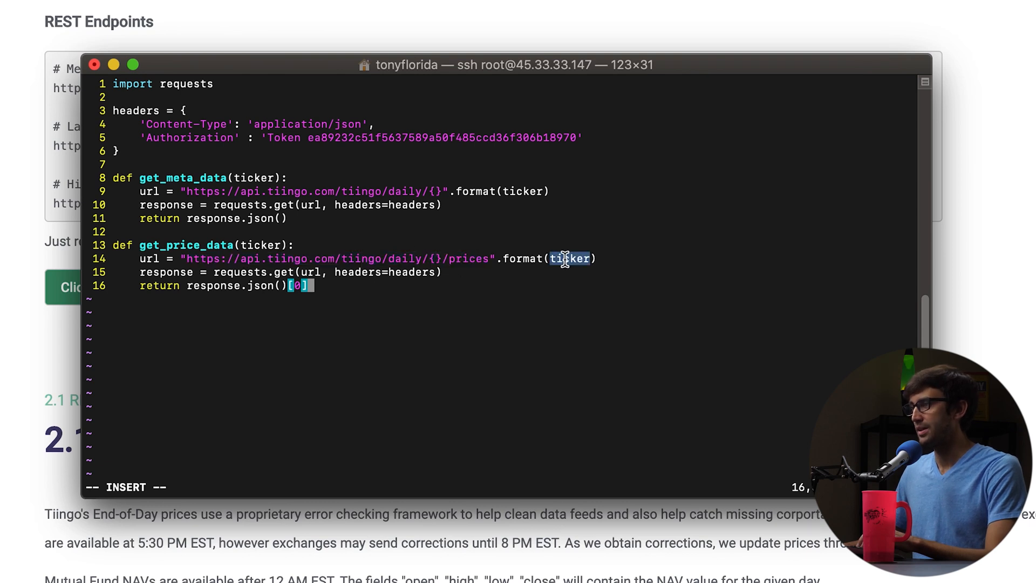
{"action": "mouse_move", "coordinate": [314, 272]}
{"action": "type", "text": "vim"}
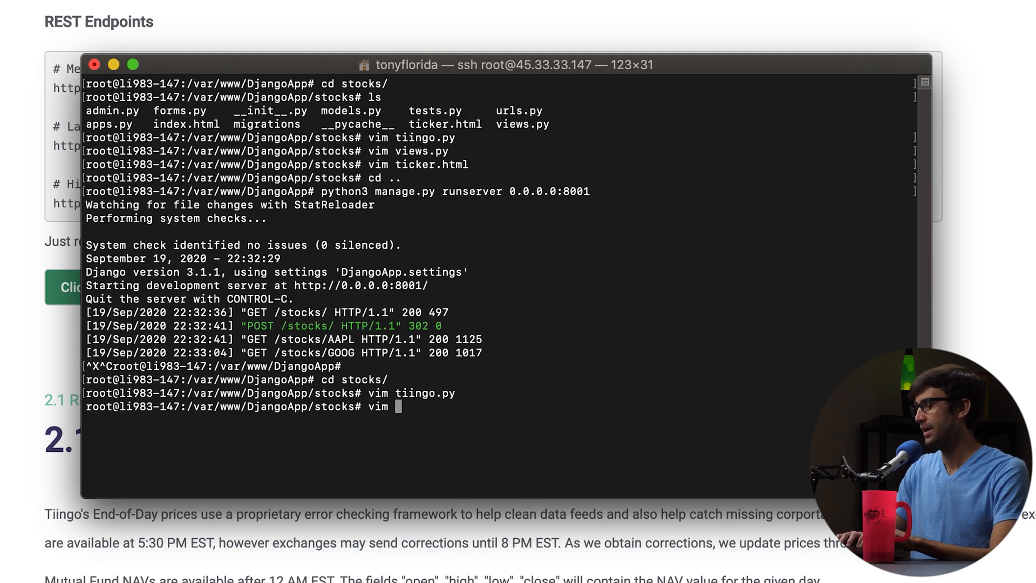
In views.py import get_price_data alongside get_meta_data and paste a price line into ticker()
{"action": "type", "text": "views.py"}
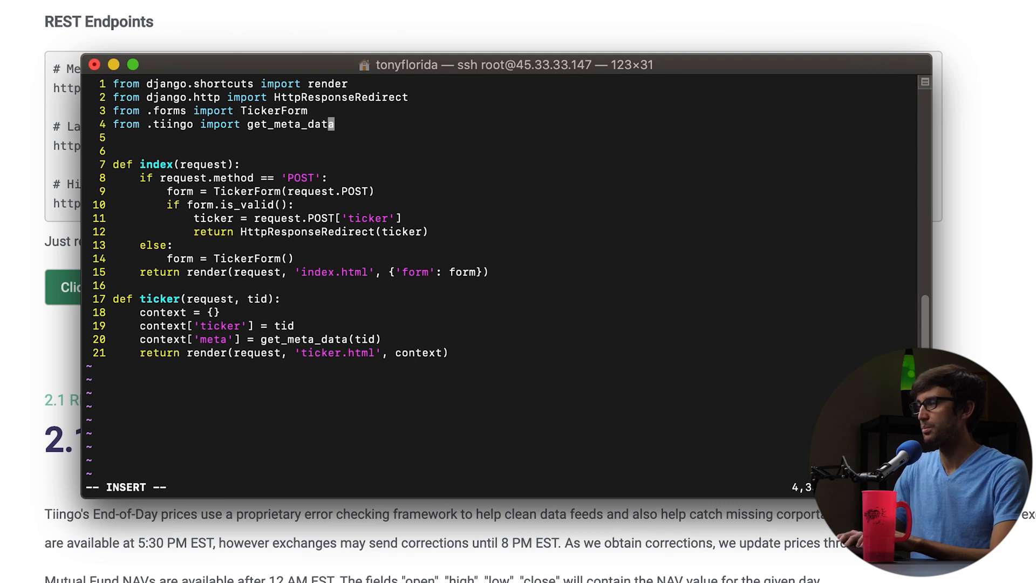
{"action": "type", "text": "get_"}
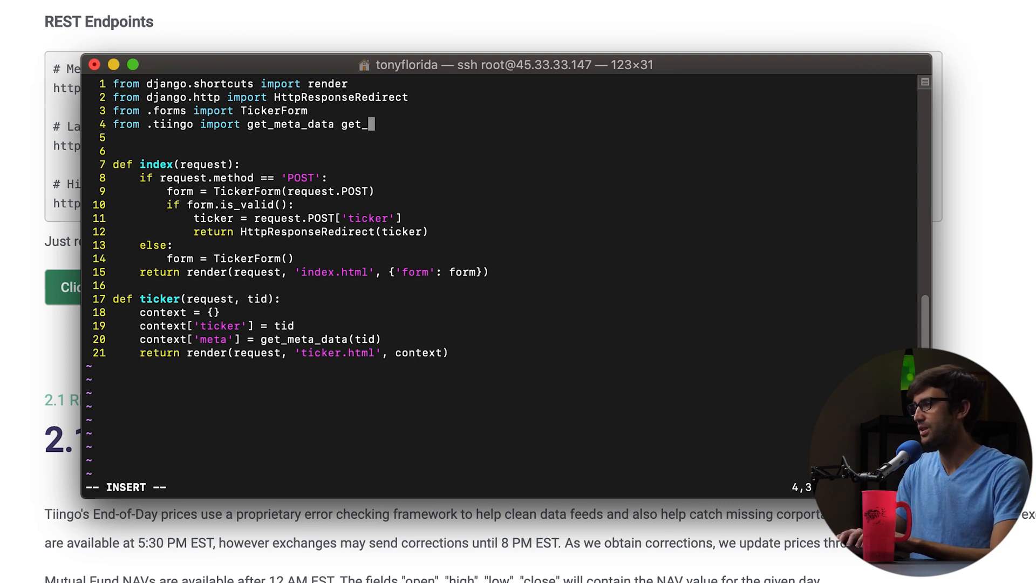
{"action": "type", "text": "price_date"}
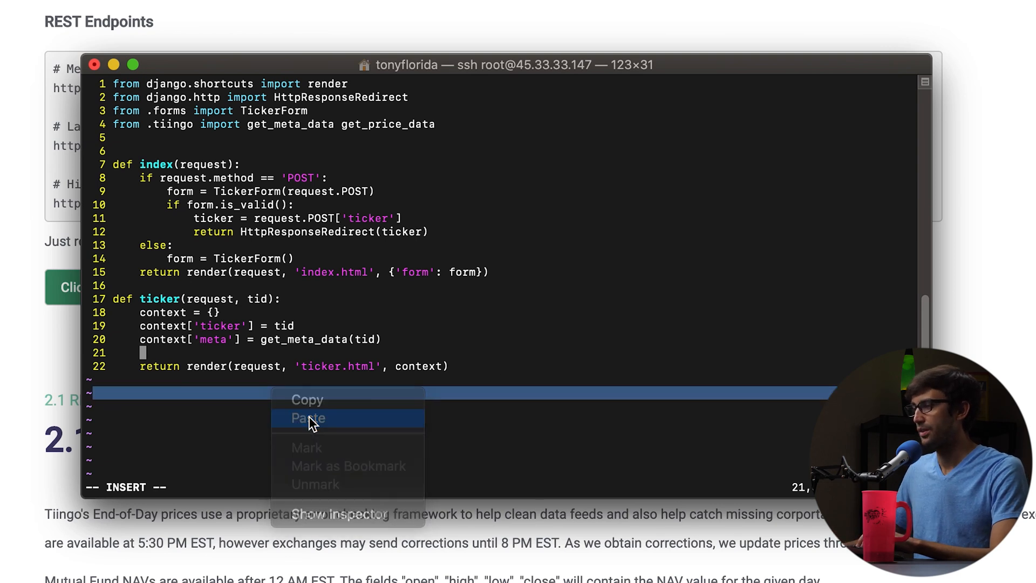
{"action": "left_click", "coordinate": [307, 418]}
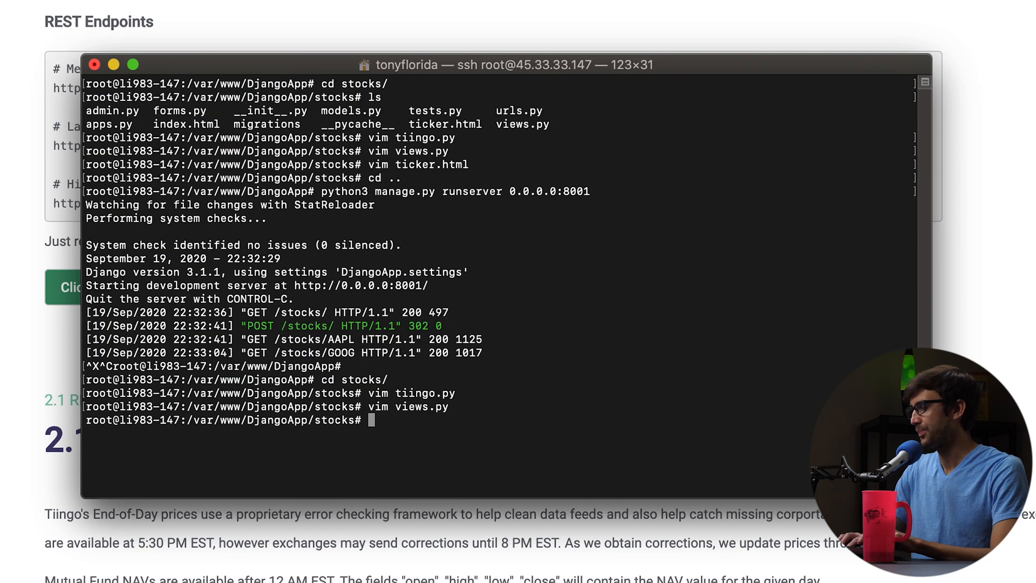
Add Open, High, Low and Close lines using {{ price.open }} etc. to ticker.html and save
{"action": "type", "text": "vim ti"}
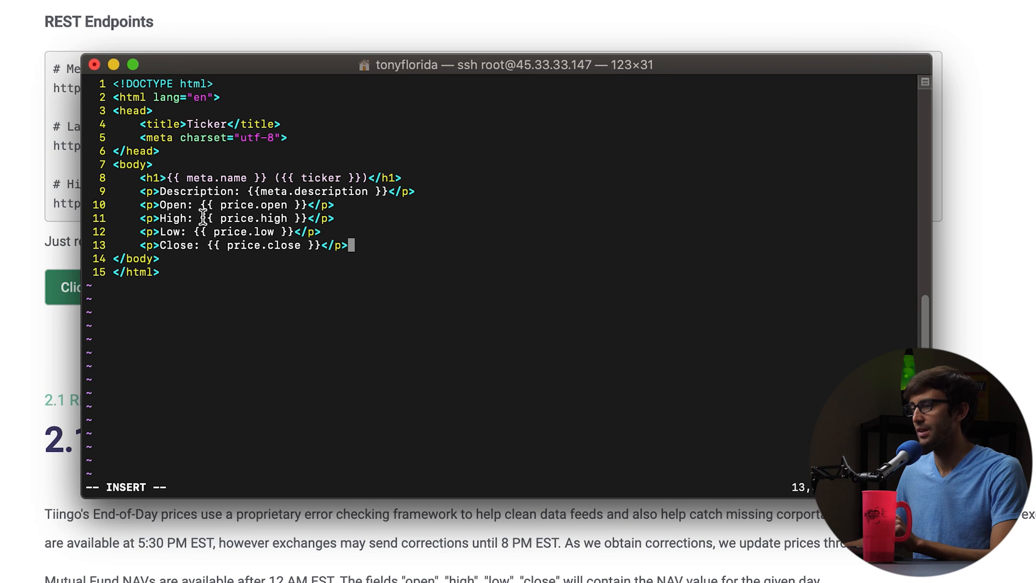
{"action": "double_click", "coordinate": [252, 204]}
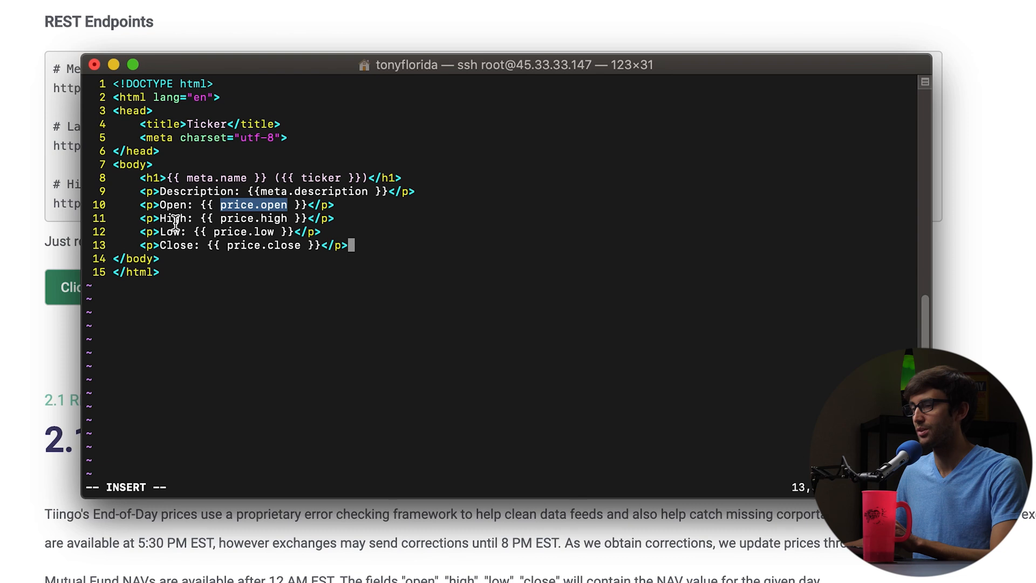
{"action": "key", "text": "Escape"}
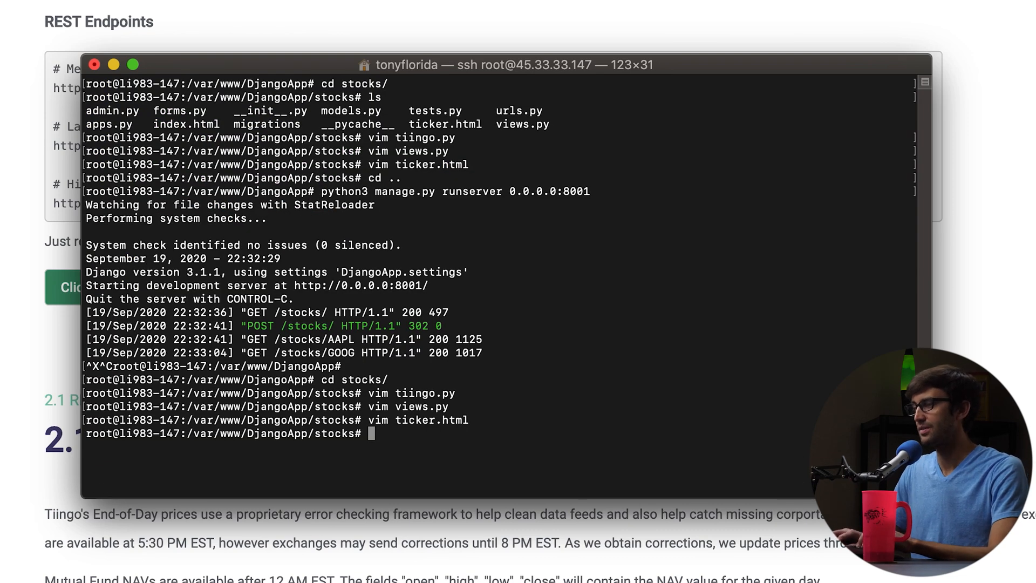
Run the server on 0.0.0.0:8001, hit the SyntaxError, and reopen stocks/views.py to fix the import comma
{"action": "type", "text": "python3 manage.py runserver 0.0.0.0:8001"}
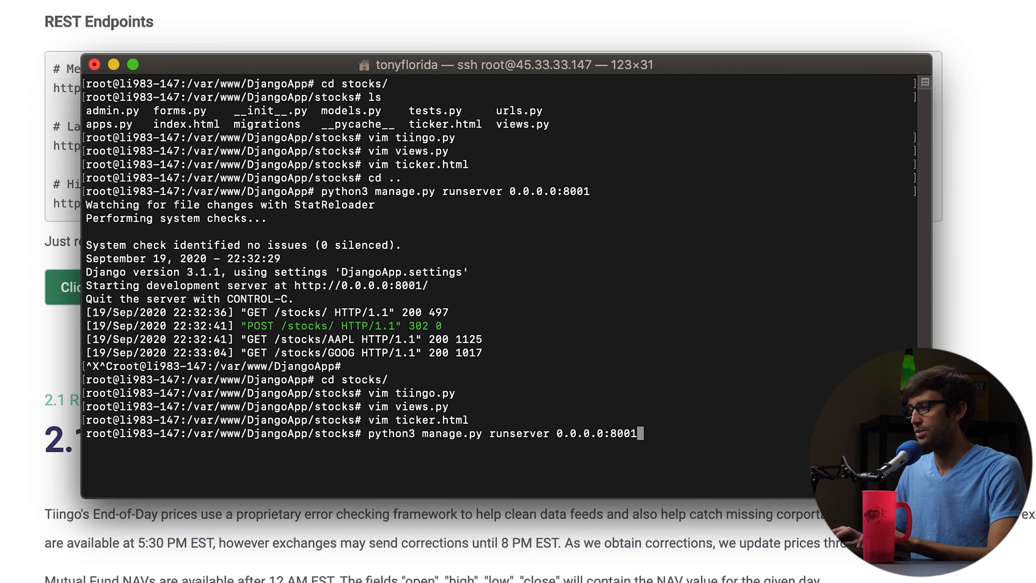
{"action": "mouse_move", "coordinate": [735, 466]}
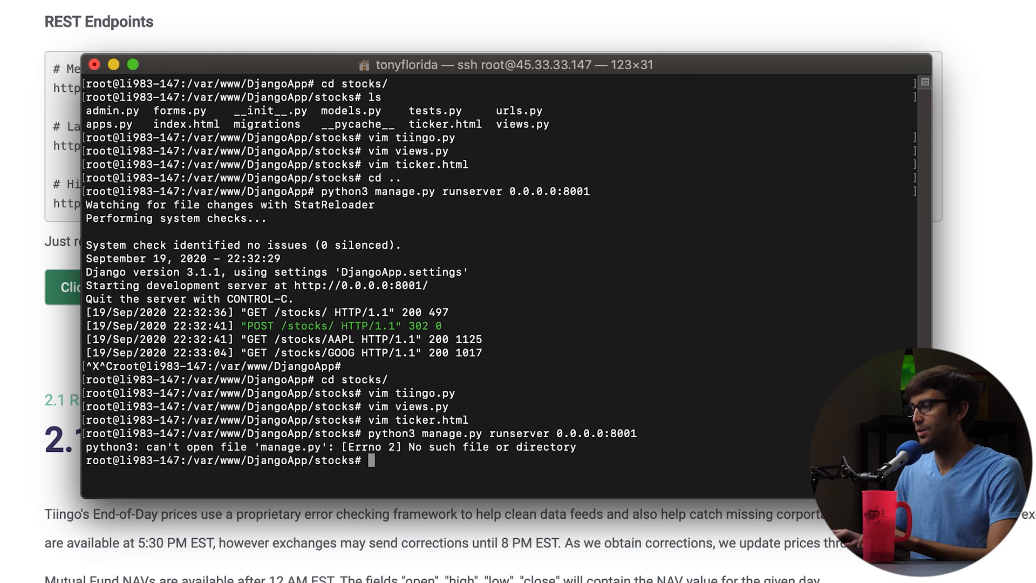
{"action": "mouse_move", "coordinate": [723, 343]}
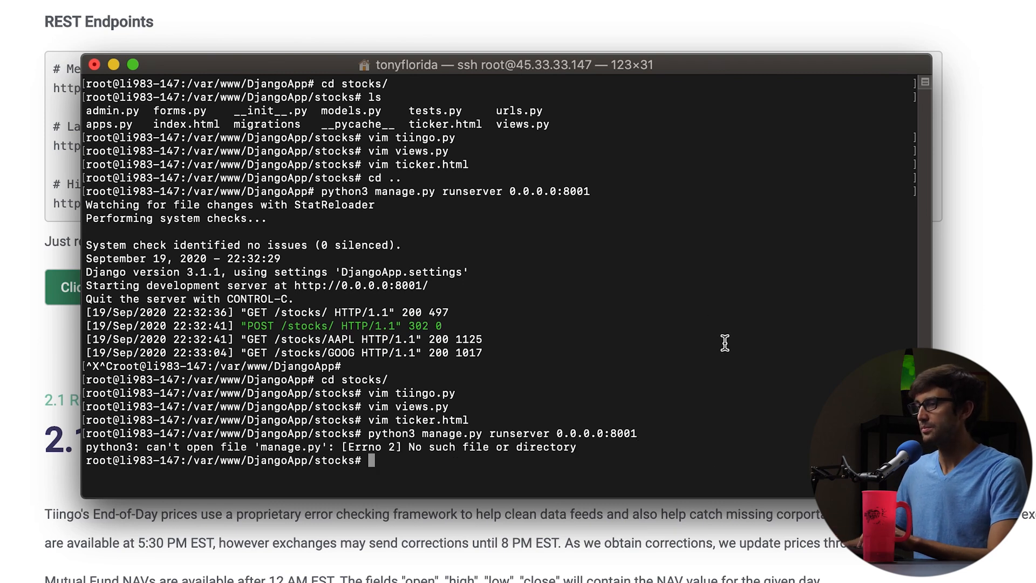
{"action": "type", "text": "cd .."}
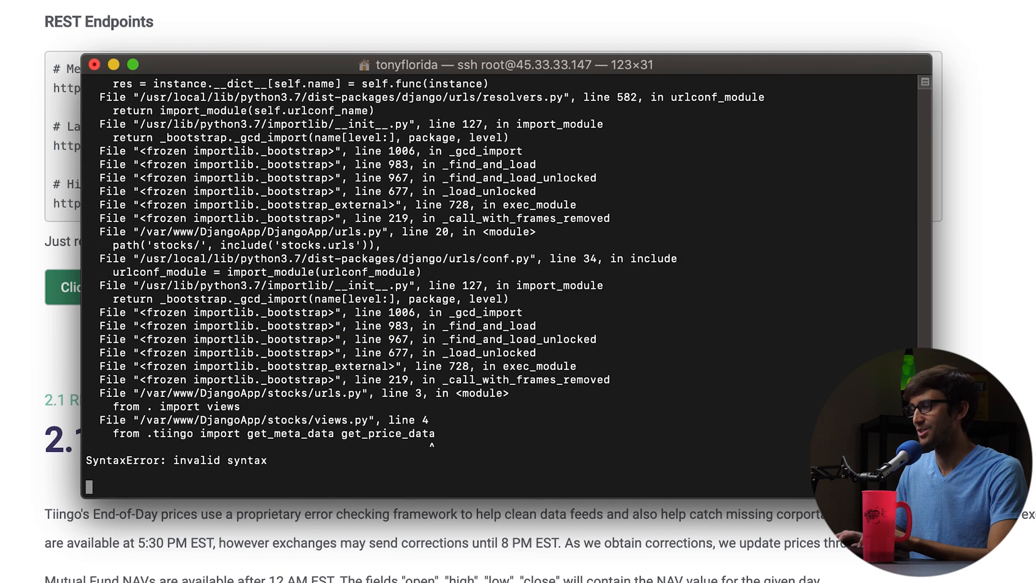
{"action": "mouse_move", "coordinate": [699, 334]}
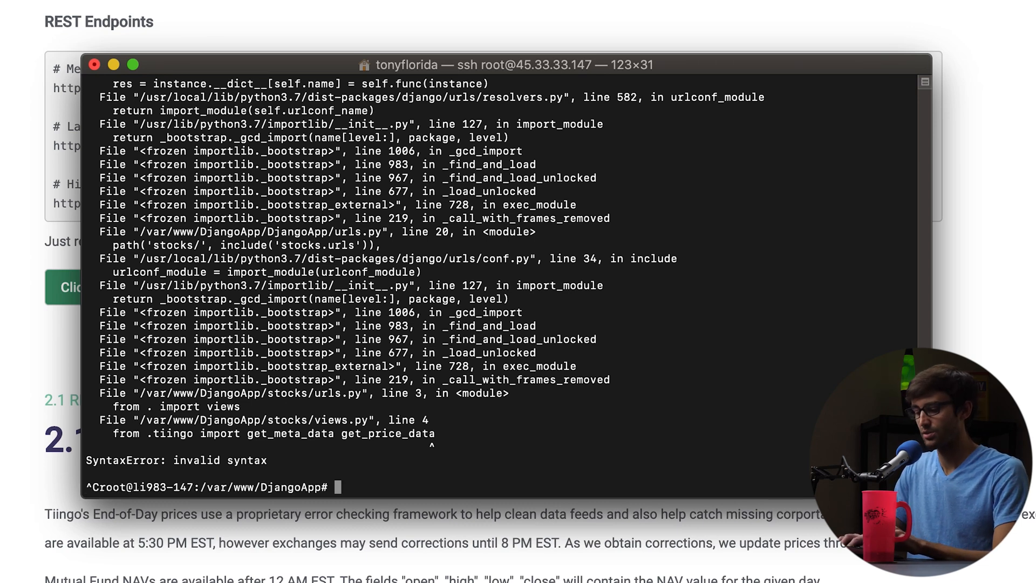
{"action": "mouse_move", "coordinate": [504, 424]}
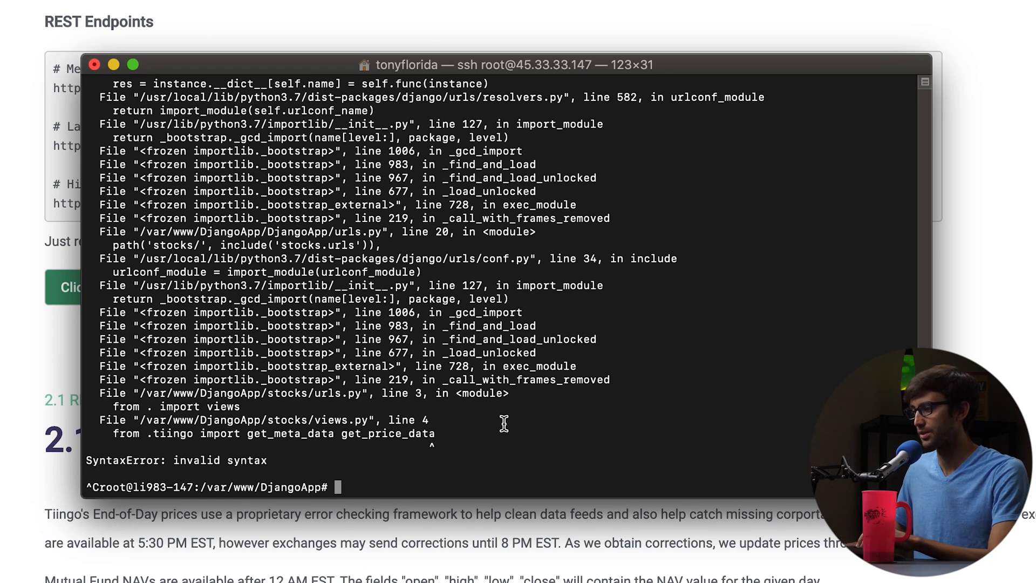
{"action": "type", "text": "vim ticker.html"}
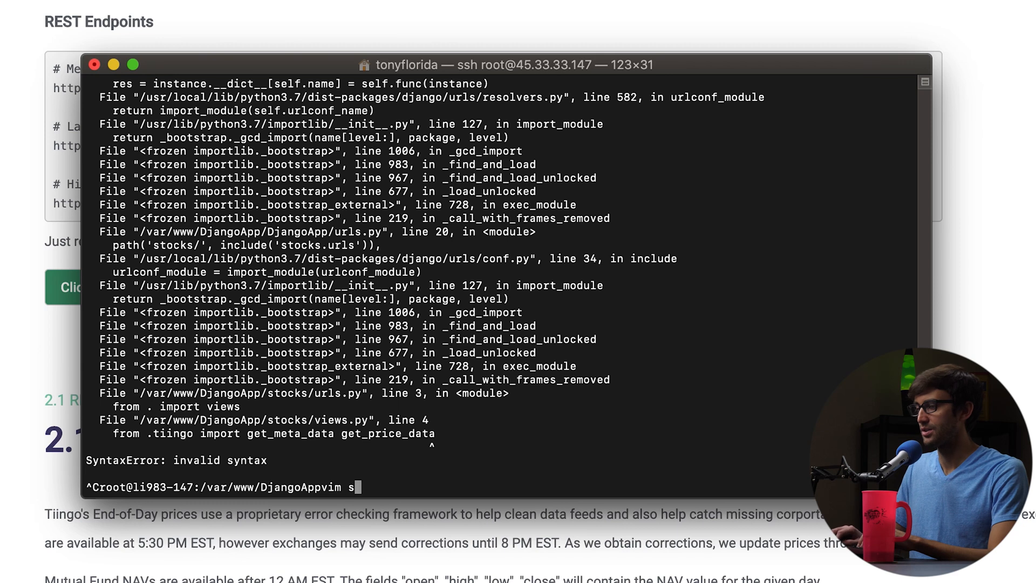
{"action": "type", "text": "stocks/GOOG"}
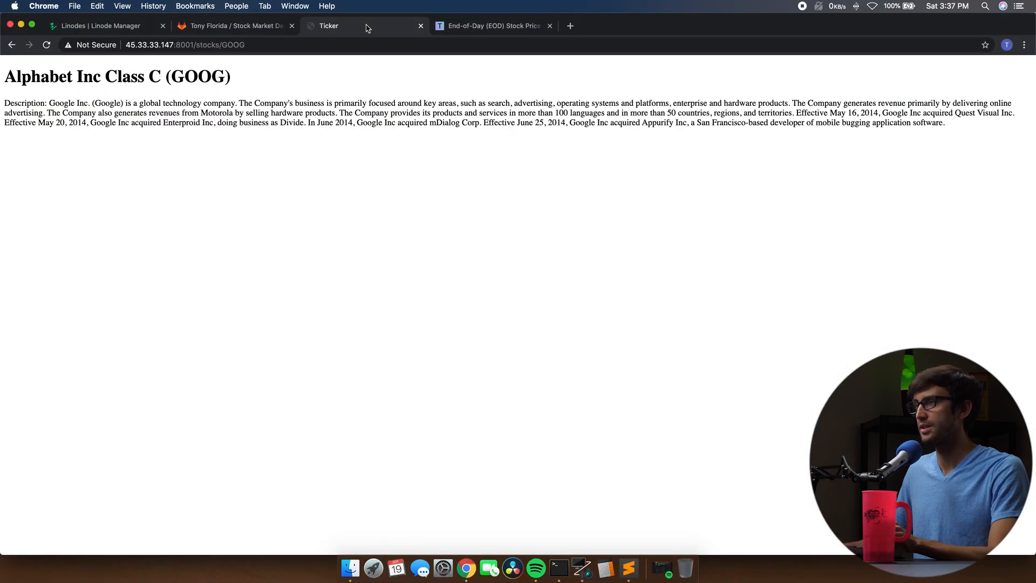
Enter ticker F and submit to load the Ford Motor Company price page
{"action": "double_click", "coordinate": [233, 44]}
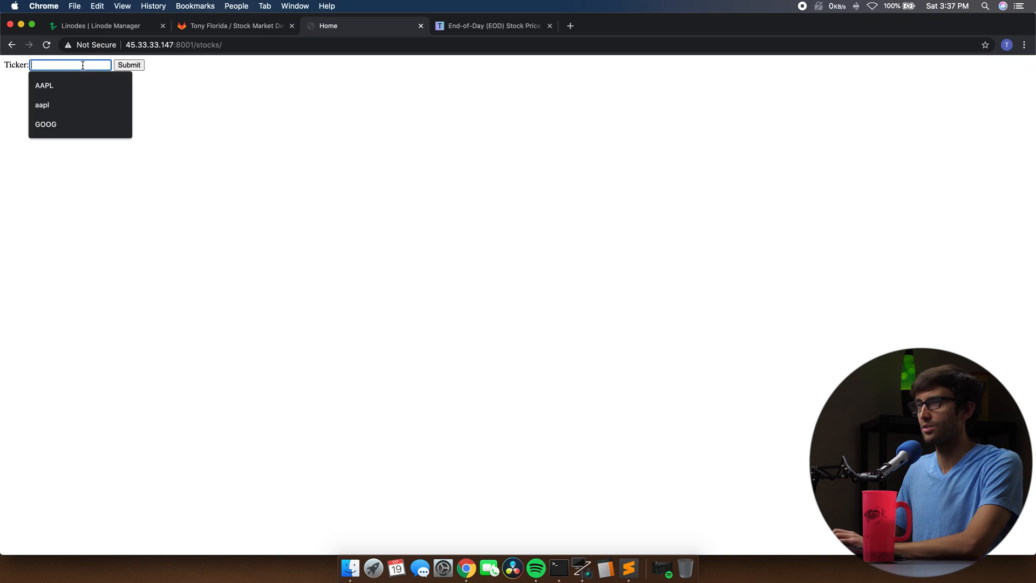
{"action": "type", "text": "F"}
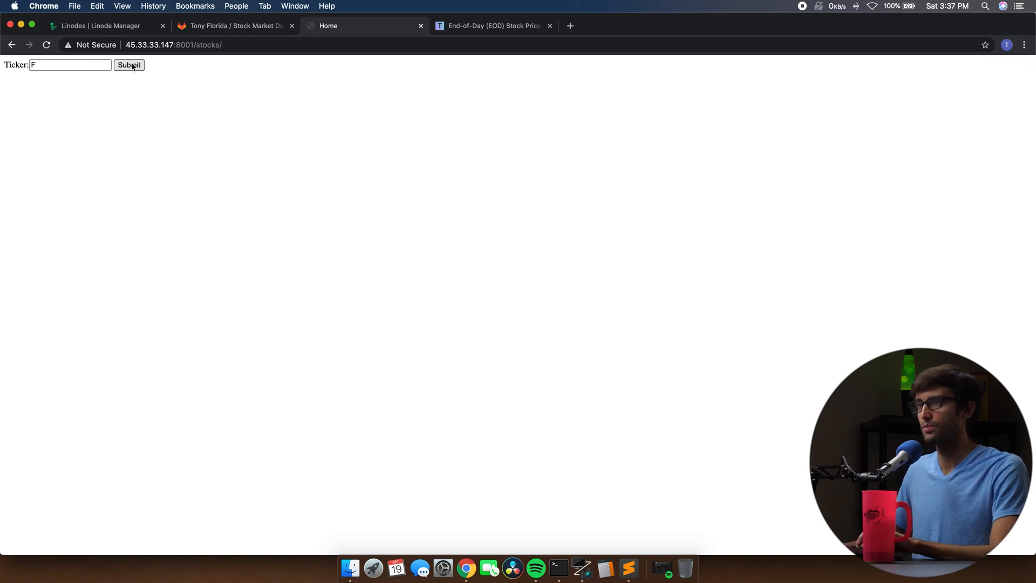
{"action": "left_click", "coordinate": [128, 65]}
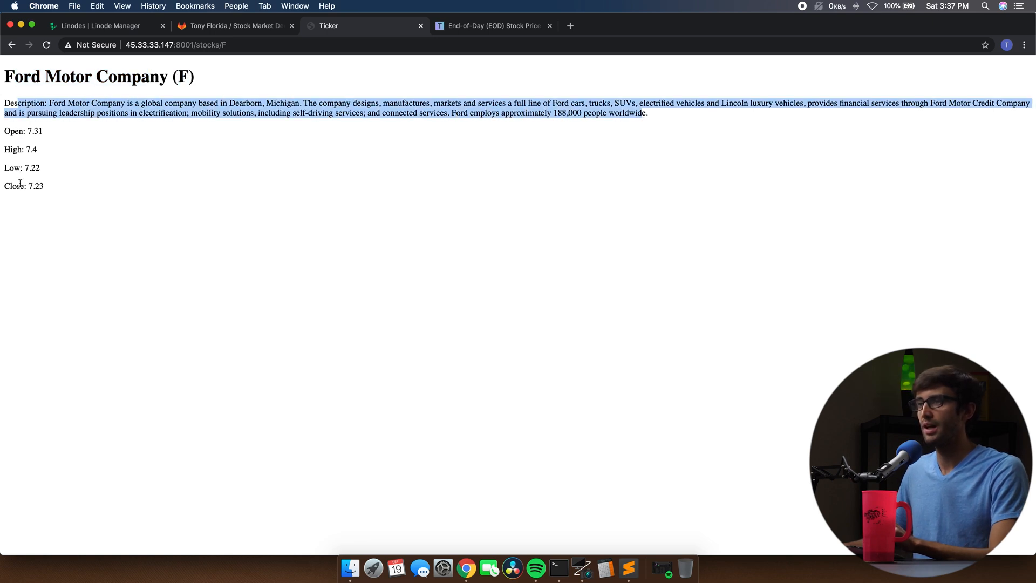
{"action": "mouse_move", "coordinate": [66, 196]}
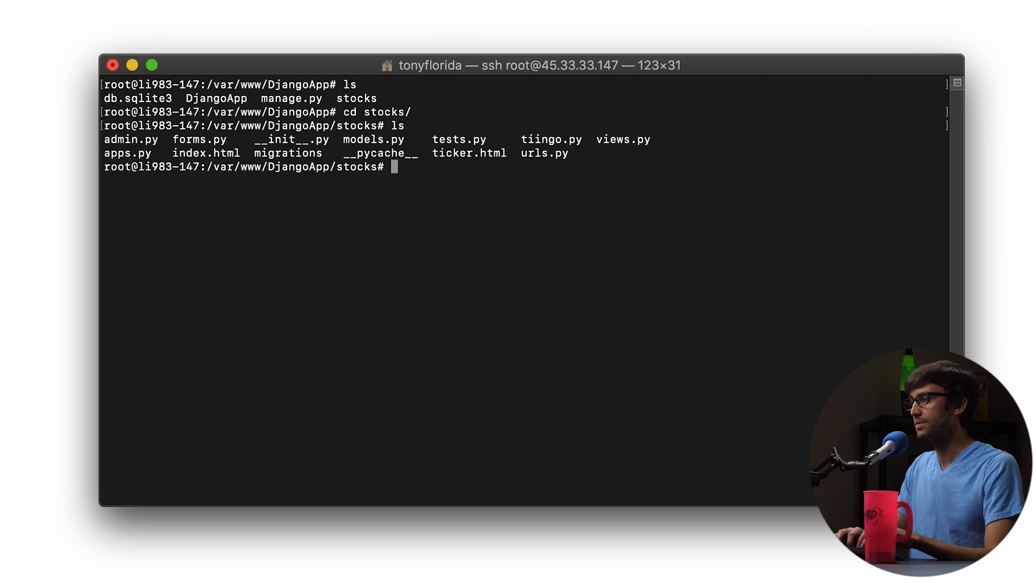
Create base.html, paste the Bootstrap skeleton with title and content blocks, and save with :wq
{"action": "type", "text": "vim base"}
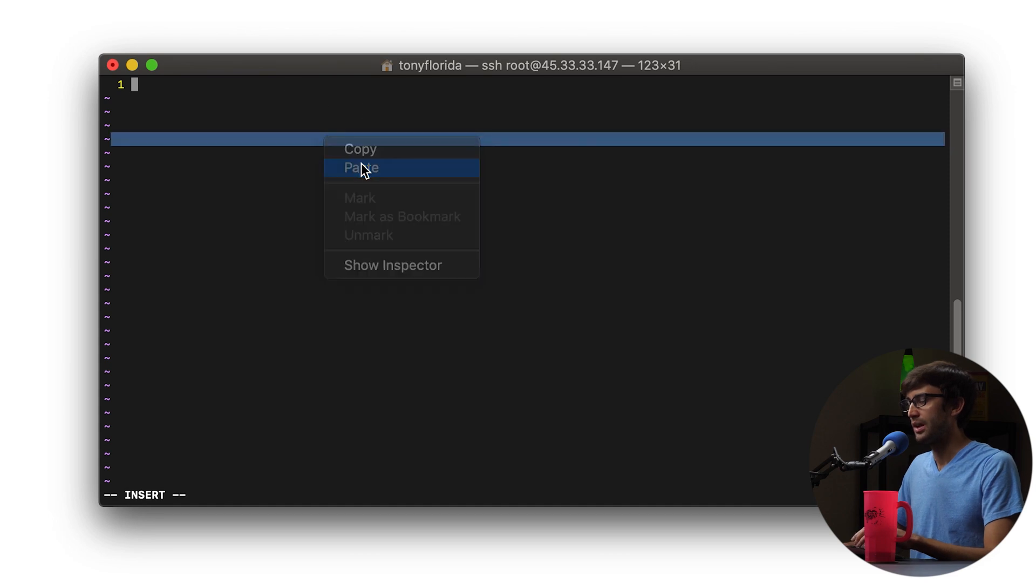
{"action": "left_click", "coordinate": [361, 167]}
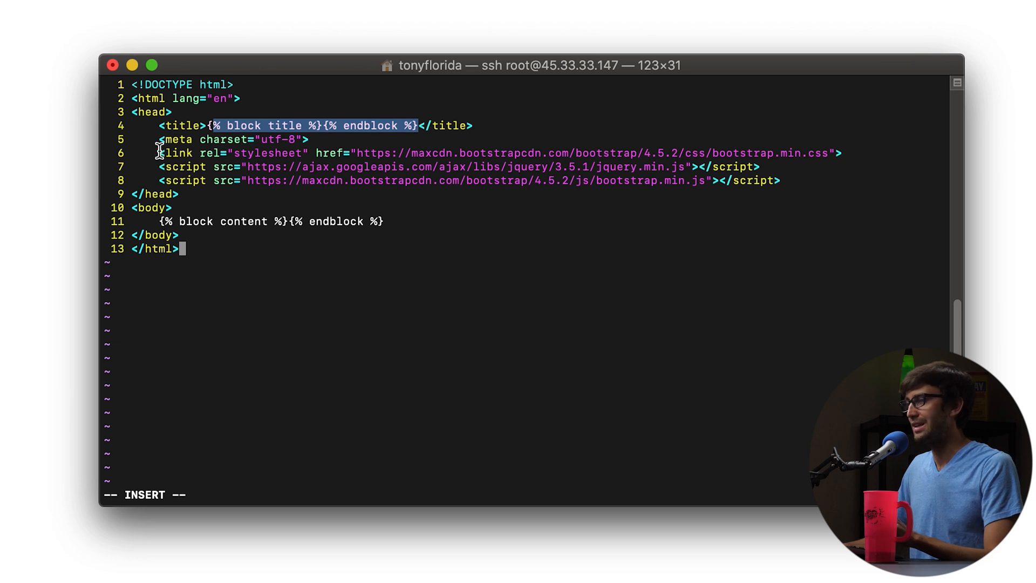
{"action": "mouse_move", "coordinate": [192, 139]}
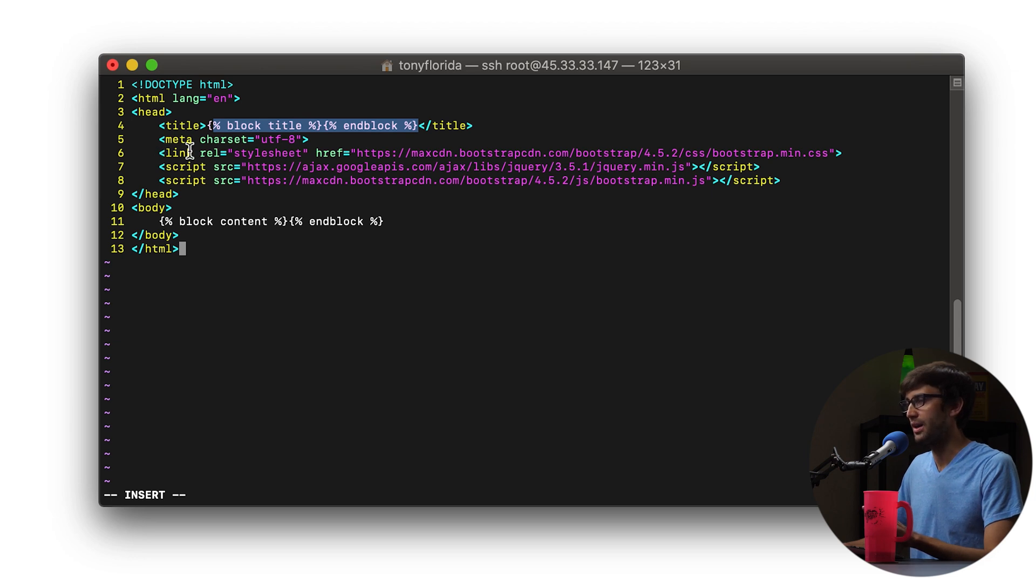
{"action": "mouse_move", "coordinate": [813, 146]}
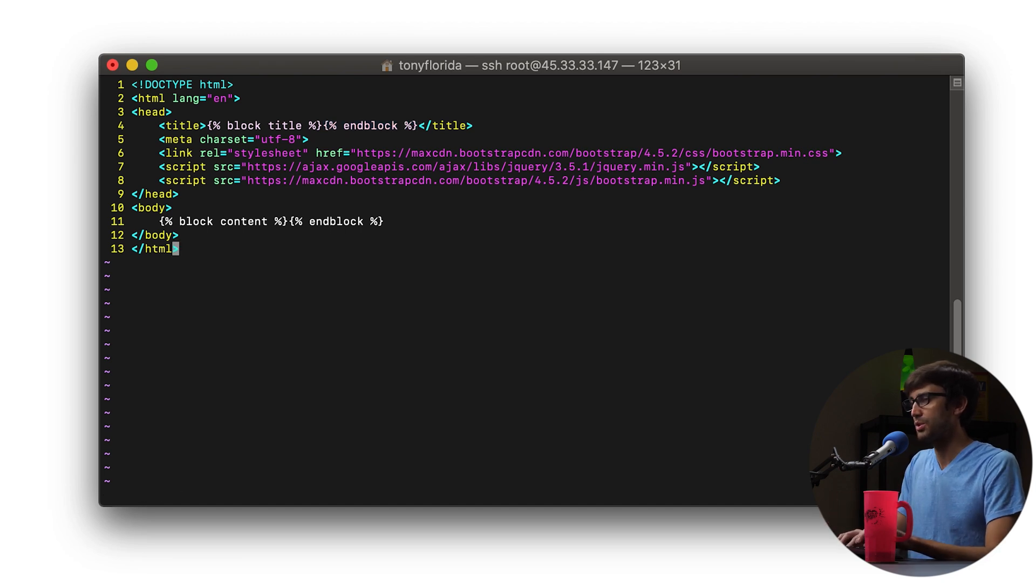
{"action": "type", "text": ":wq"}
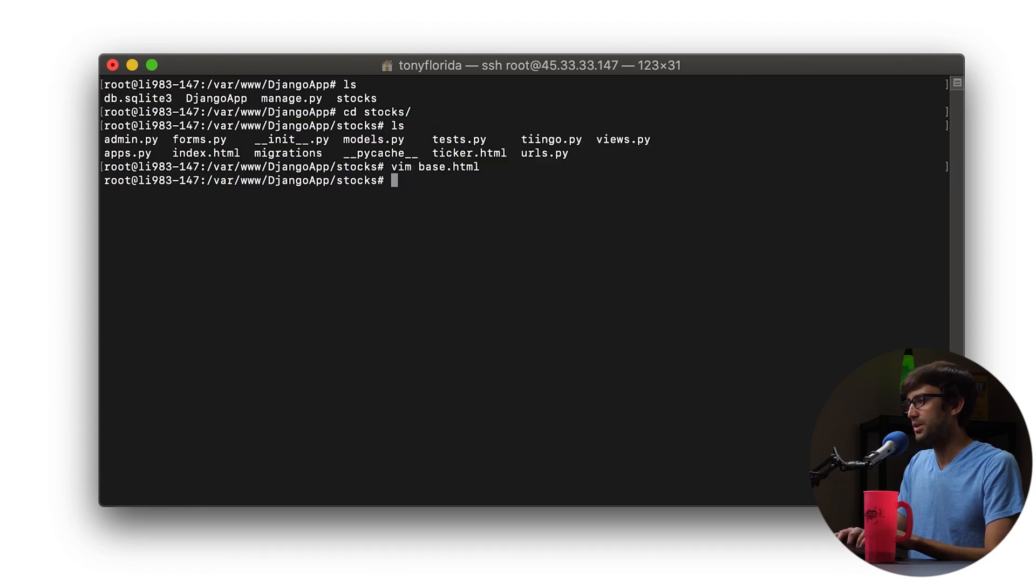
Replace index.html's old html wrapper lines with an {% extends "base.html" %} line at the top
{"action": "type", "text": "vim ind"}
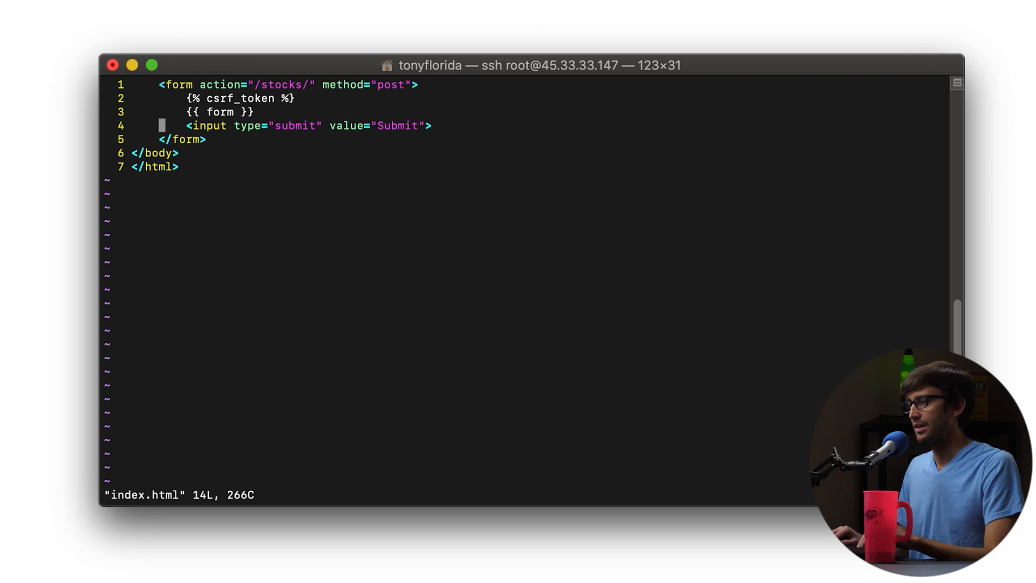
{"action": "key", "text": "dd"}
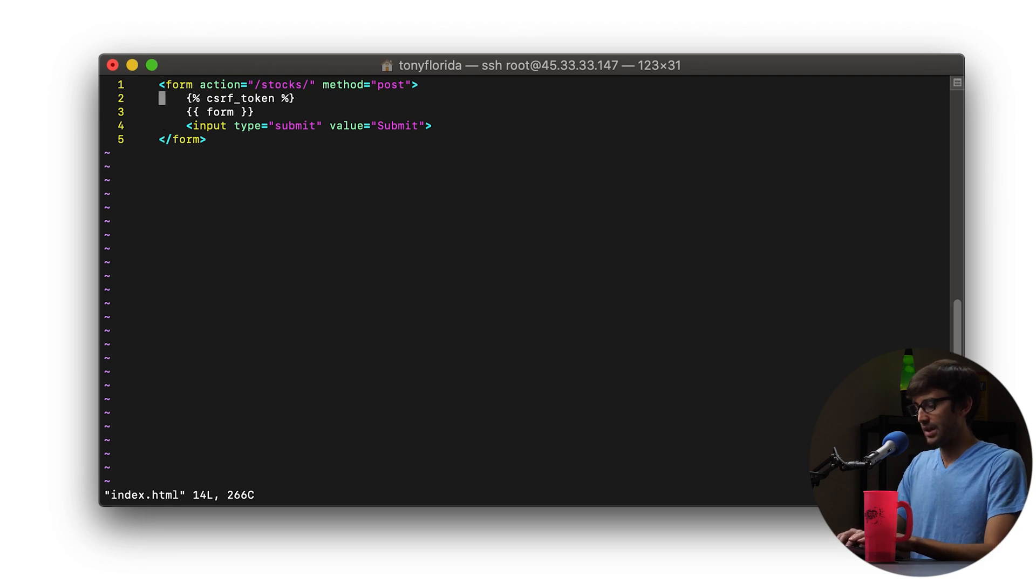
{"action": "key", "text": "i"}
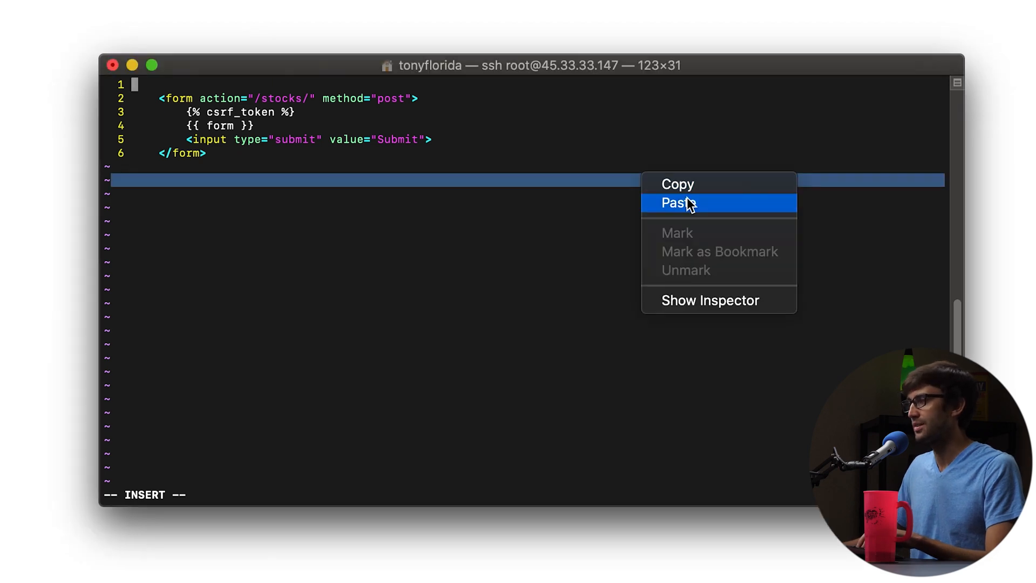
{"action": "left_click", "coordinate": [676, 202]}
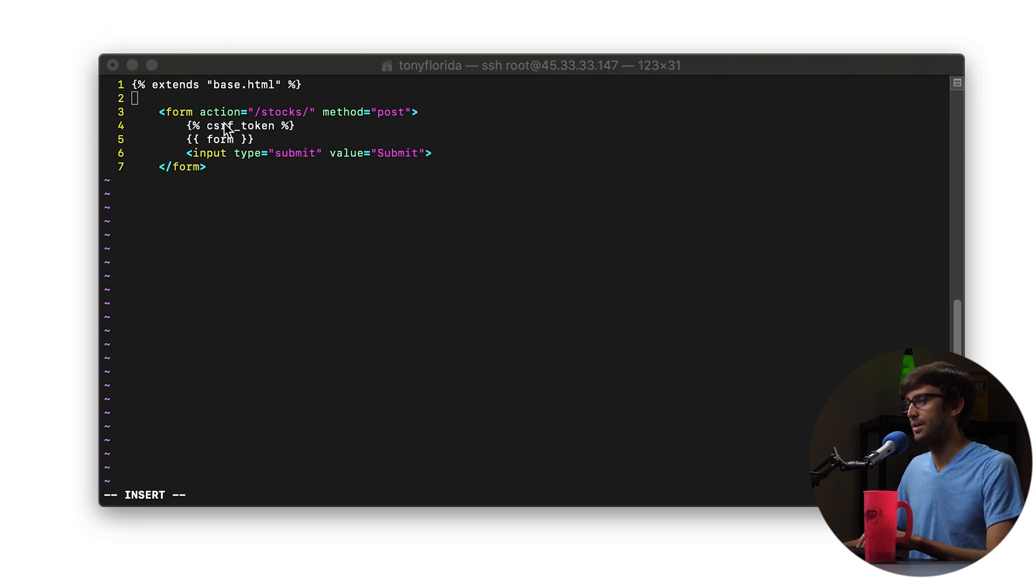
Add a Home title block and wrap the form in a content block with {% endblock %}
{"action": "type", "text": "{% block title %}Home{% endblock %}"}
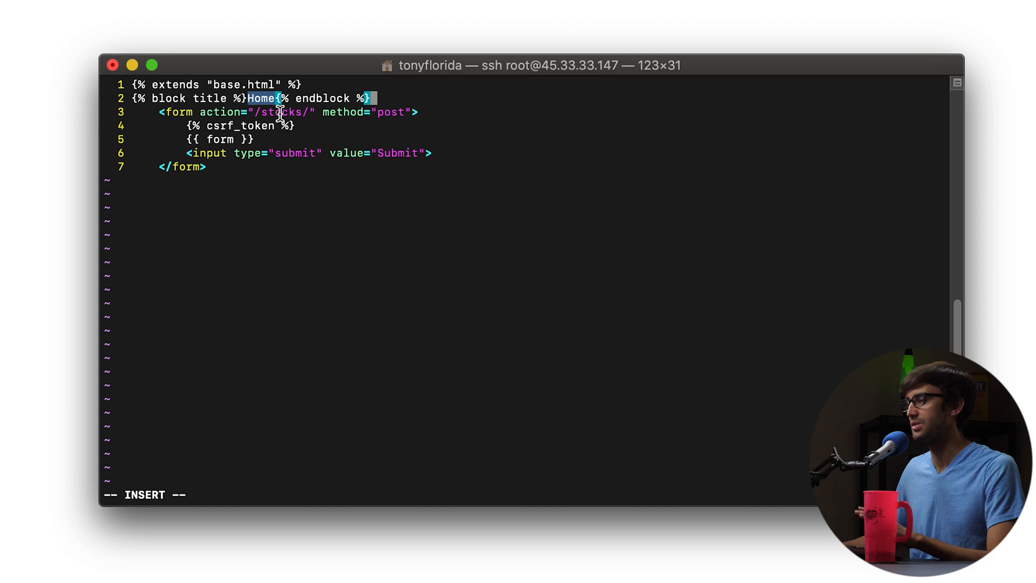
{"action": "mouse_move", "coordinate": [298, 118]}
{"action": "type", "text": "{% block content %"}
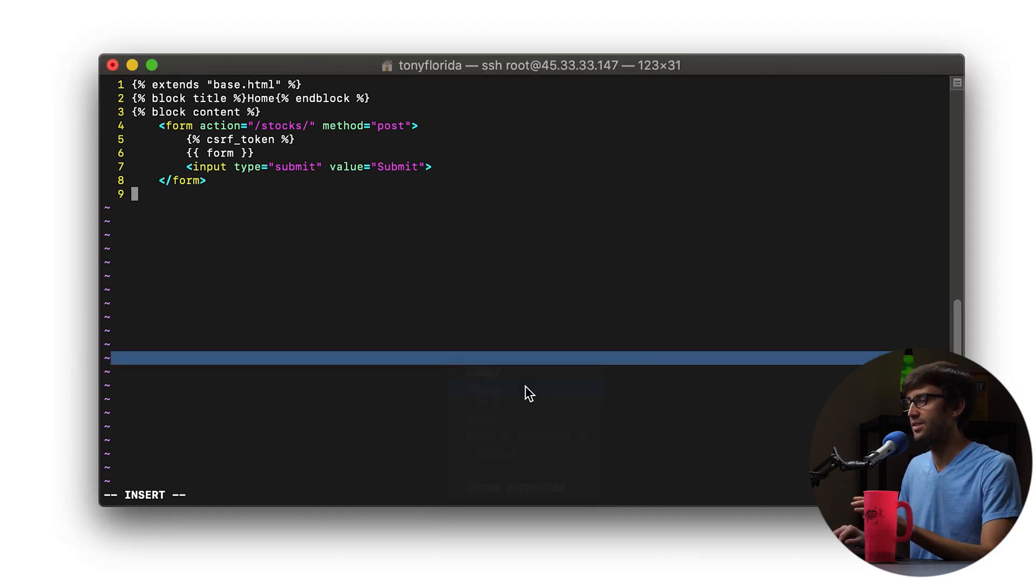
{"action": "type", "text": "{% endblock %}"}
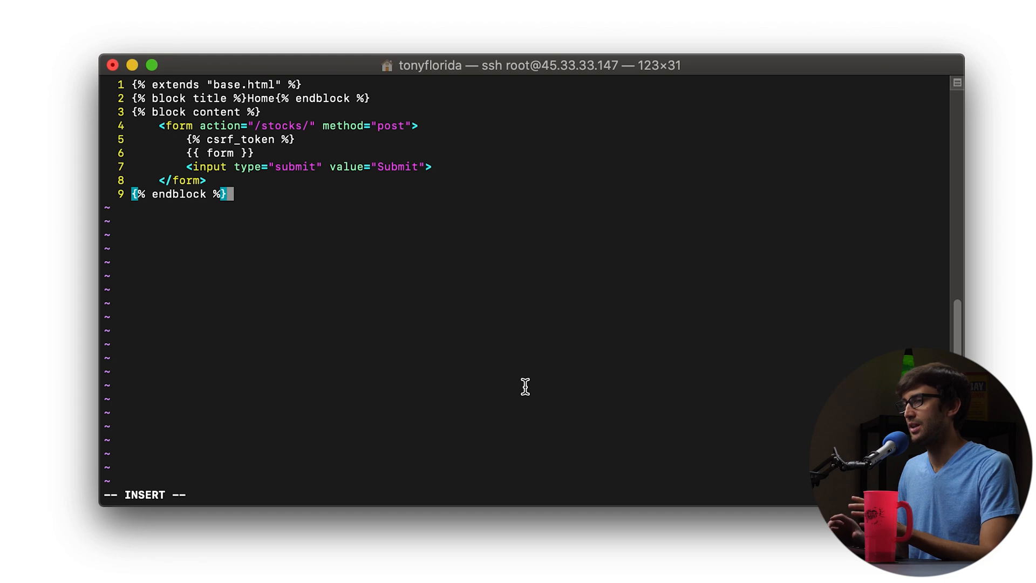
{"action": "mouse_move", "coordinate": [573, 389]}
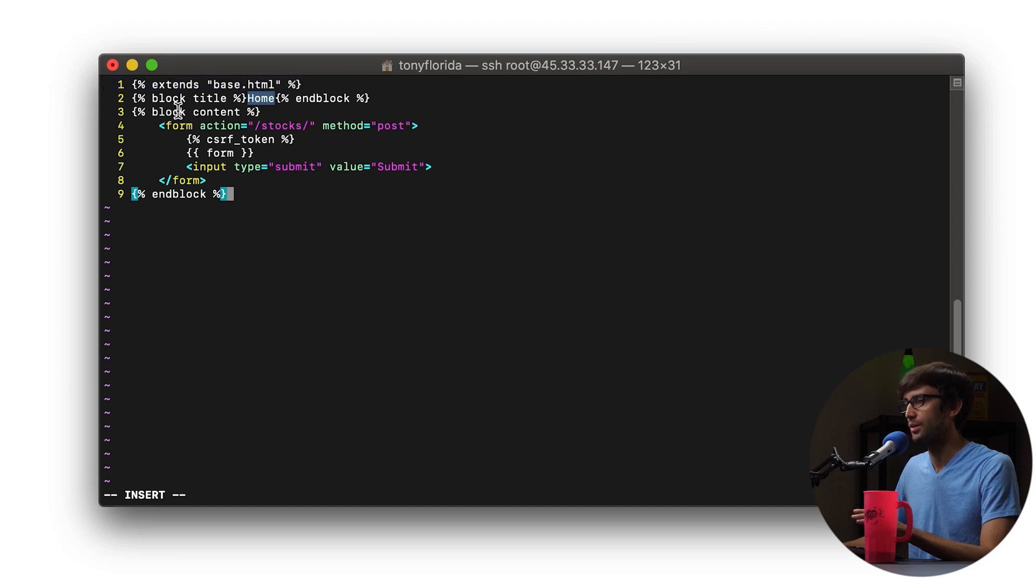
{"action": "mouse_move", "coordinate": [211, 98]}
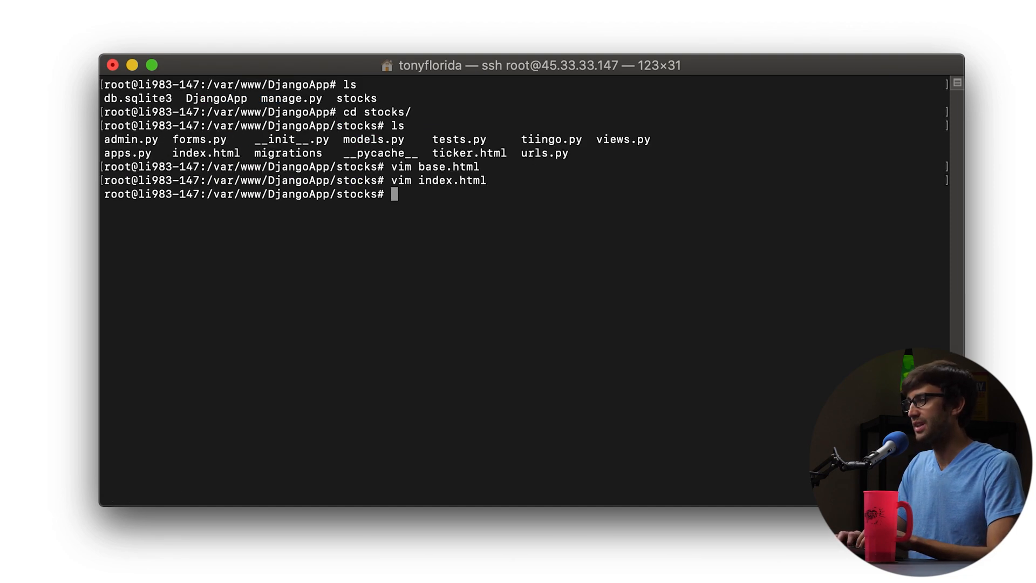
Make ticker.html extend base.html with a {{ ticker }} title block at the top
{"action": "type", "text": "vim ti"}
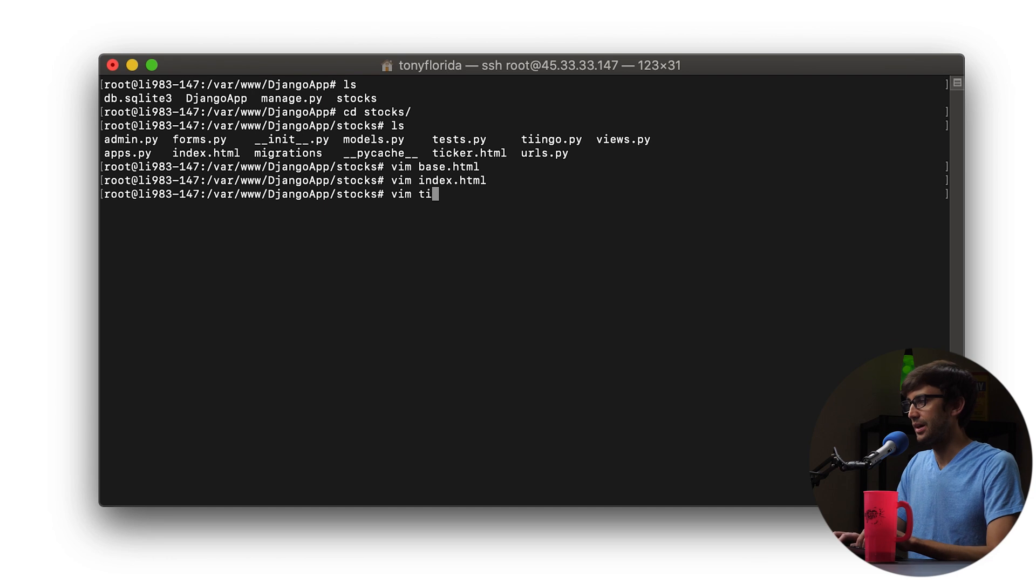
{"action": "type", "text": "cker.html"}
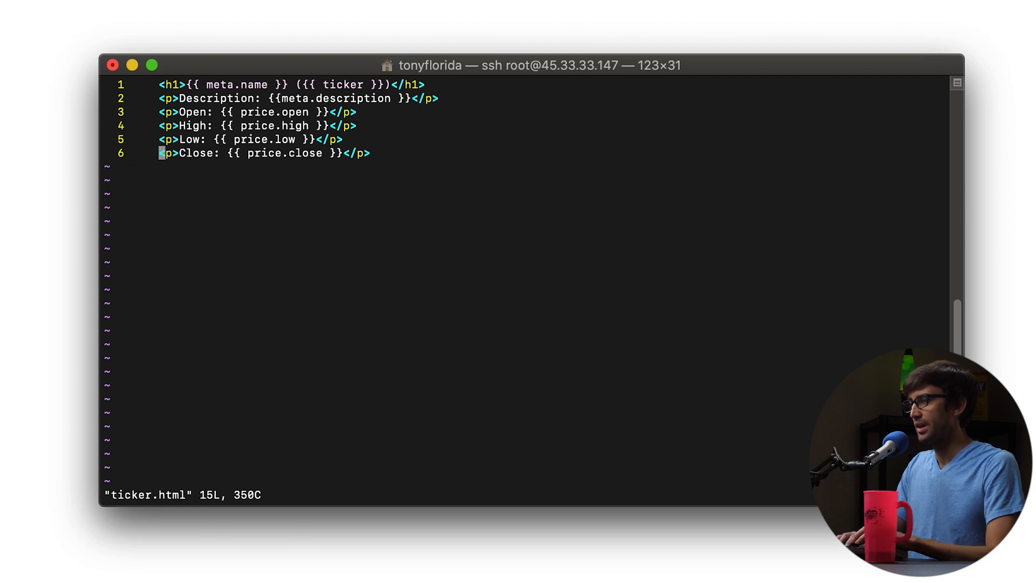
{"action": "key", "text": "i"}
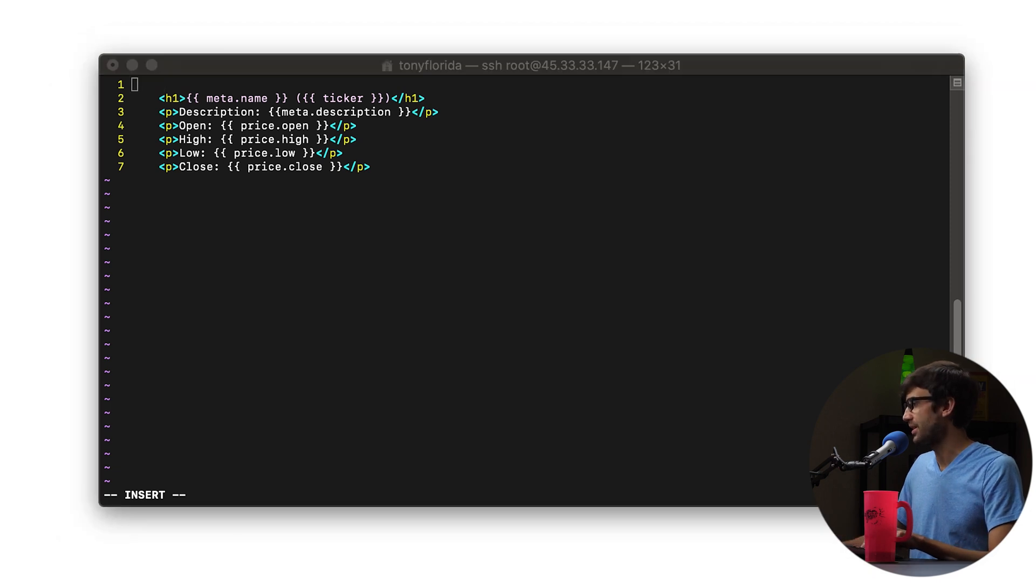
{"action": "mouse_move", "coordinate": [1022, 289]}
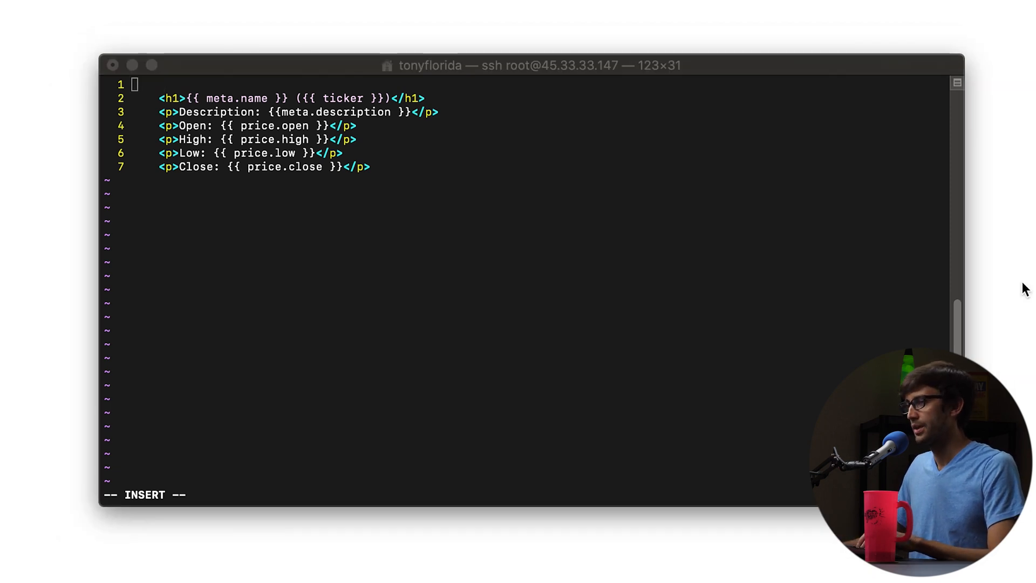
{"action": "type", "text": "{% extends \"base.html\" %}"}
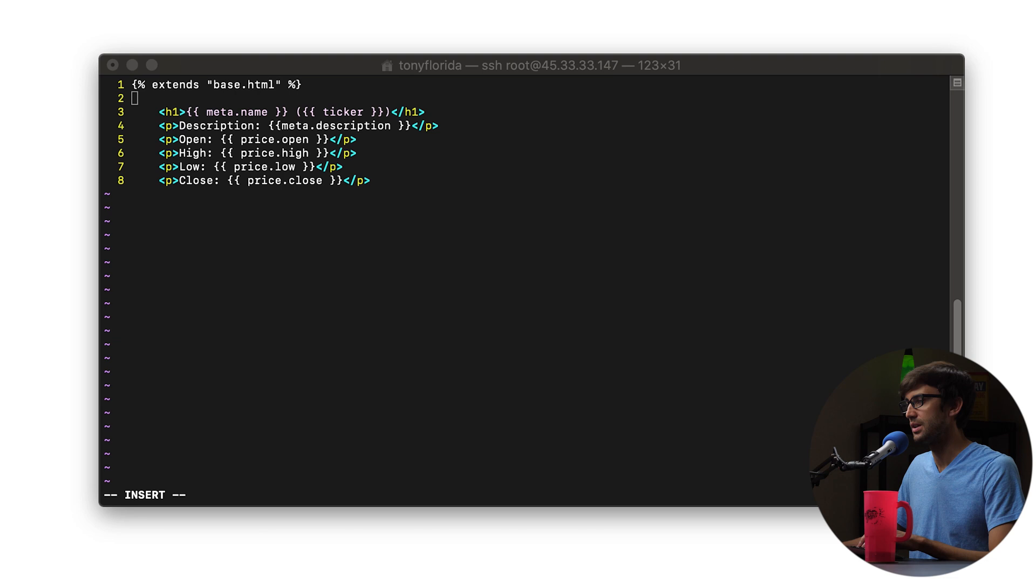
{"action": "type", "text": "{% block title %}{{ ticker }}{% endblock %}"}
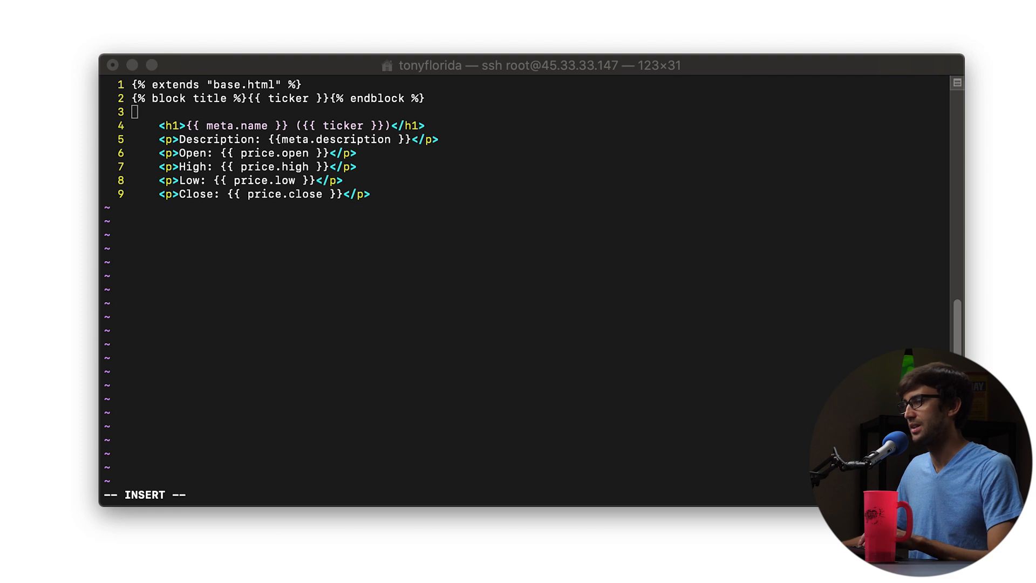
Wrap the ticker markup in {% block content %} ... {% endblock %}
{"action": "type", "text": "{% block content %}"}
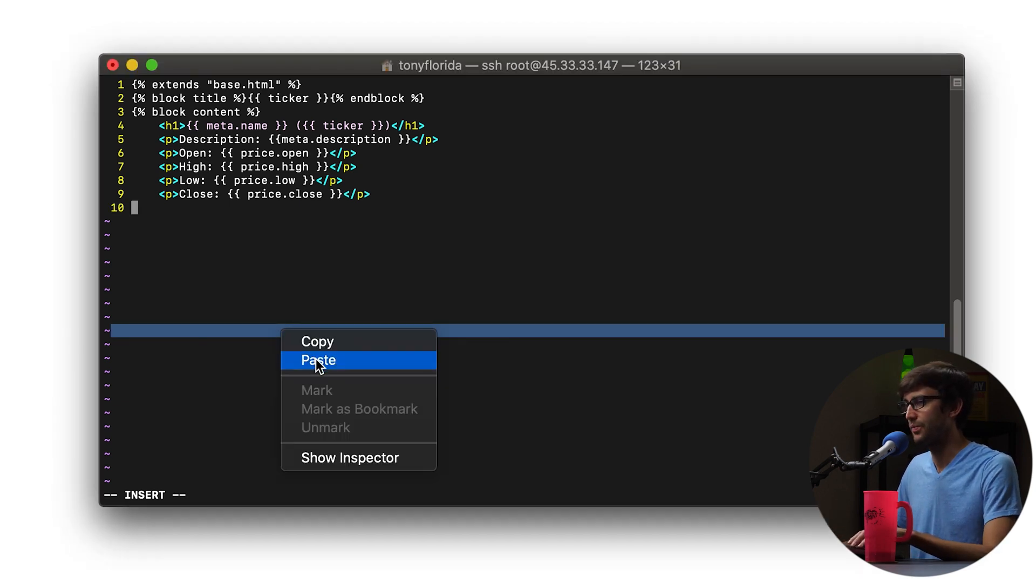
{"action": "left_click", "coordinate": [317, 360]}
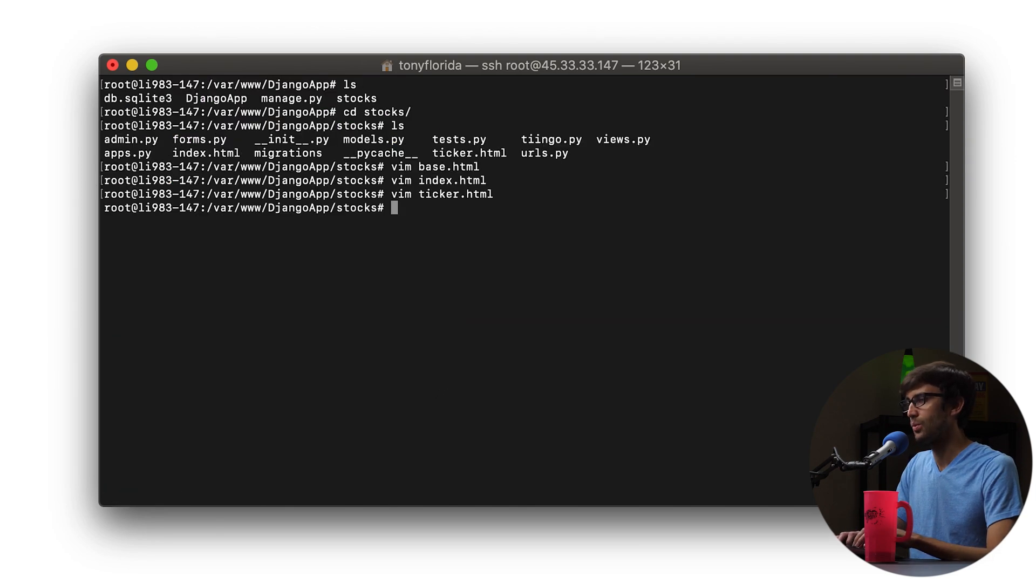
Review base.html, then launch python manage.py runserver 0.0.0.0:8001
{"action": "type", "text": "vim base.html"}
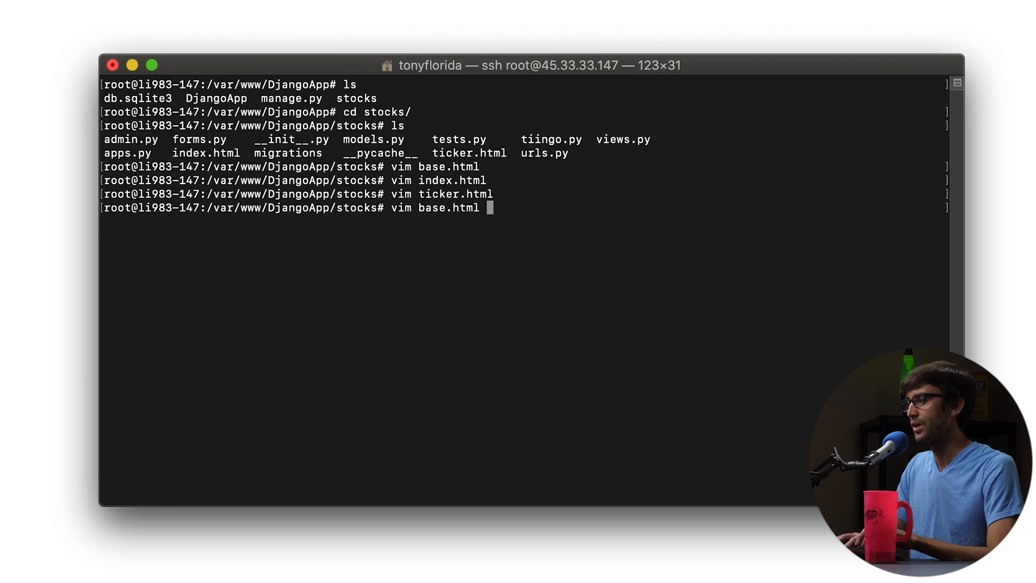
{"action": "key", "text": "enter"}
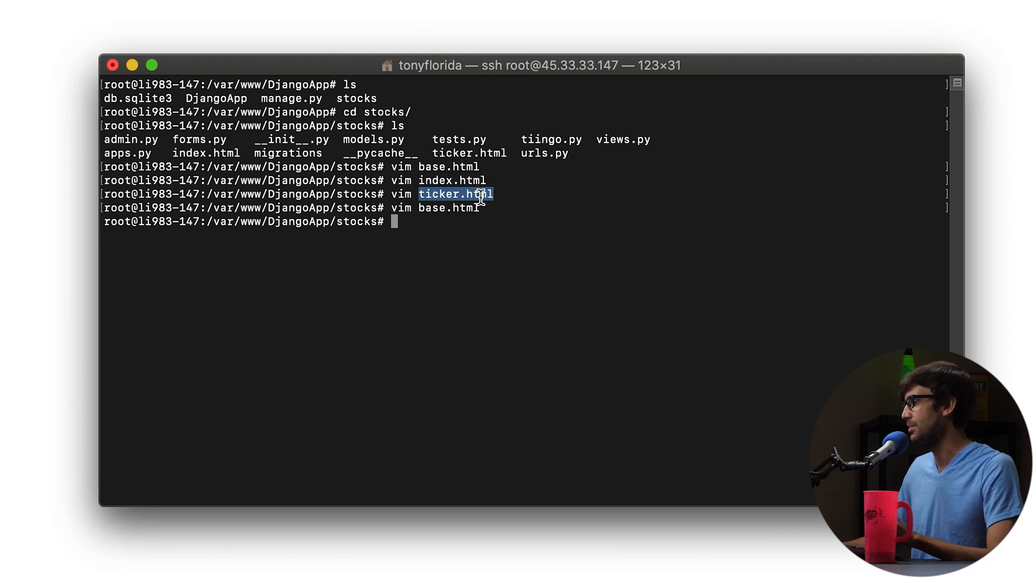
{"action": "mouse_move", "coordinate": [505, 237]}
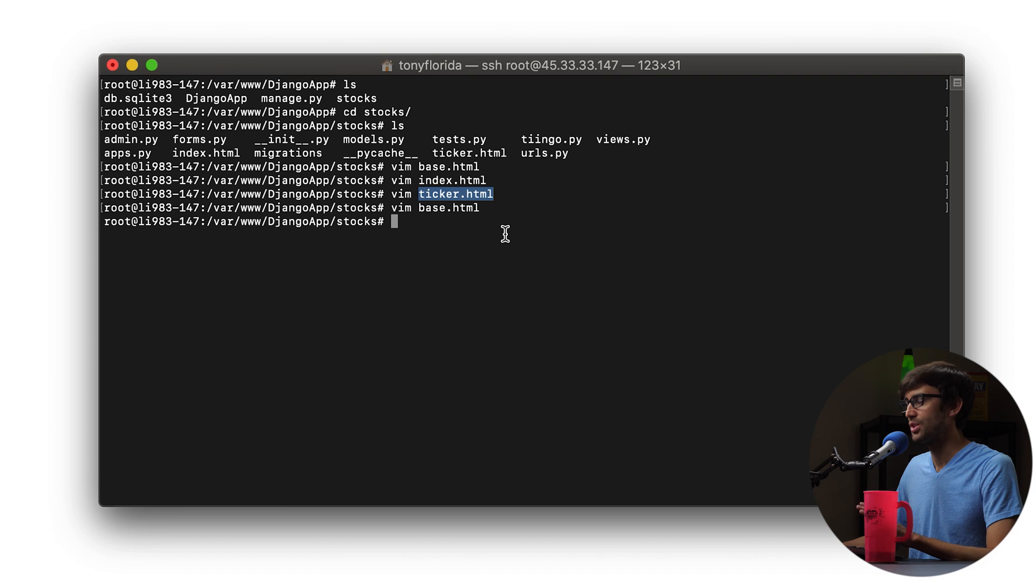
{"action": "mouse_move", "coordinate": [554, 278]}
{"action": "type", "text": "cd .."}
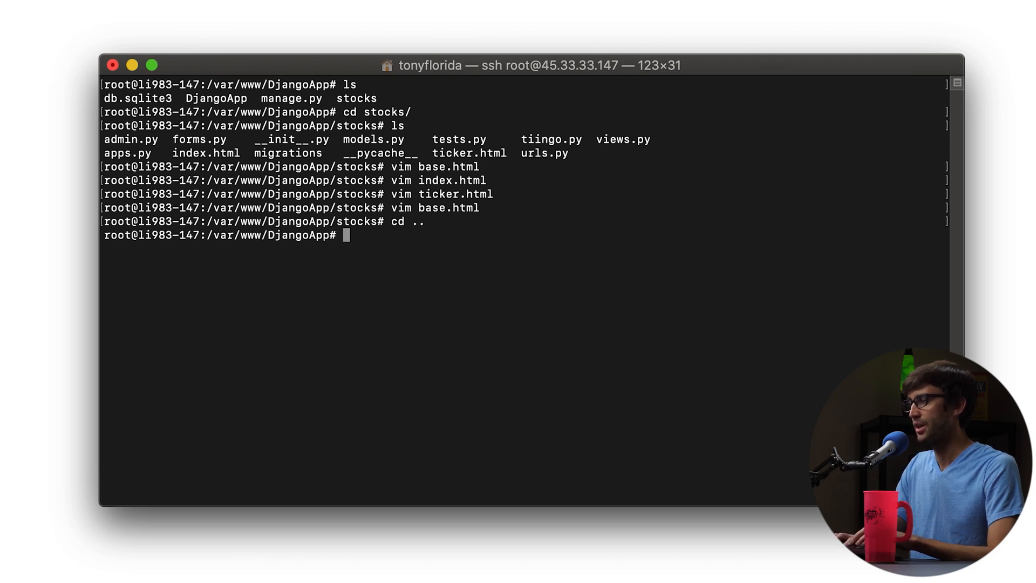
{"action": "type", "text": "python ma"}
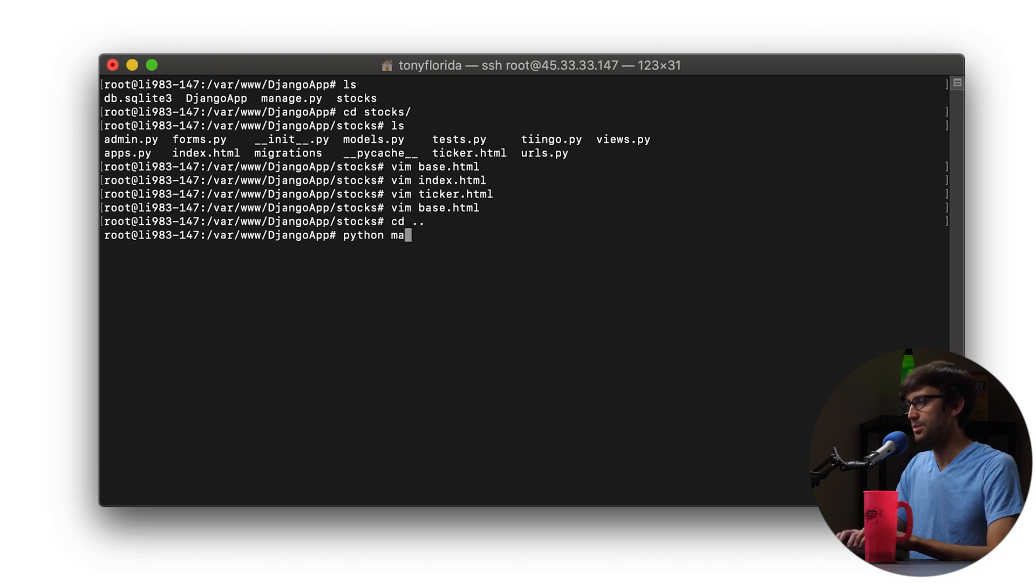
{"action": "type", "text": "nage.py run"}
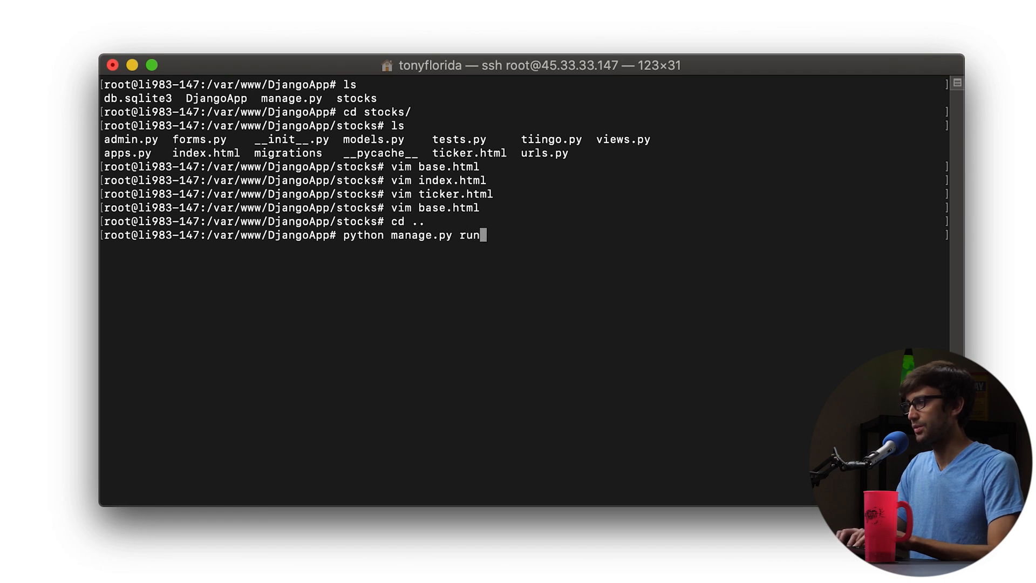
{"action": "type", "text": "server 0"}
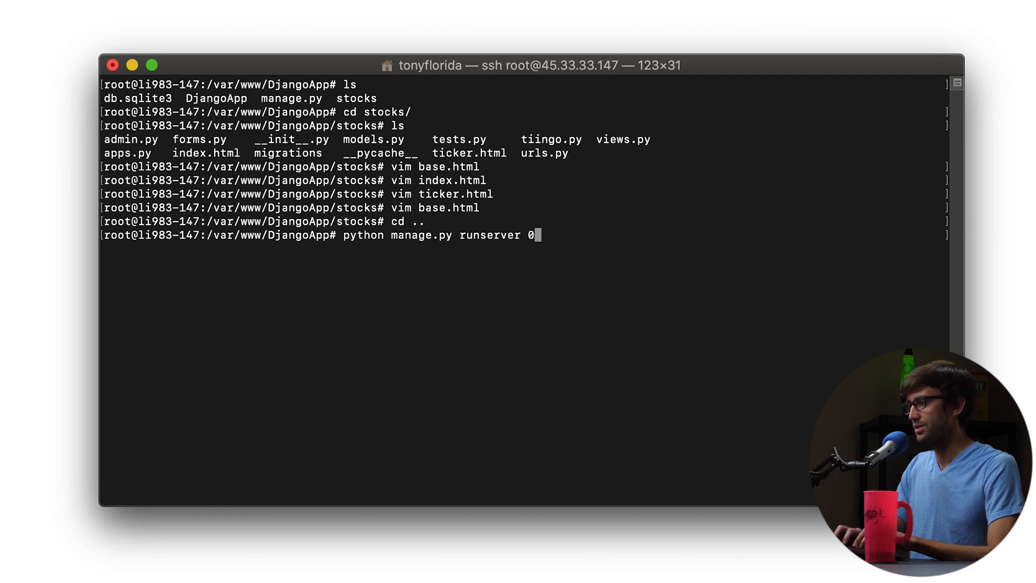
{"action": "type", "text": ".0.0.0"}
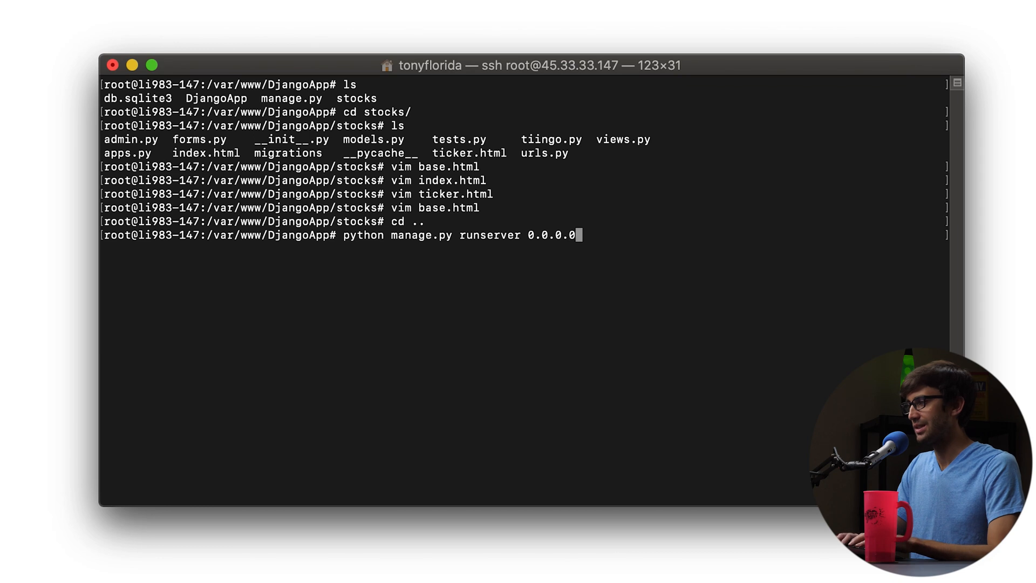
{"action": "type", "text": ":8001"}
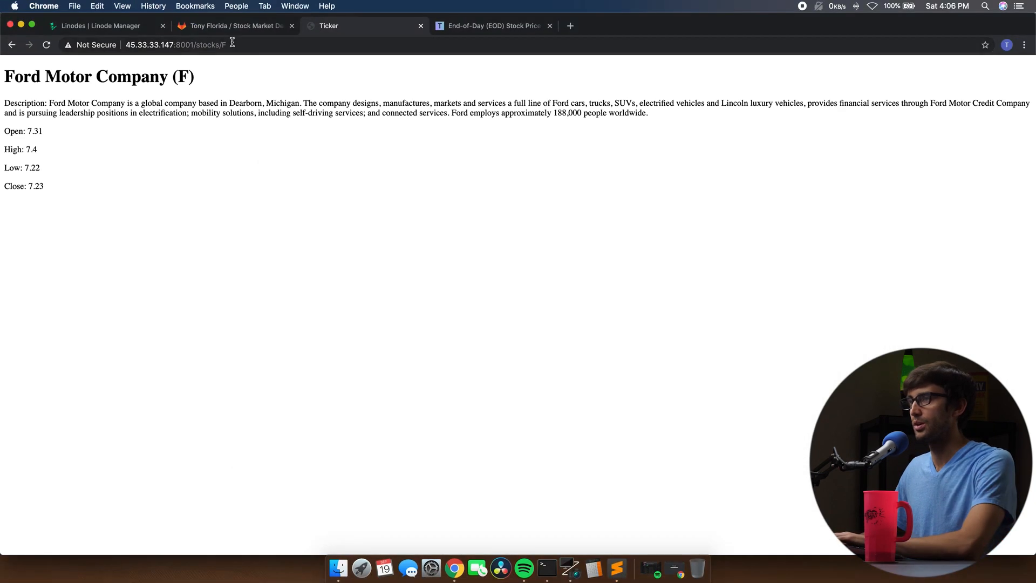
Return to the stocks home page and look up AAPL from autofill to see Apple's styled page
{"action": "left_click", "coordinate": [165, 44]}
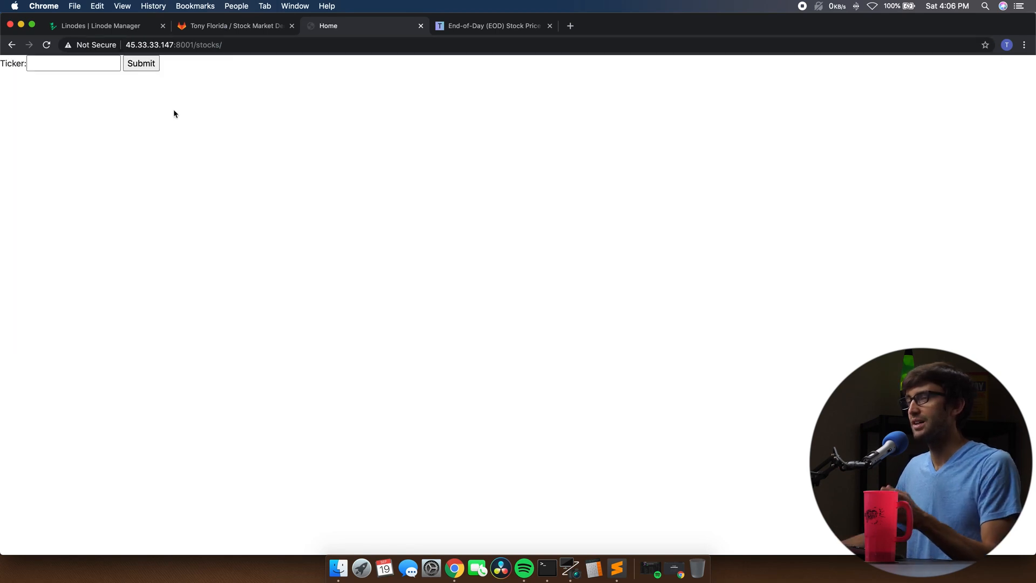
{"action": "left_click", "coordinate": [72, 63]}
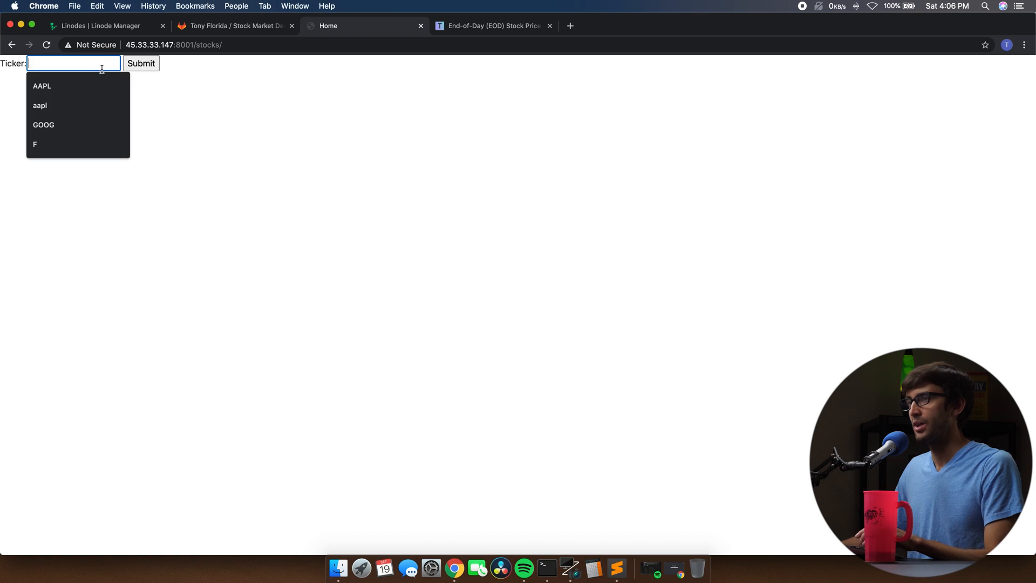
{"action": "left_click", "coordinate": [42, 87]}
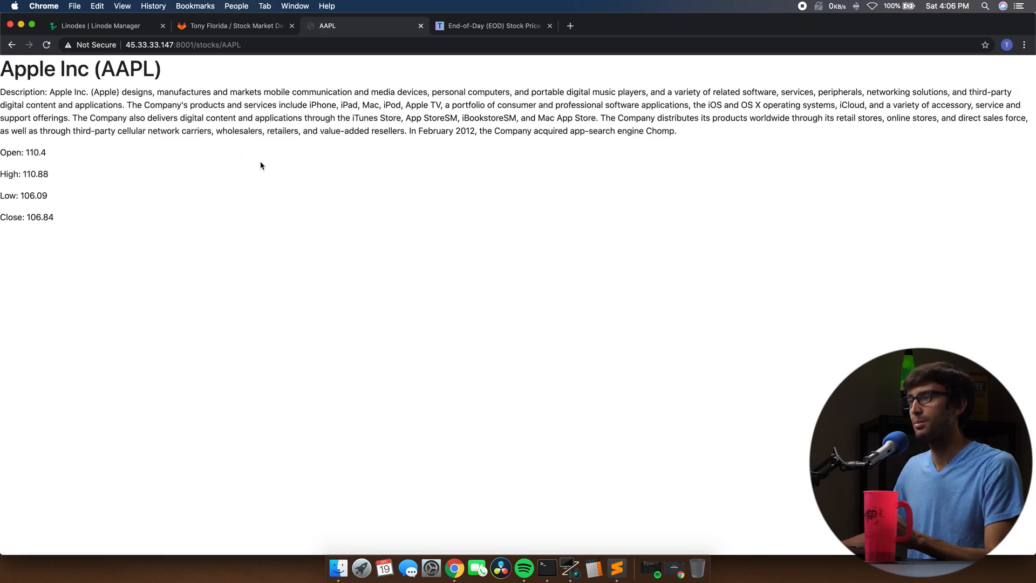
{"action": "mouse_move", "coordinate": [280, 174]}
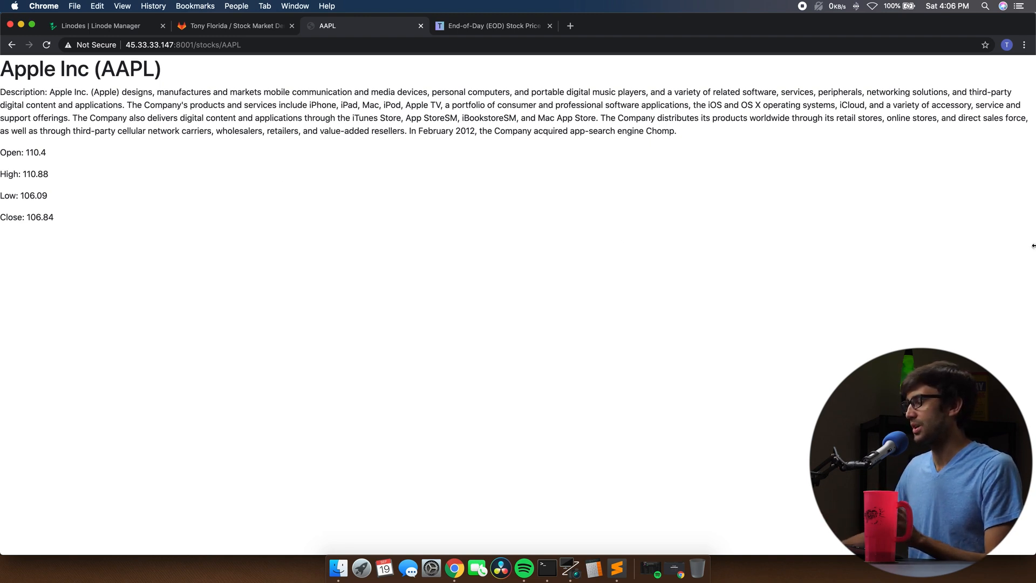
{"action": "mouse_move", "coordinate": [546, 566]}
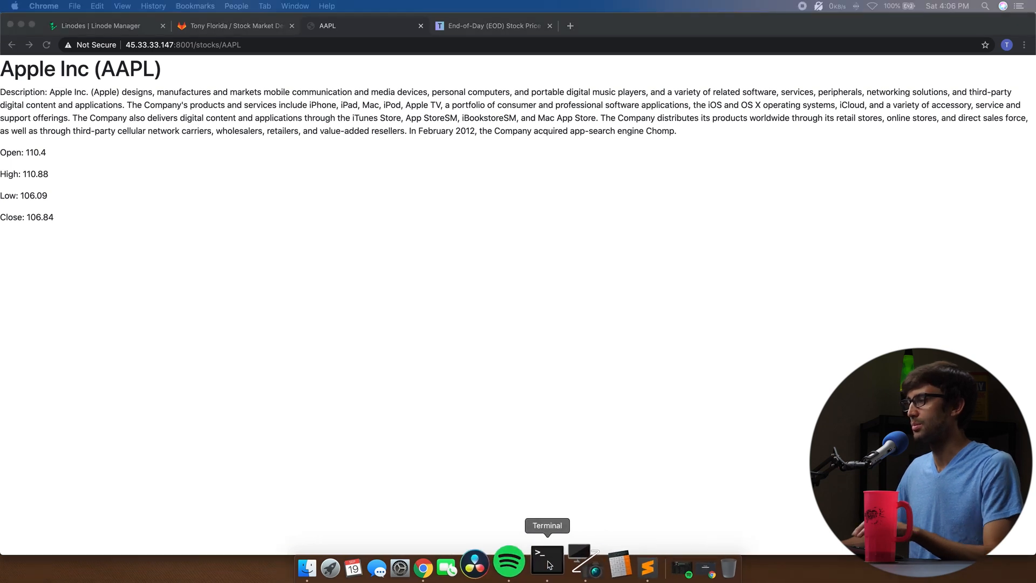
Wrap index.html's form in a <div class="container text-center"> with closing </div>
{"action": "left_click", "coordinate": [545, 566]}
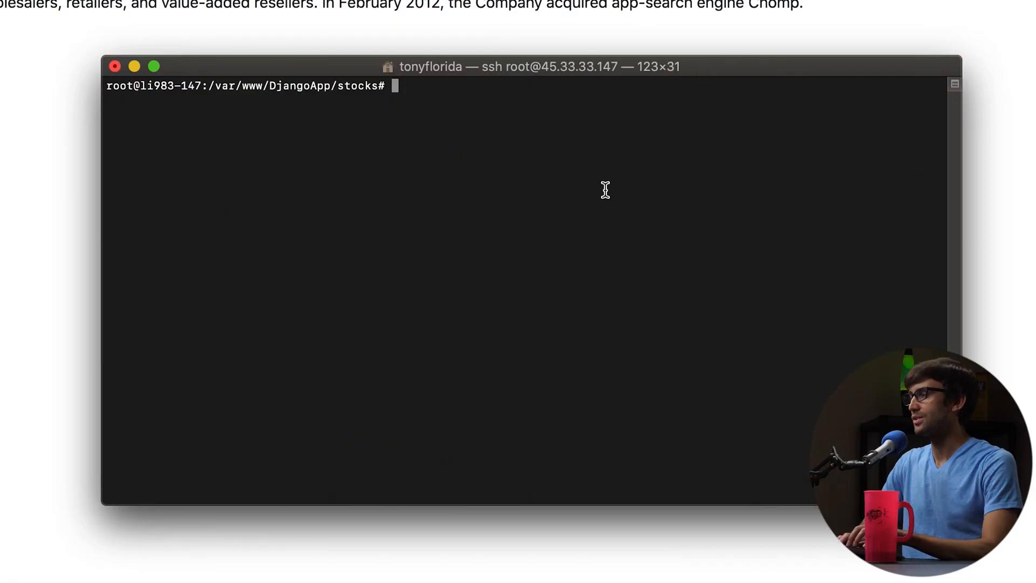
{"action": "type", "text": "vim"}
{"action": "type", "text": "<"}
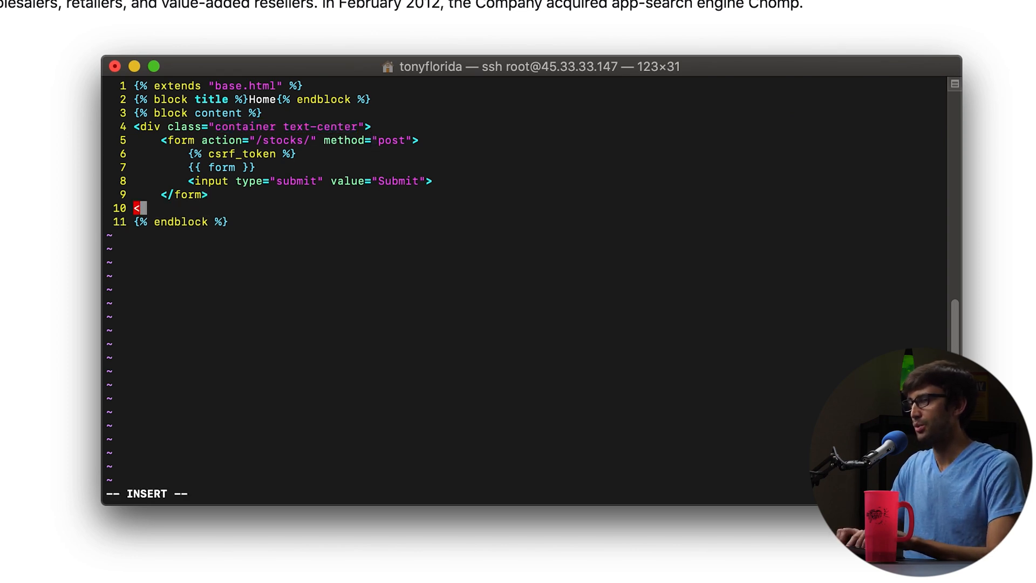
{"action": "type", "text": "/div>"}
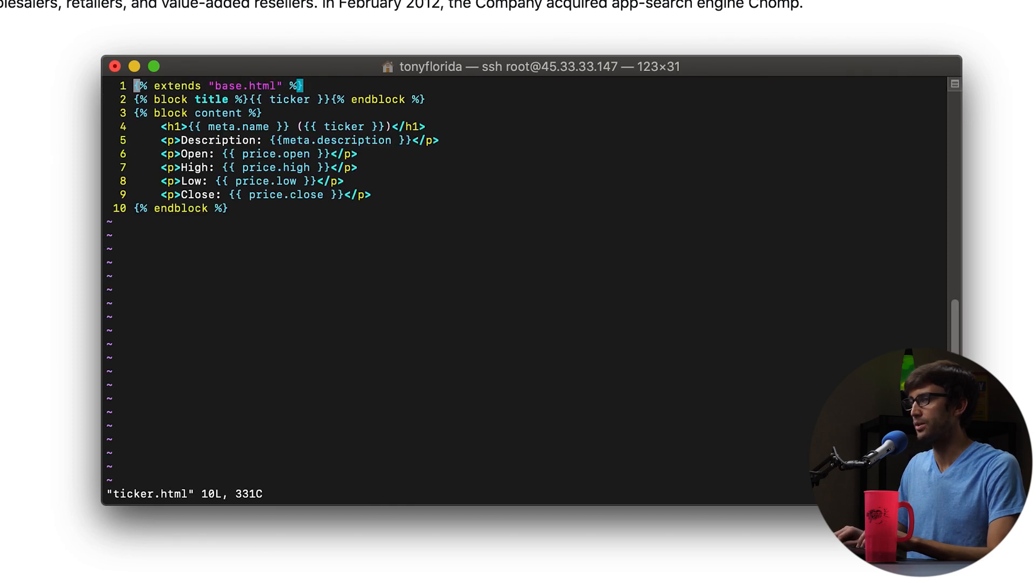
Wrap ticker.html's content in the same centered container div
{"action": "key", "text": "o"}
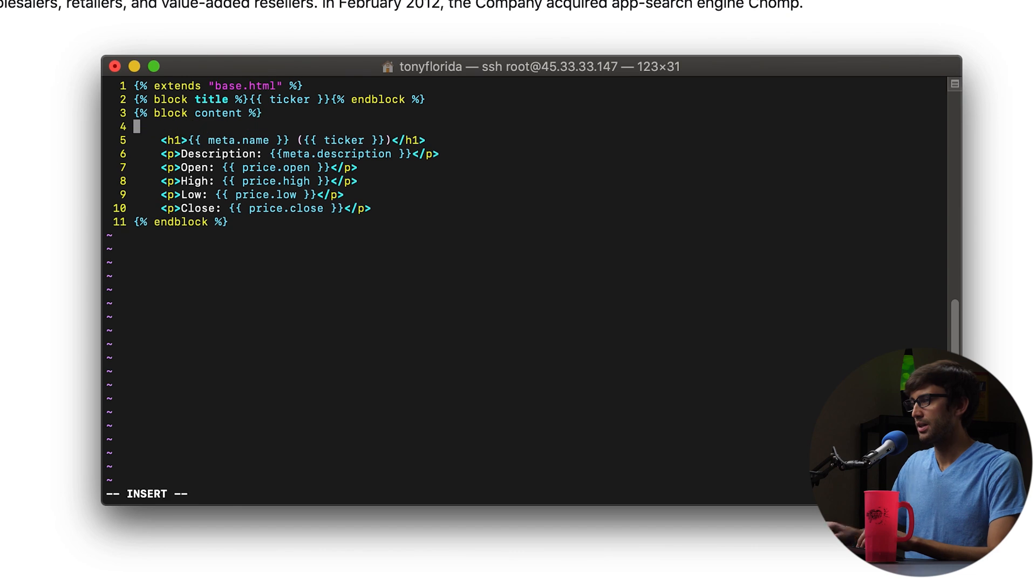
{"action": "right_click", "coordinate": [350, 184]}
{"action": "type", "text": "<div class=\"container text-center\">"}
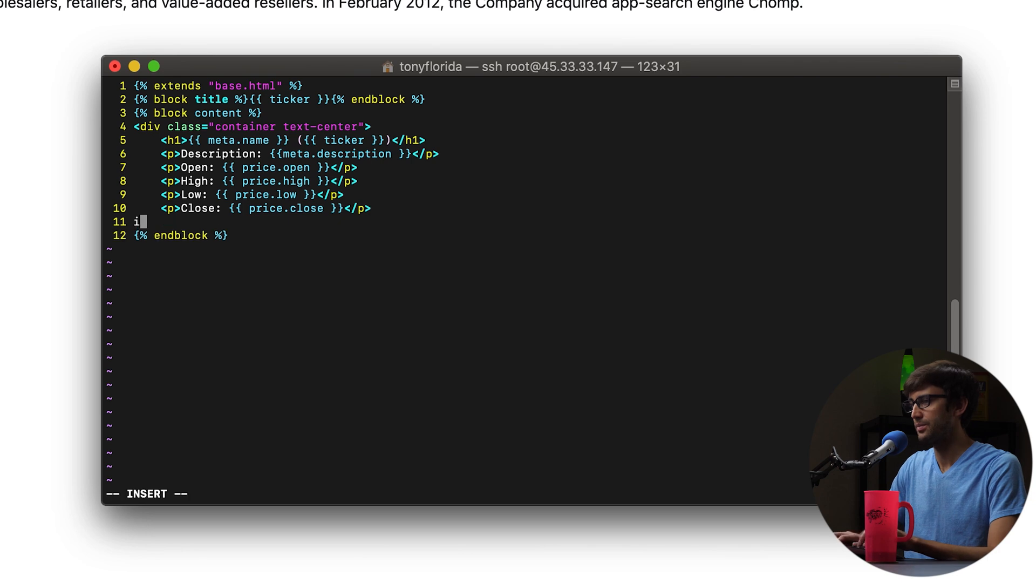
{"action": "type", "text": "</"}
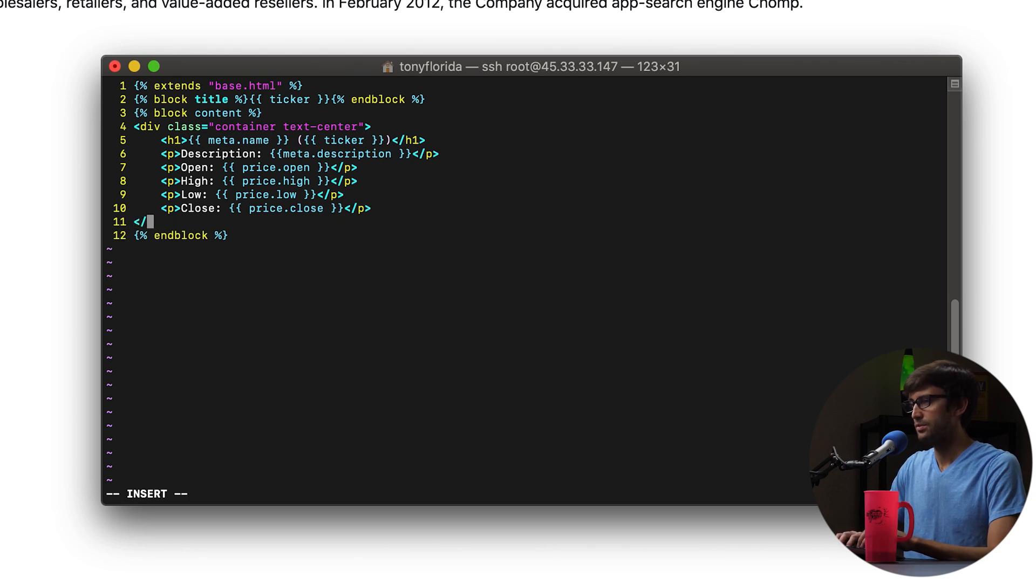
{"action": "type", "text": "div>"}
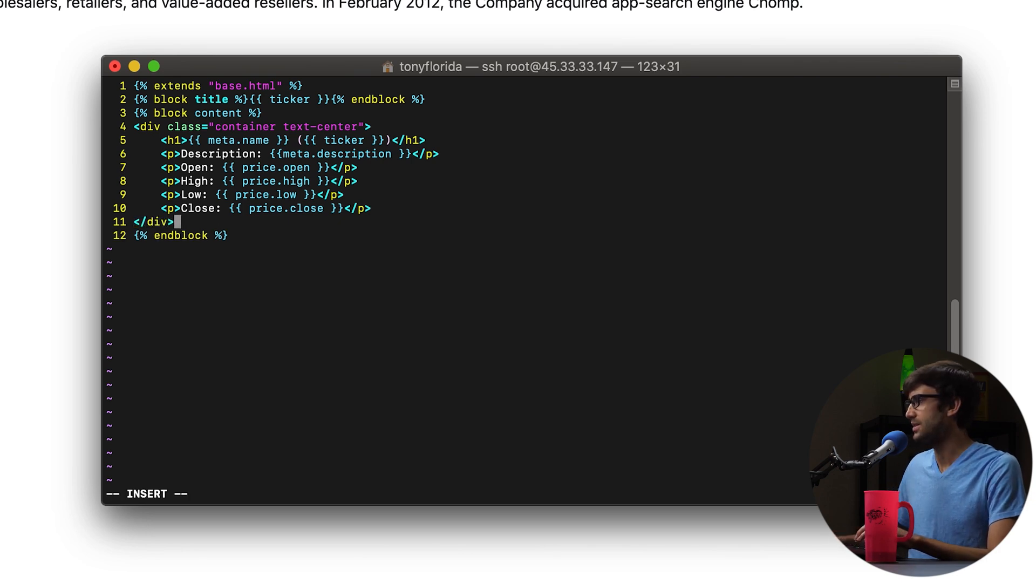
{"action": "mouse_move", "coordinate": [156, 153]}
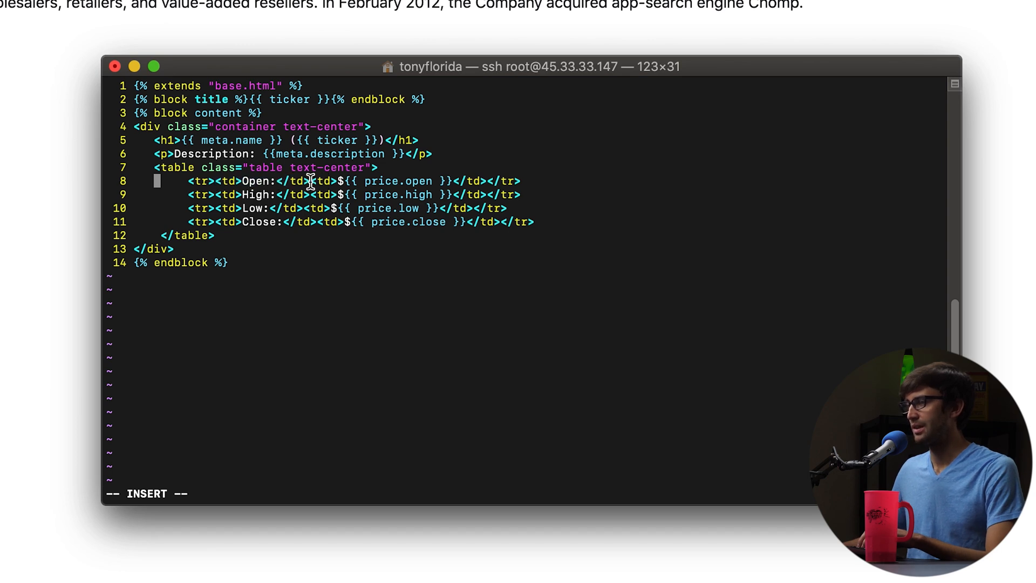
Replace the price paragraphs with a centered dollar-value table under an <h4>Today's price data for {{ ticker }}</h4> heading
{"action": "left_click_drag", "start_coordinate": [318, 182], "coordinate": [455, 181]}
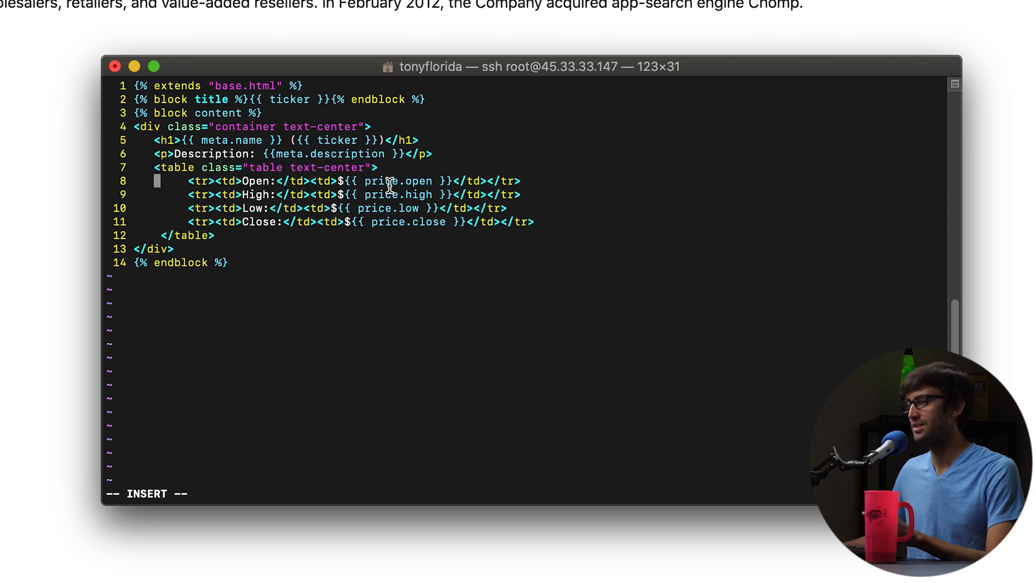
{"action": "double_click", "coordinate": [396, 181]}
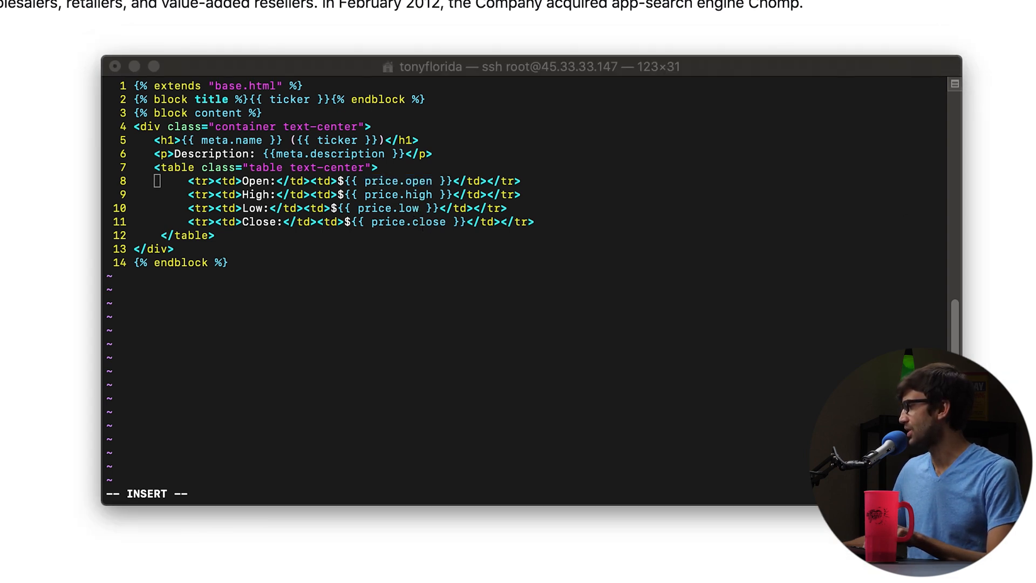
{"action": "mouse_move", "coordinate": [387, 255]}
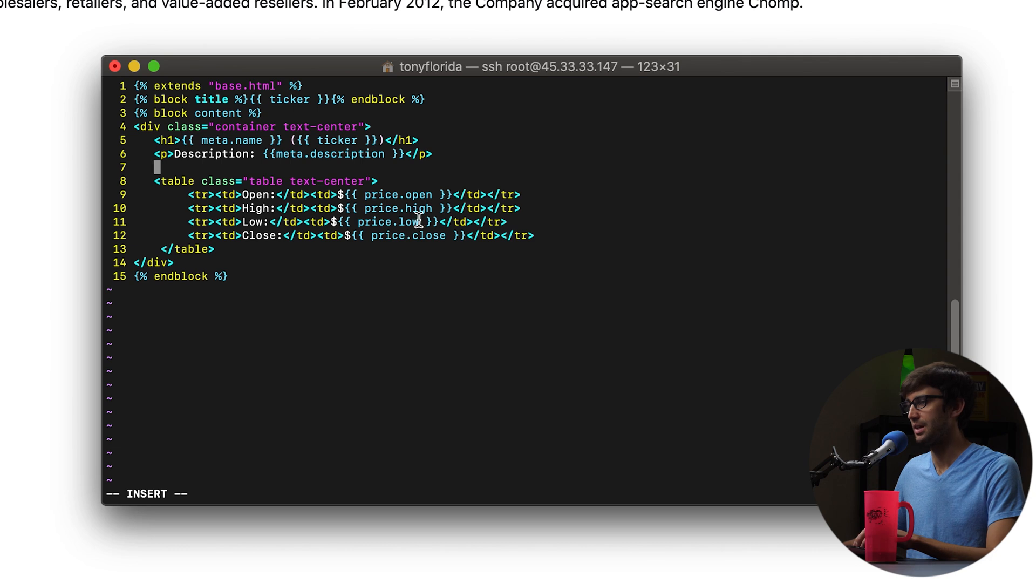
{"action": "type", "text": "<h4>Today's price data for {{ ticker }}</h4>"}
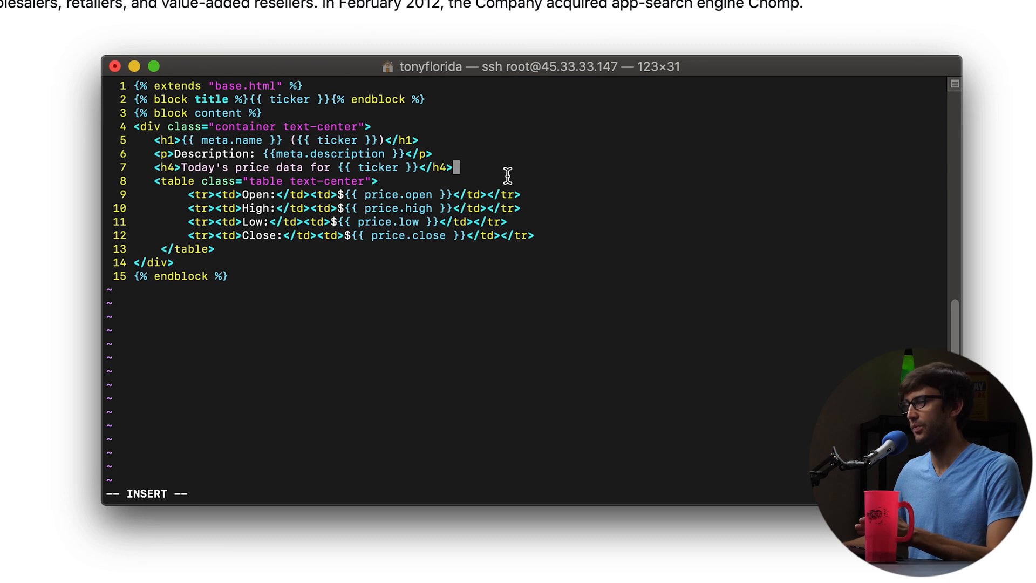
{"action": "key", "text": "Escape"}
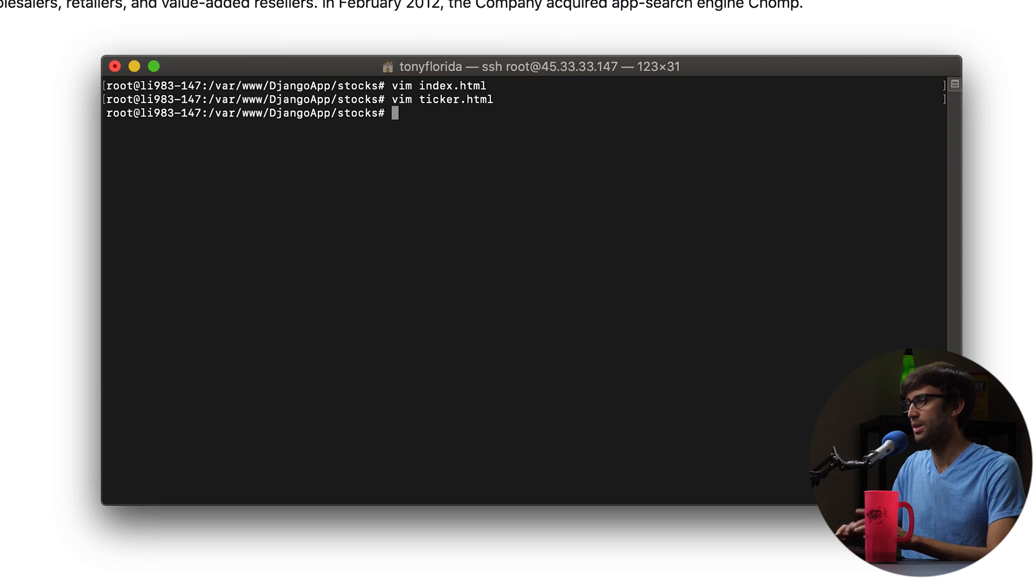
Launch the Django server on 0.0.0.0:8001, moving up to the project root after manage.py is not found
{"action": "type", "text": "vim index.html"}
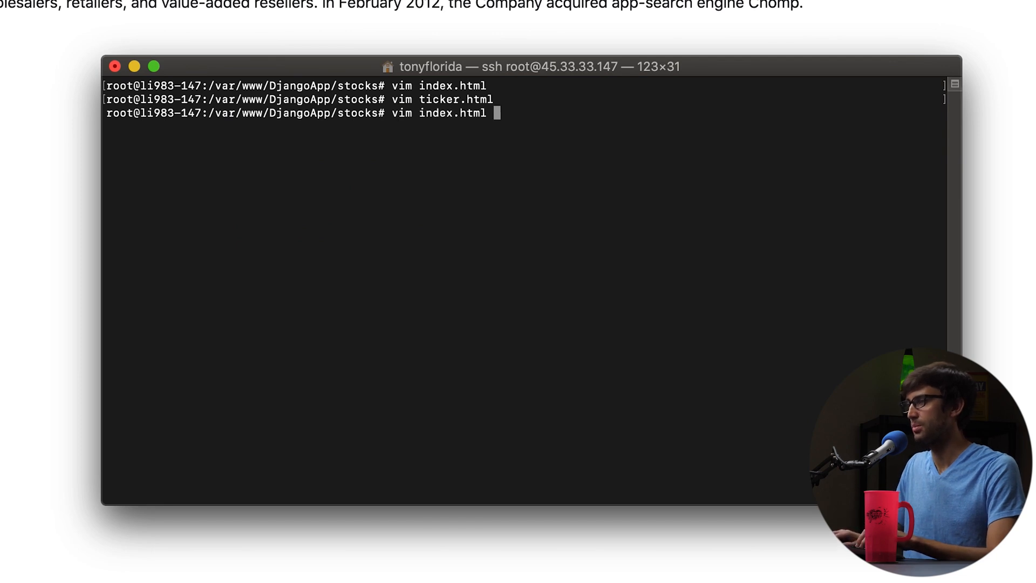
{"action": "type", "text": "python3 manage.py runserver 0.0.0.0:8001"}
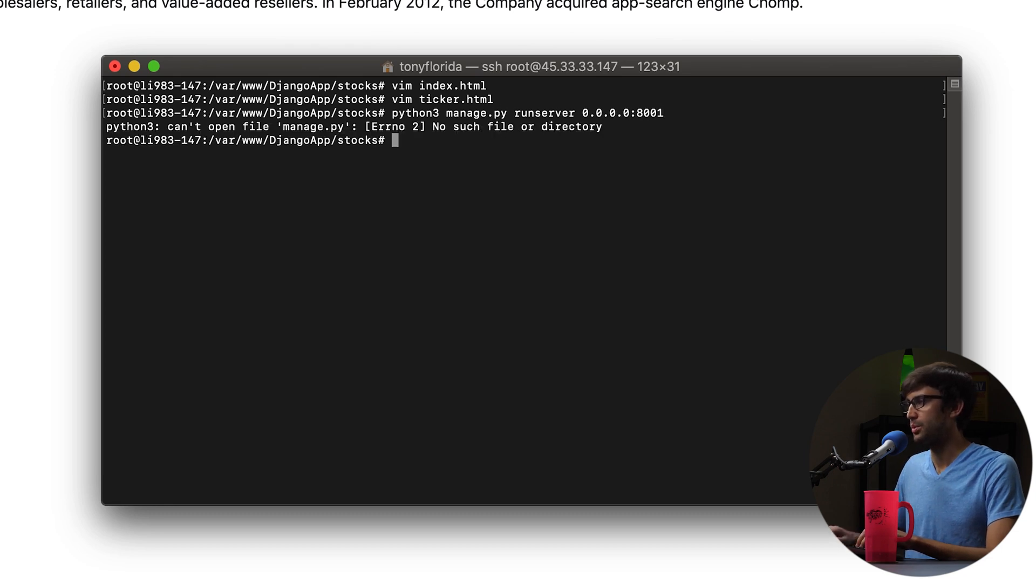
{"action": "type", "text": "cd .."}
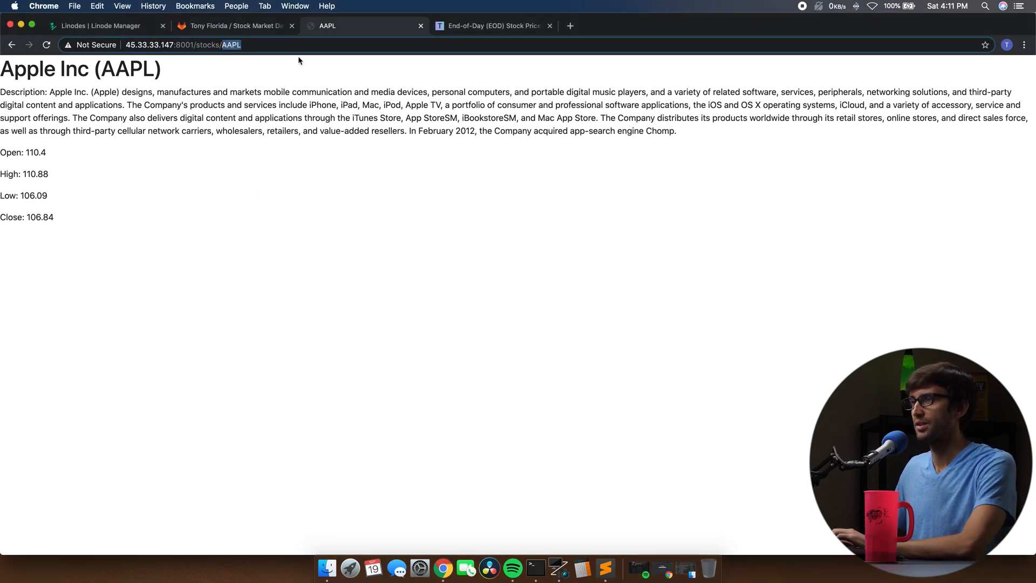
From the stocks home page, submit ticker AAPL to load Apple's centred page with its price table
{"action": "left_click", "coordinate": [11, 45]}
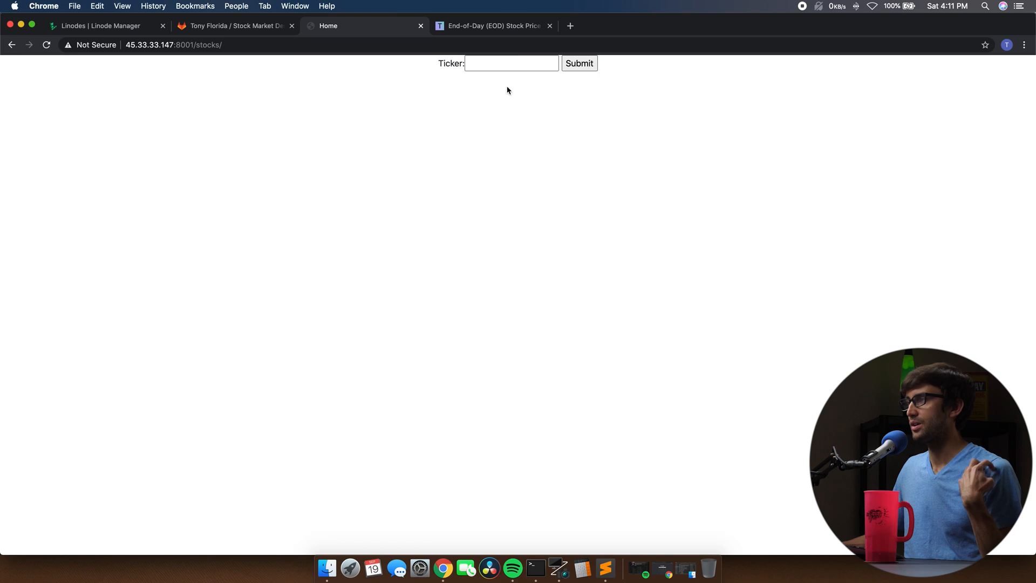
{"action": "left_click", "coordinate": [578, 64]}
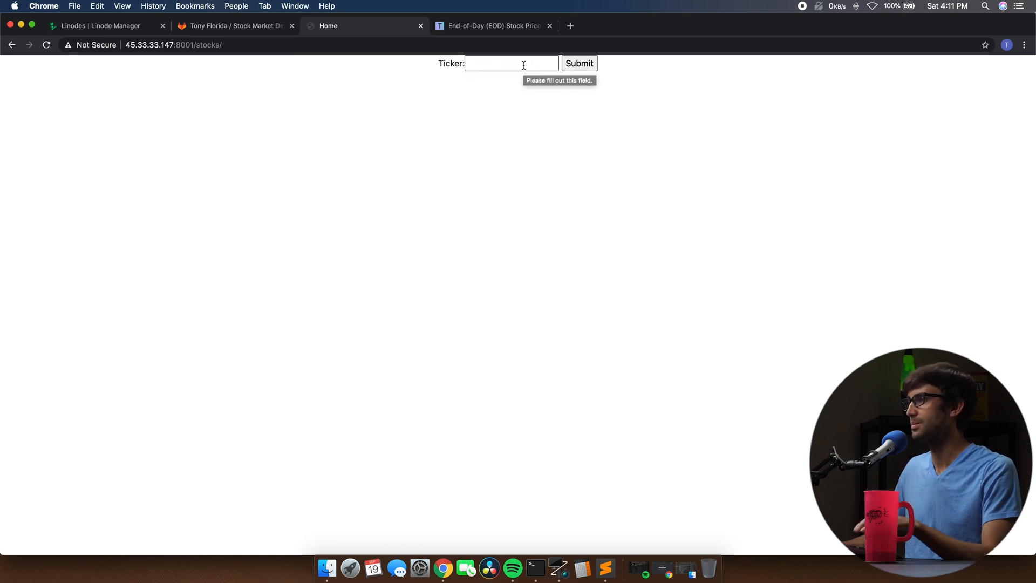
{"action": "type", "text": "AAPL"}
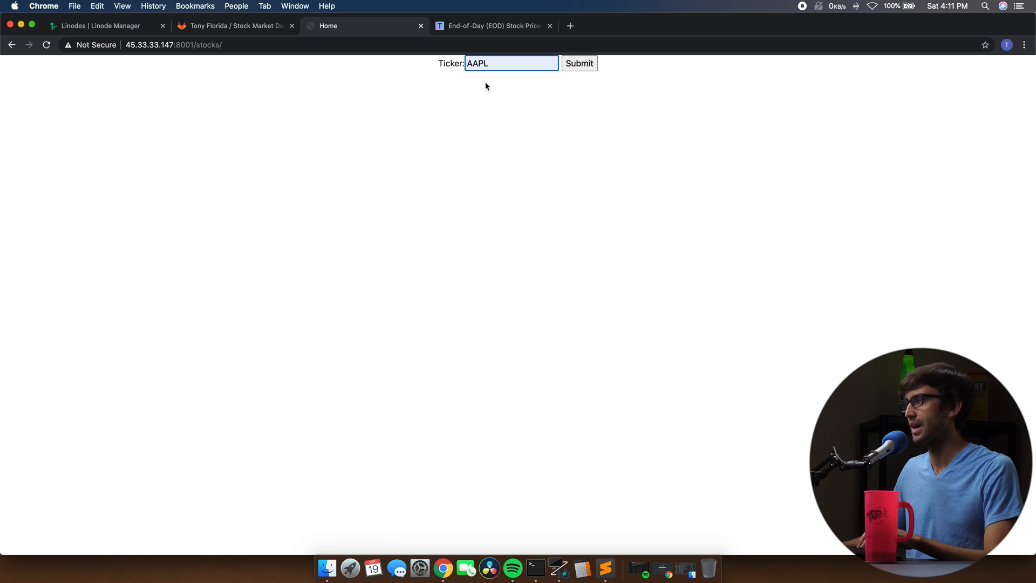
{"action": "left_click", "coordinate": [579, 64]}
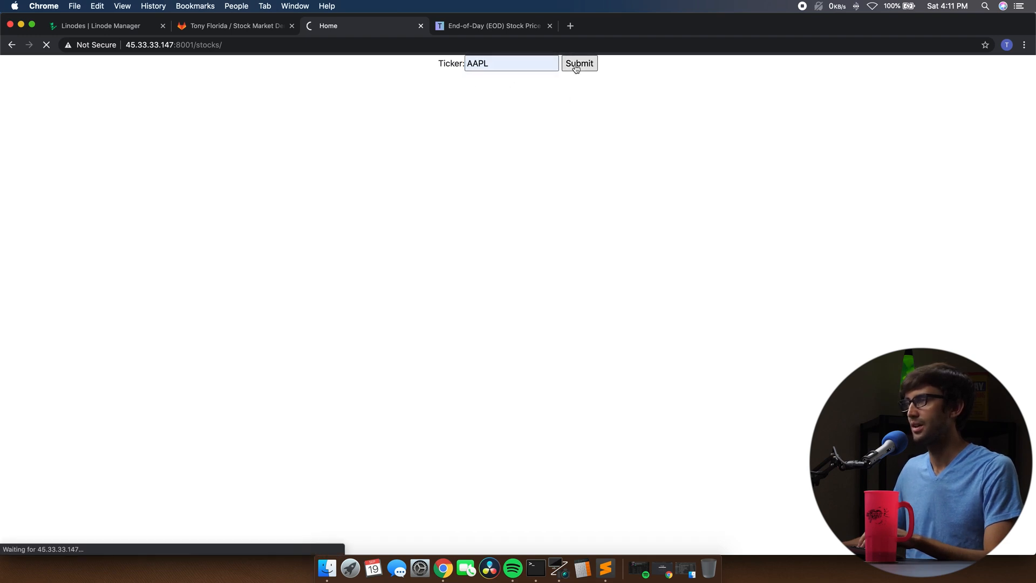
{"action": "left_click", "coordinate": [578, 63]}
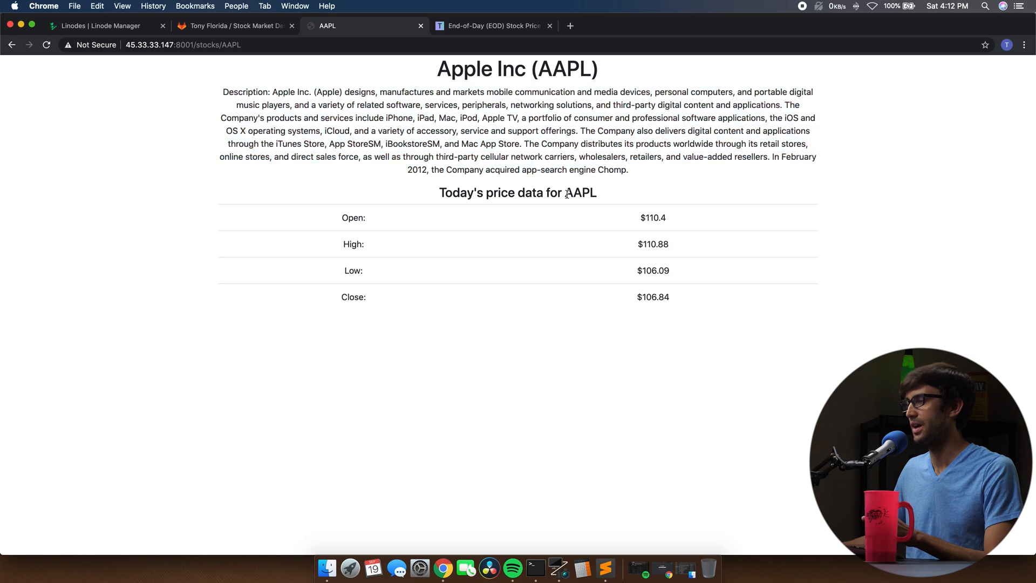
{"action": "mouse_move", "coordinate": [357, 233]}
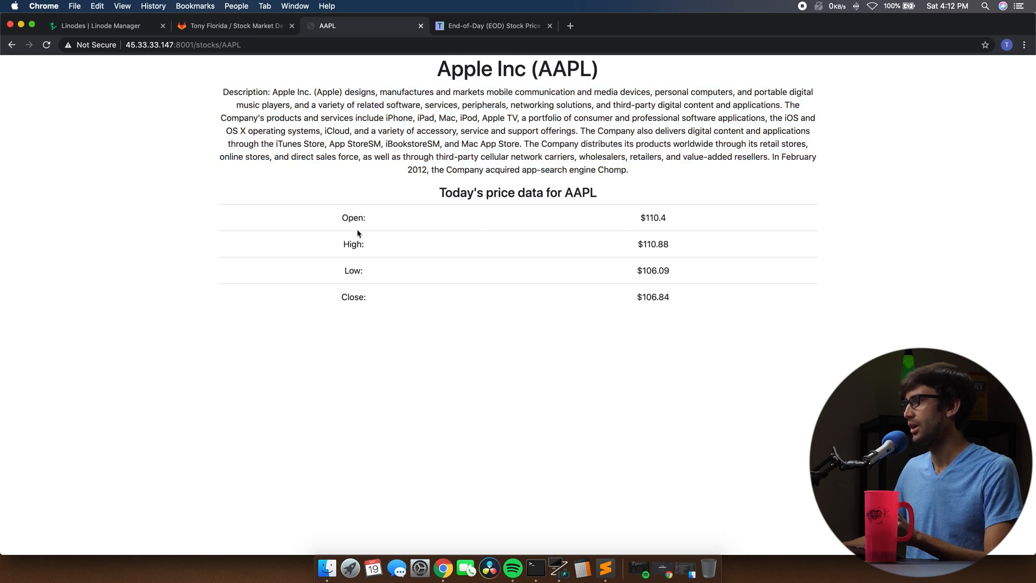
{"action": "mouse_move", "coordinate": [353, 285]}
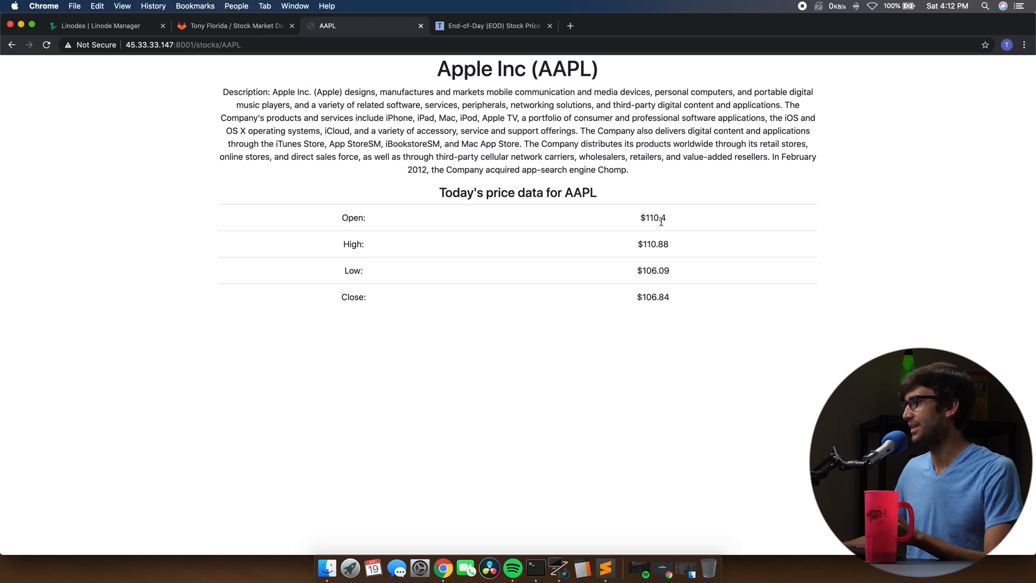
{"action": "mouse_move", "coordinate": [646, 266]}
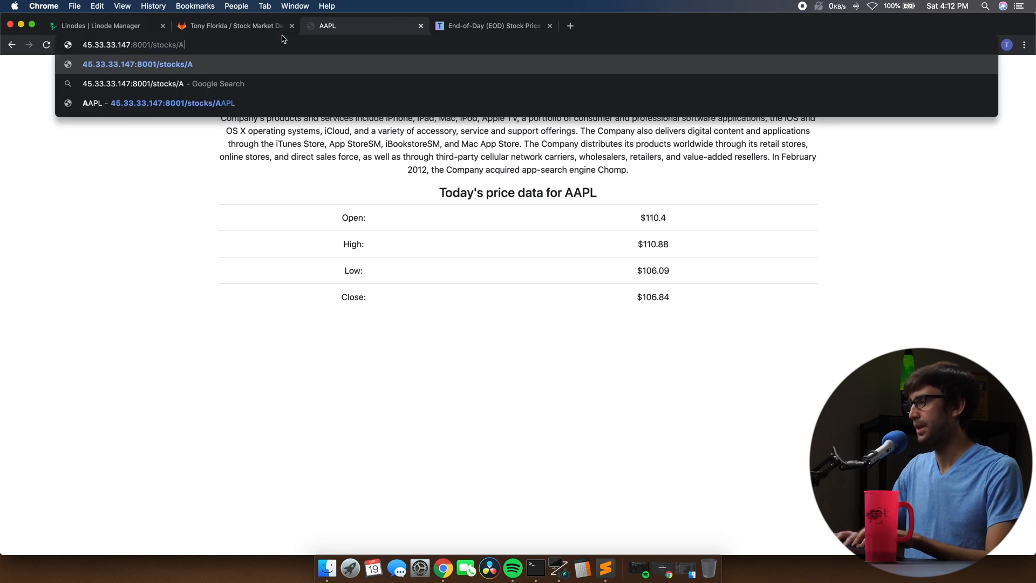
Load /stocks/GOOG, review Alphabet's Low price value, then go back to the previous page
{"action": "type", "text": "GOOG"}
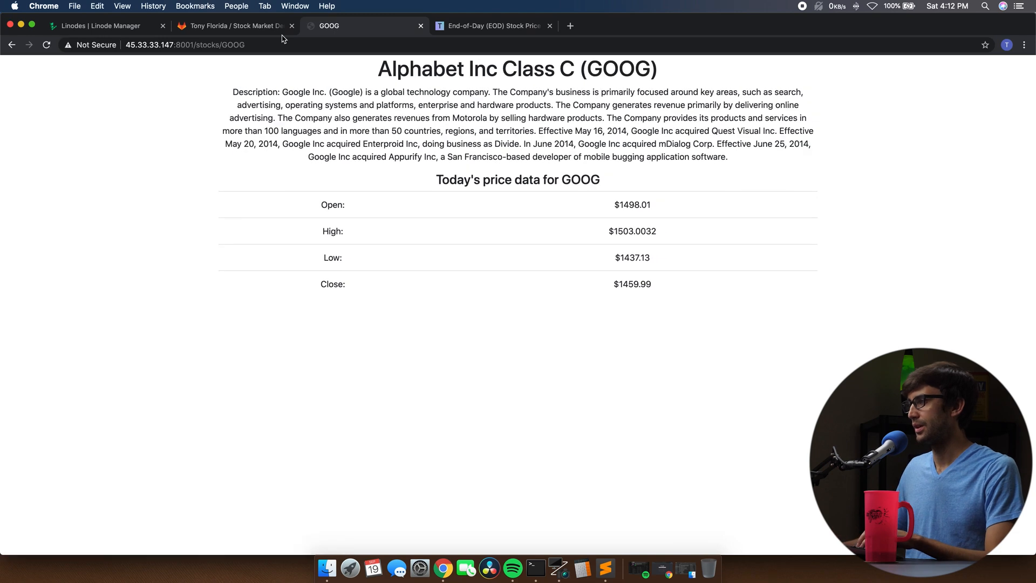
{"action": "mouse_move", "coordinate": [543, 238]}
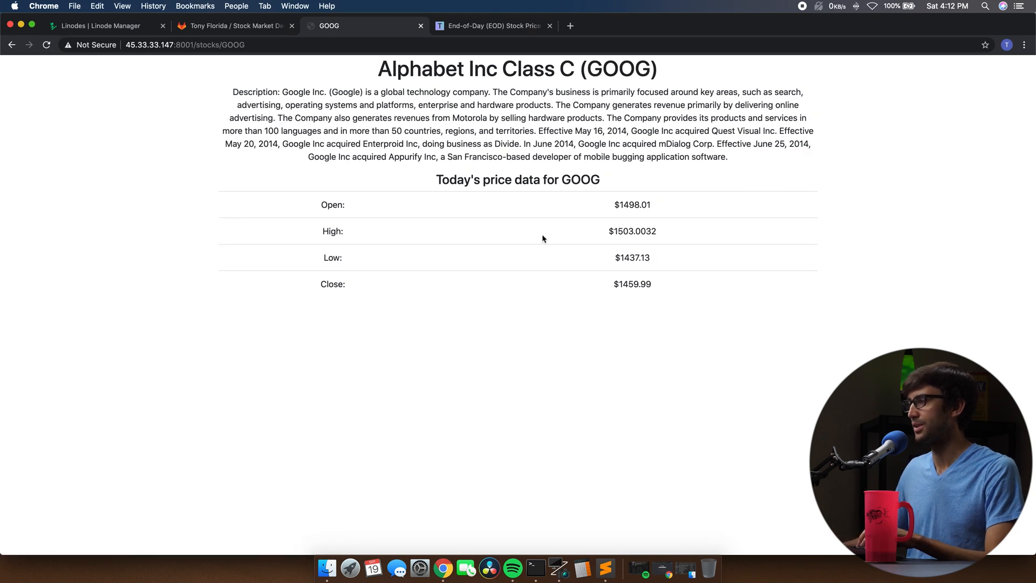
{"action": "mouse_move", "coordinate": [625, 258]}
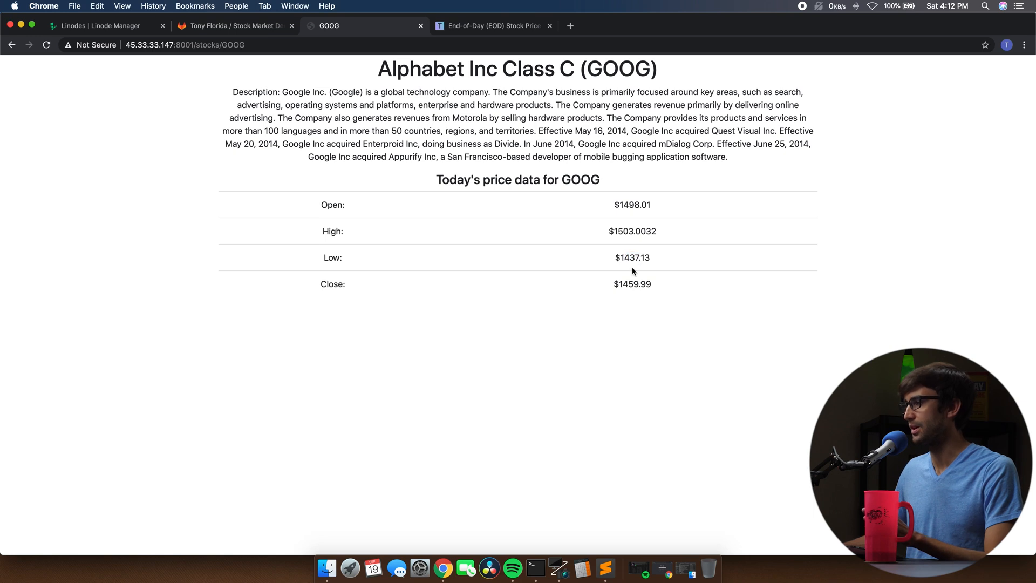
{"action": "mouse_move", "coordinate": [624, 258]}
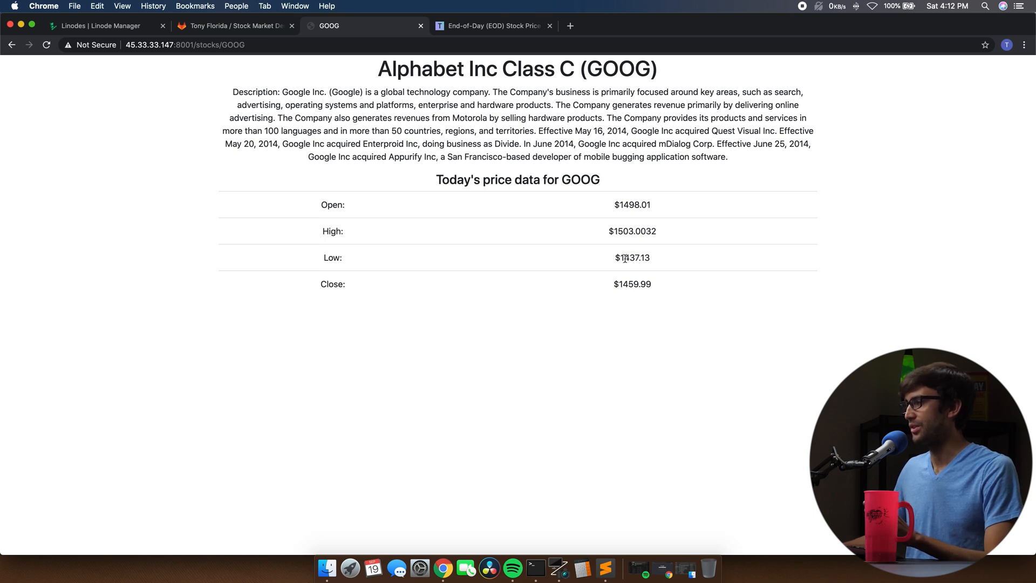
{"action": "double_click", "coordinate": [628, 258]}
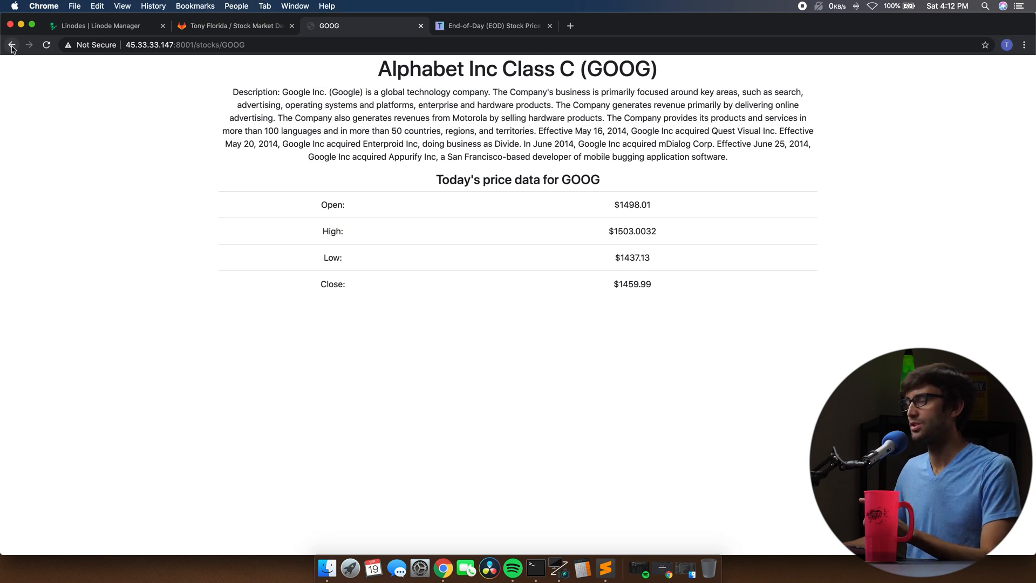
{"action": "left_click", "coordinate": [11, 44]}
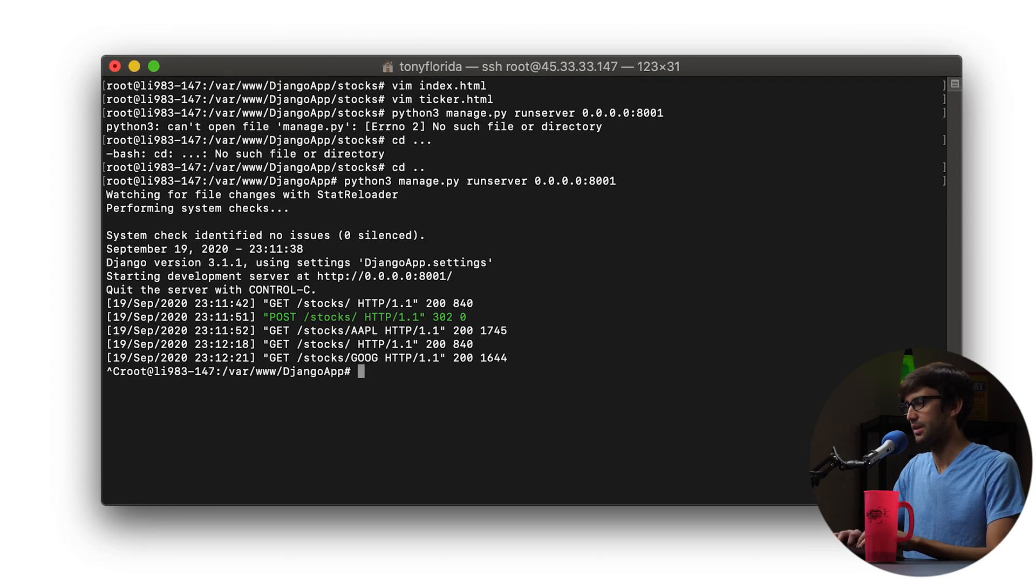
Insert '<h1>Enter a stock symbol</h1>' on a new line above the ticker form in index.html
{"action": "type", "text": "vi"}
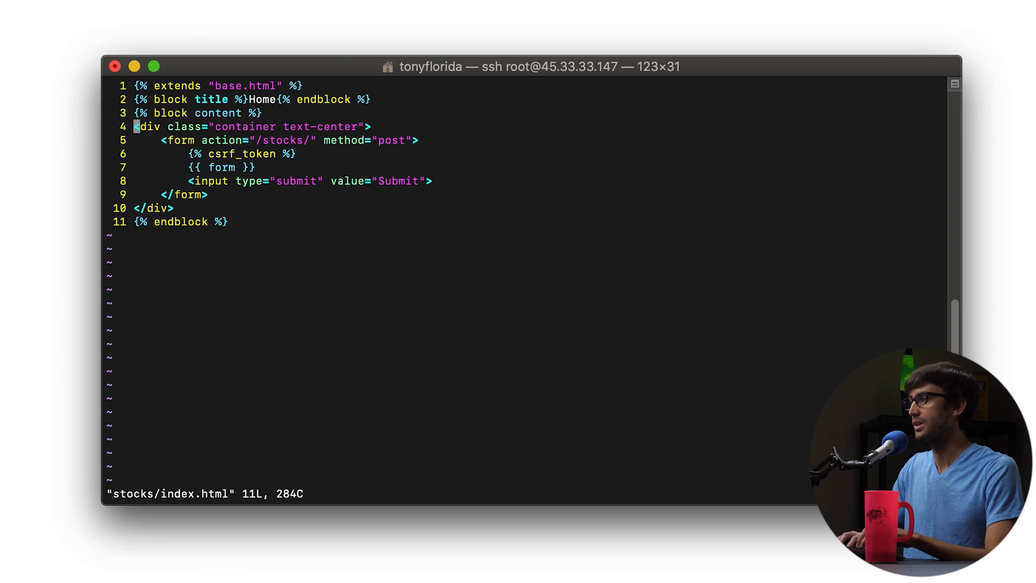
{"action": "key", "text": "o"}
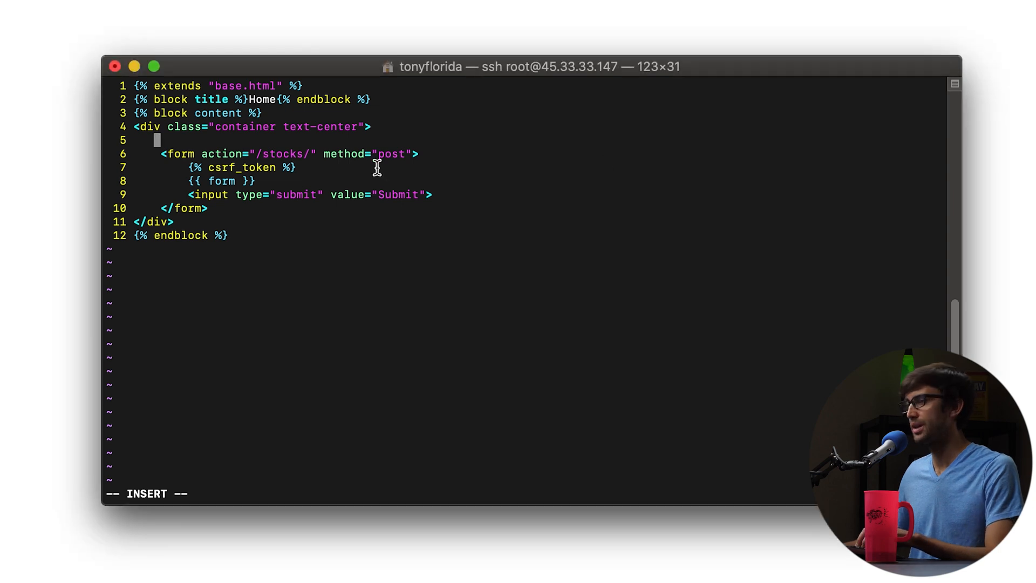
{"action": "type", "text": "<h1>Enter a stock symbol</h1>"}
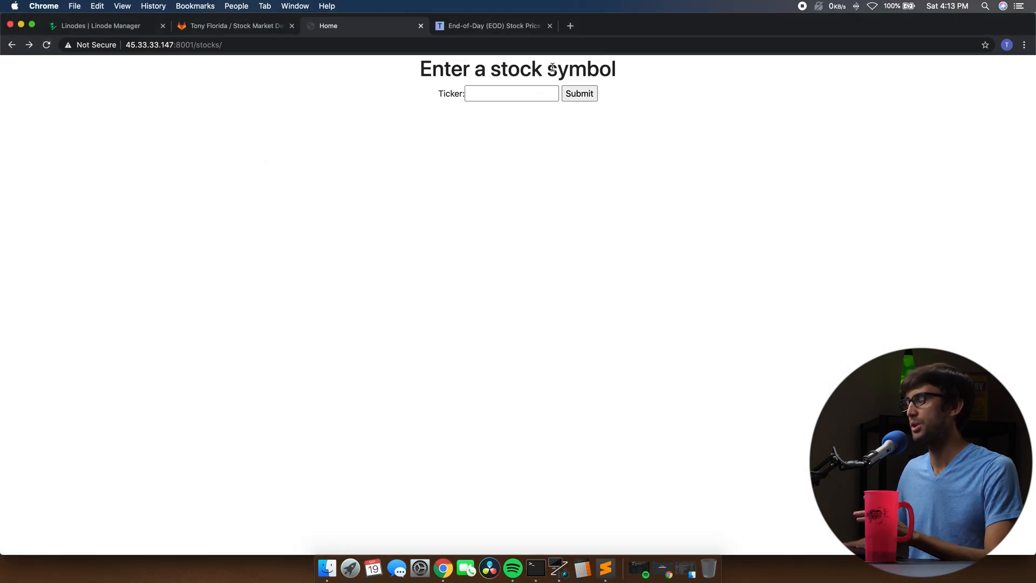
Pick ticker F from the autocomplete list and submit it to load Ford Motor Company's price page
{"action": "type", "text": "AAPL"}
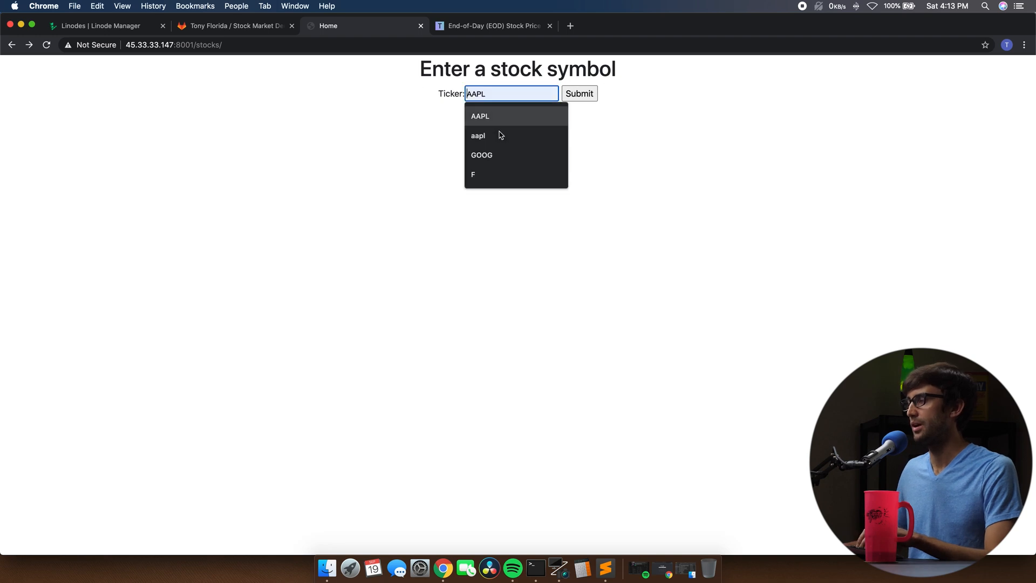
{"action": "left_click", "coordinate": [473, 175]}
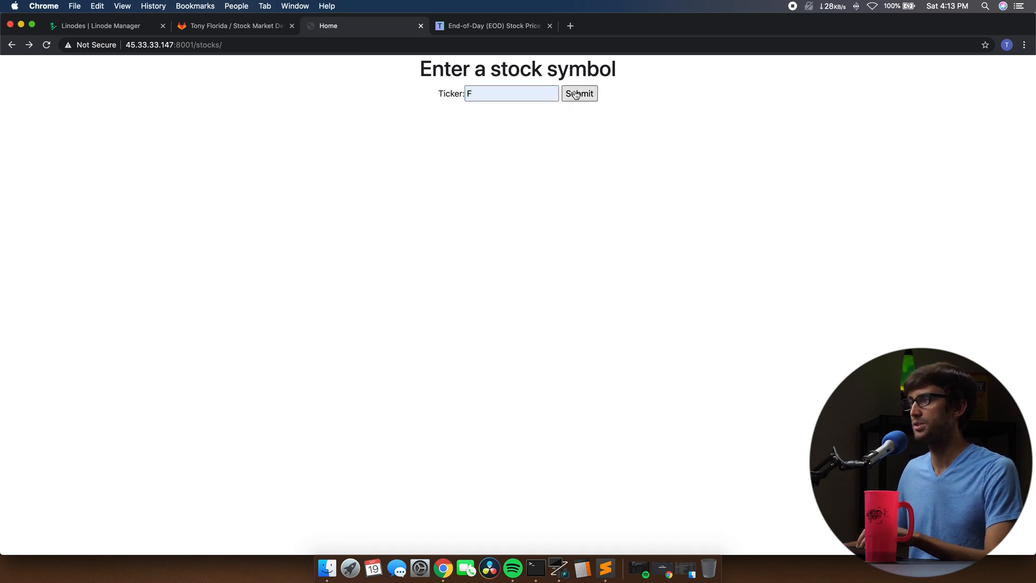
{"action": "left_click", "coordinate": [579, 93]}
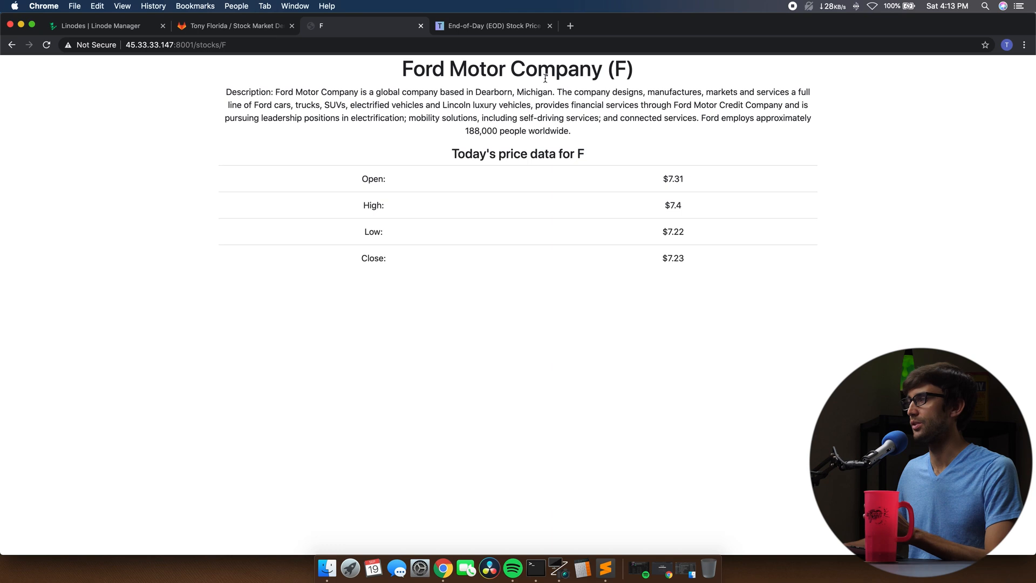
{"action": "mouse_move", "coordinate": [554, 100]}
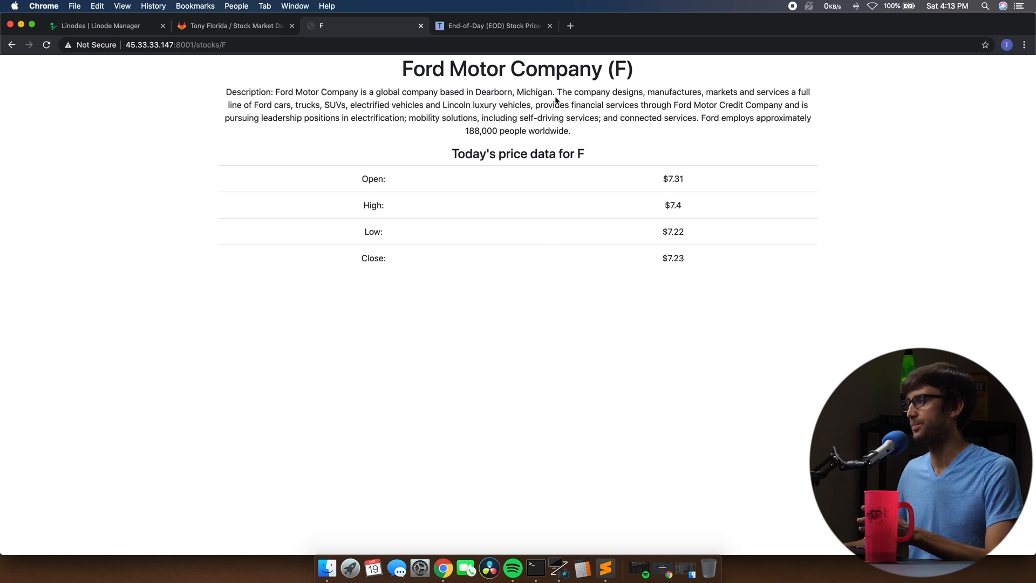